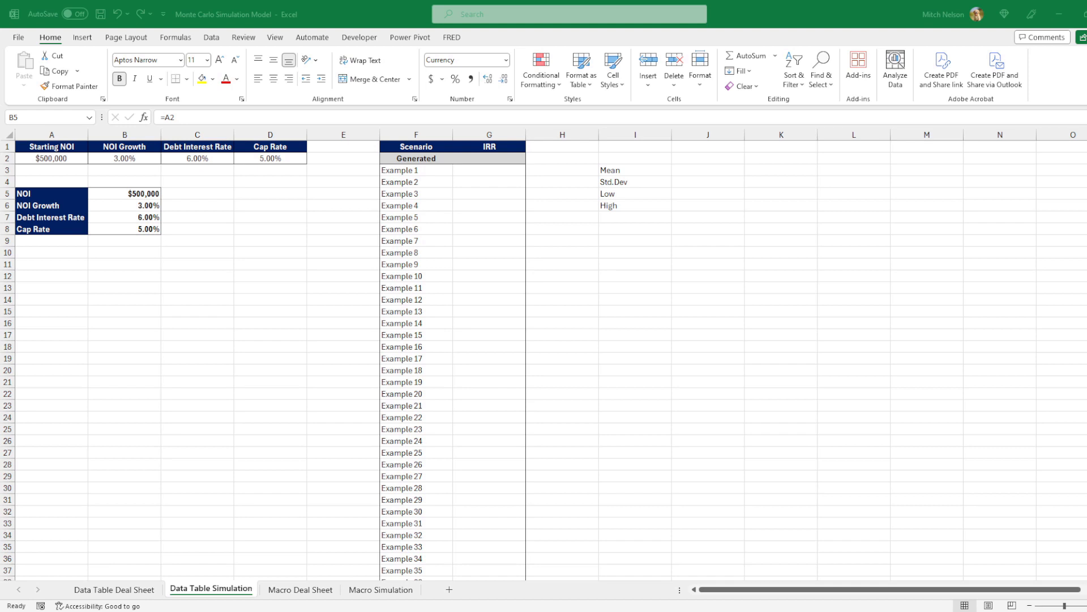
Check the Starting NOI input in A1, then view the Data Table Deal Sheet
click(51, 147)
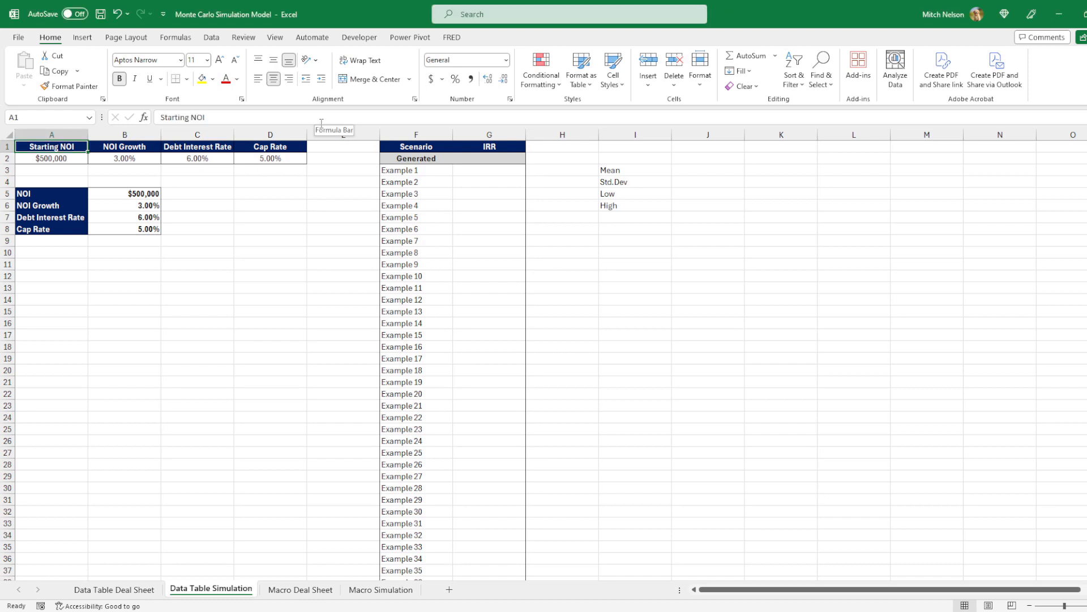
click(115, 589)
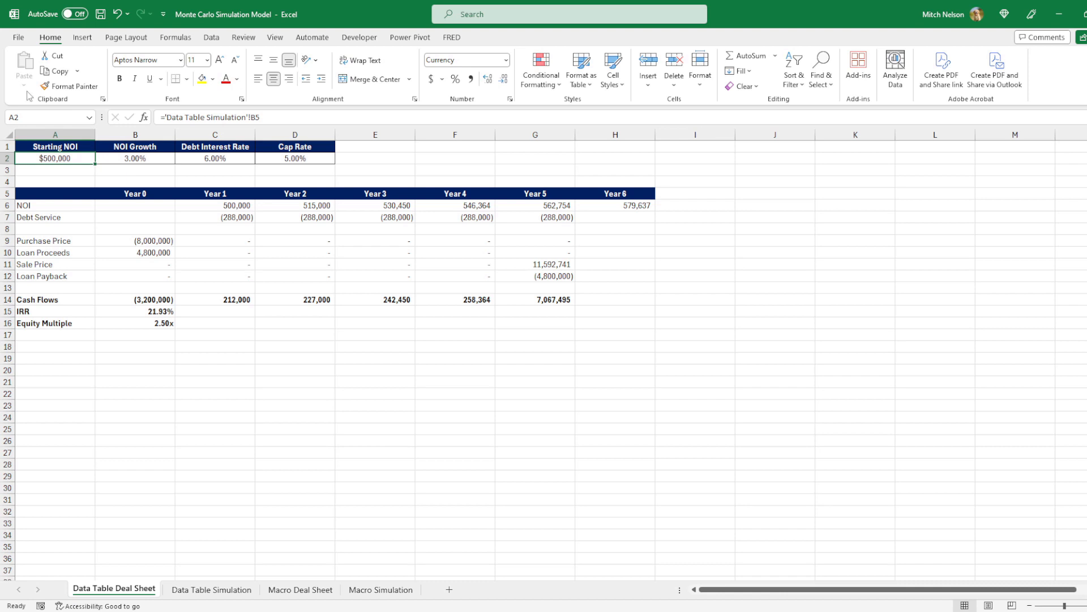
click(135, 158)
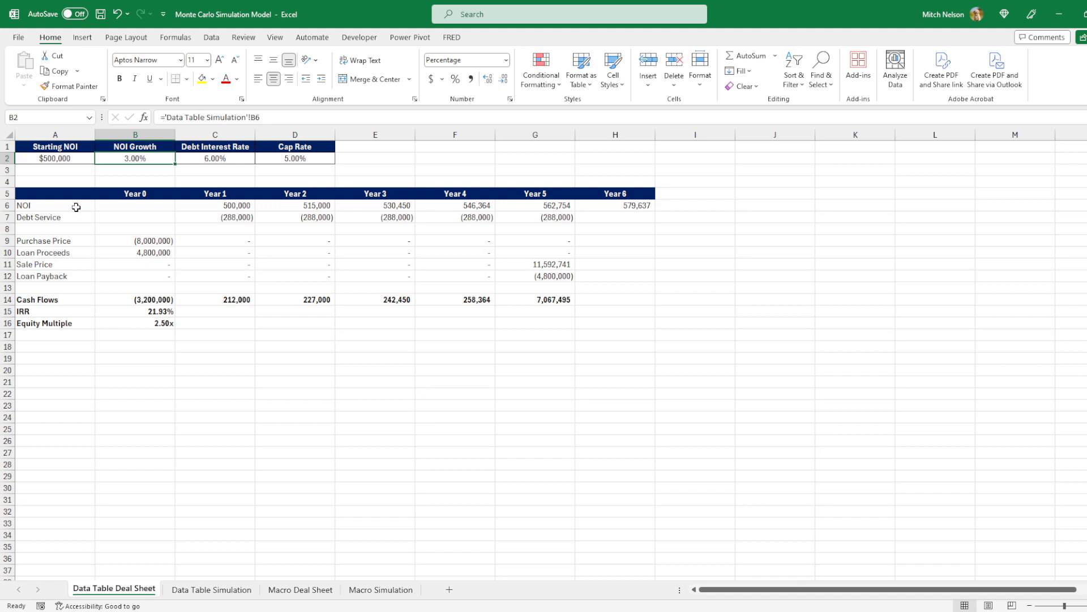
click(54, 205)
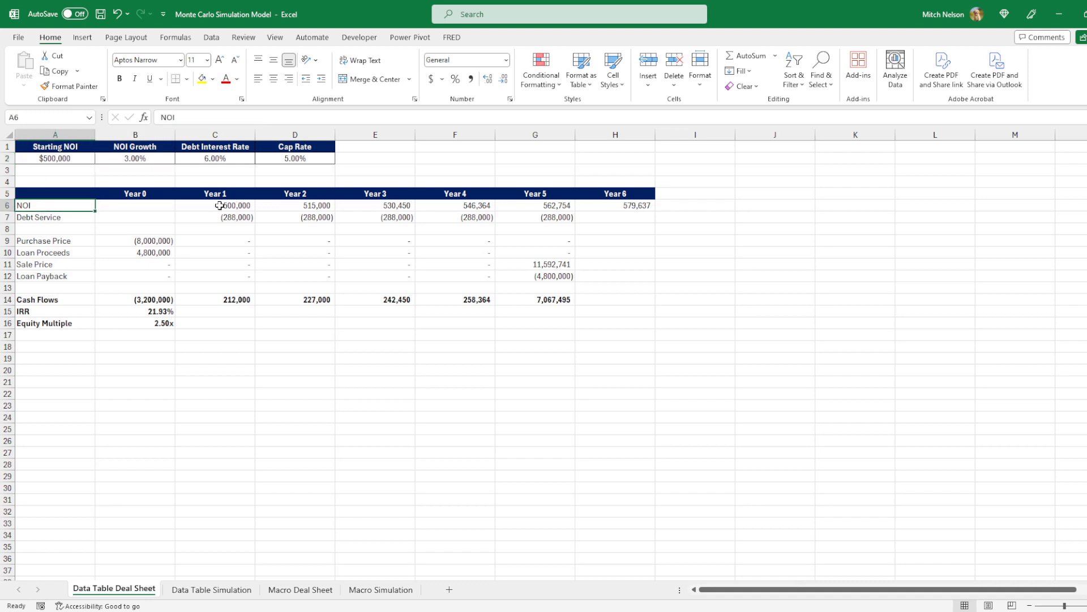
click(51, 217)
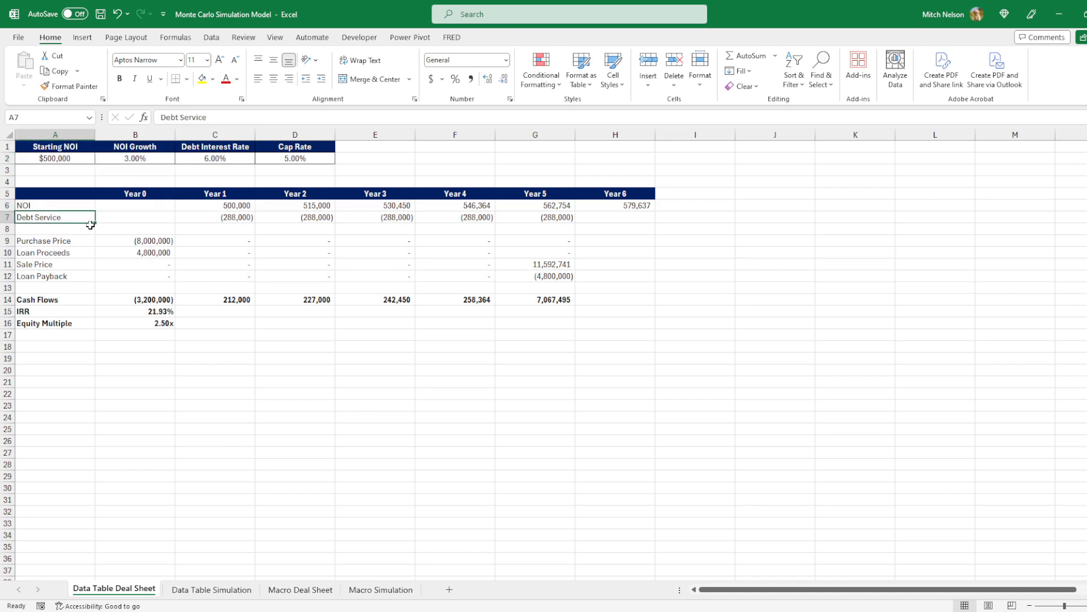
click(140, 253)
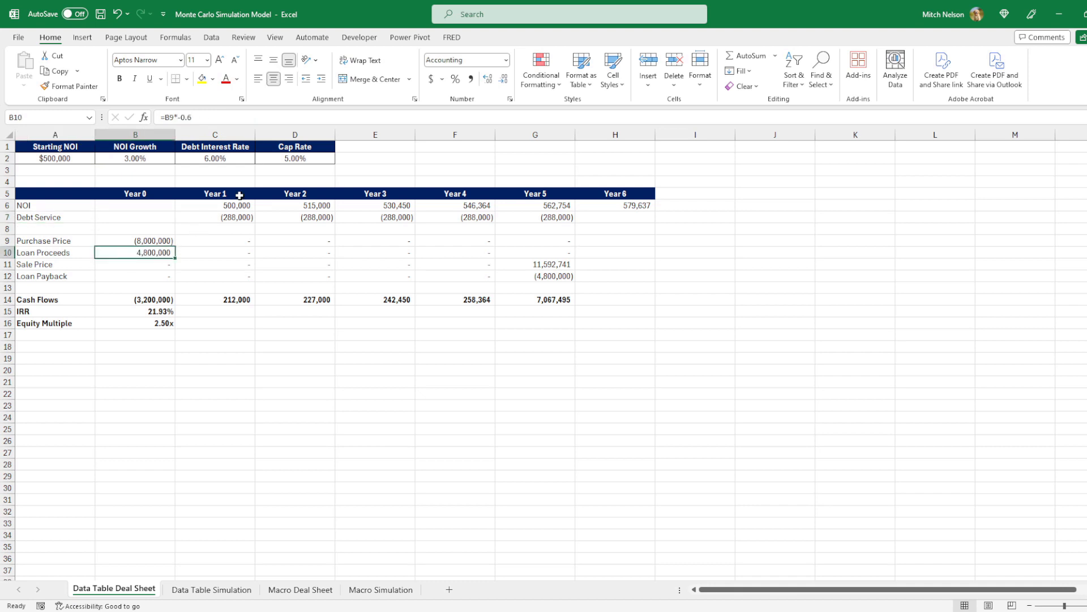
mouse_move(230, 159)
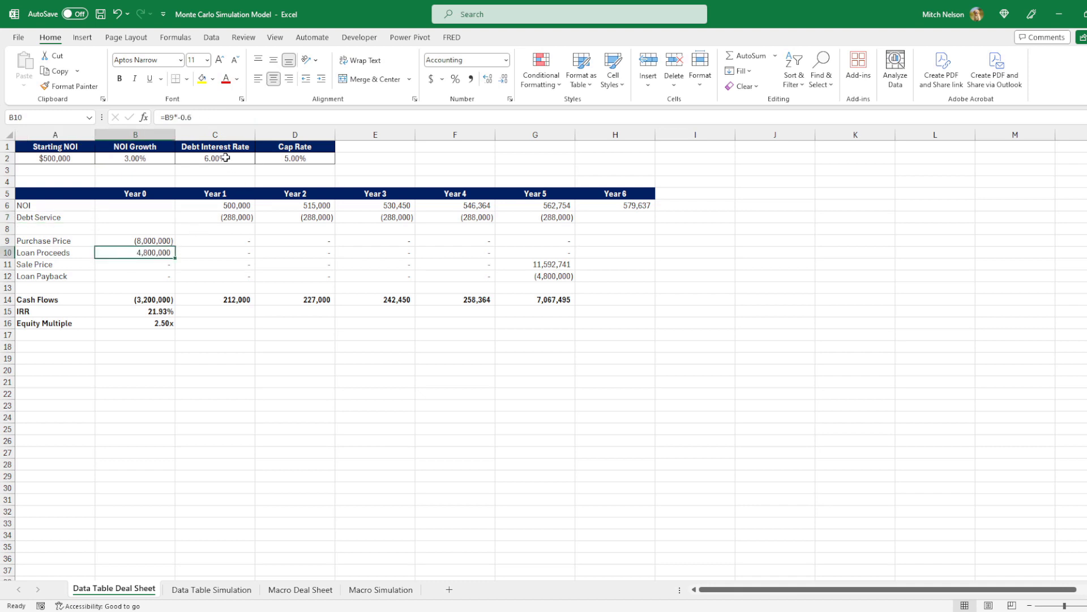
mouse_move(140, 263)
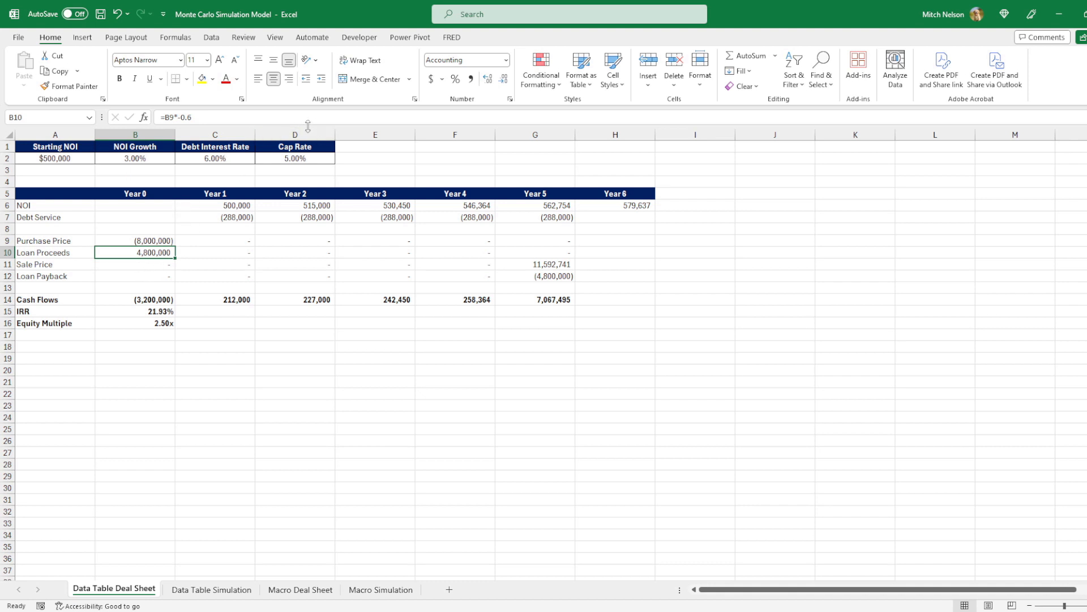
mouse_move(89, 284)
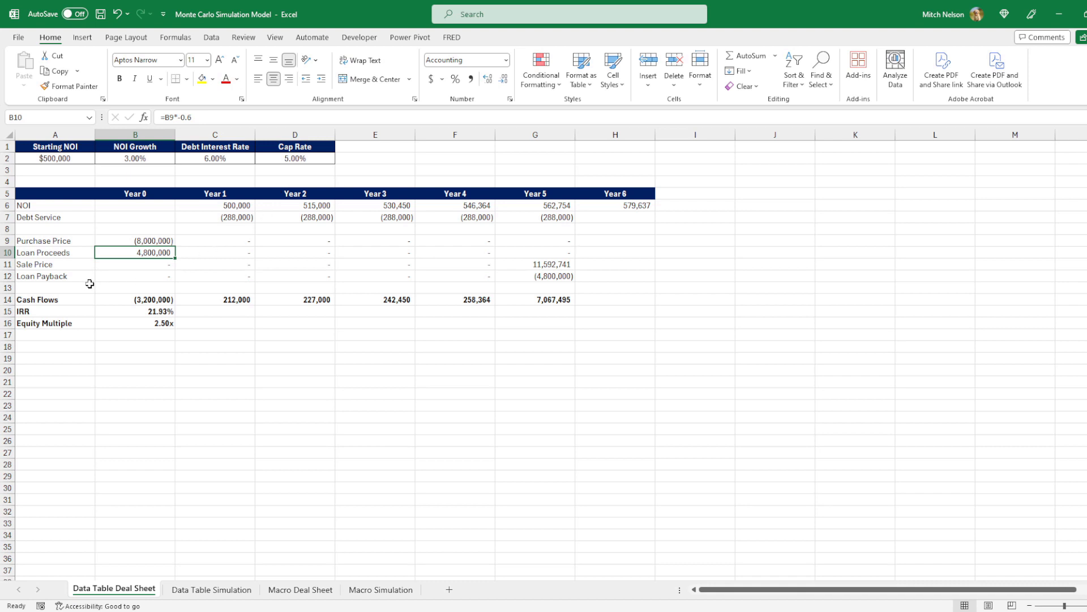
mouse_move(65, 300)
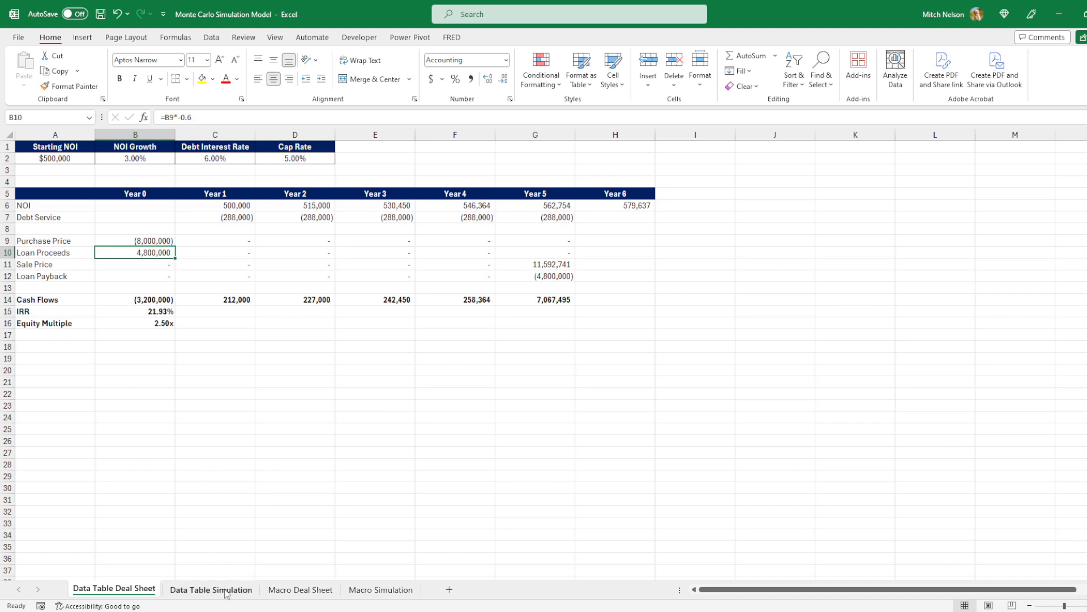
Delete the linked NOI formula from cell B5 on Data Table Simulation
click(210, 589)
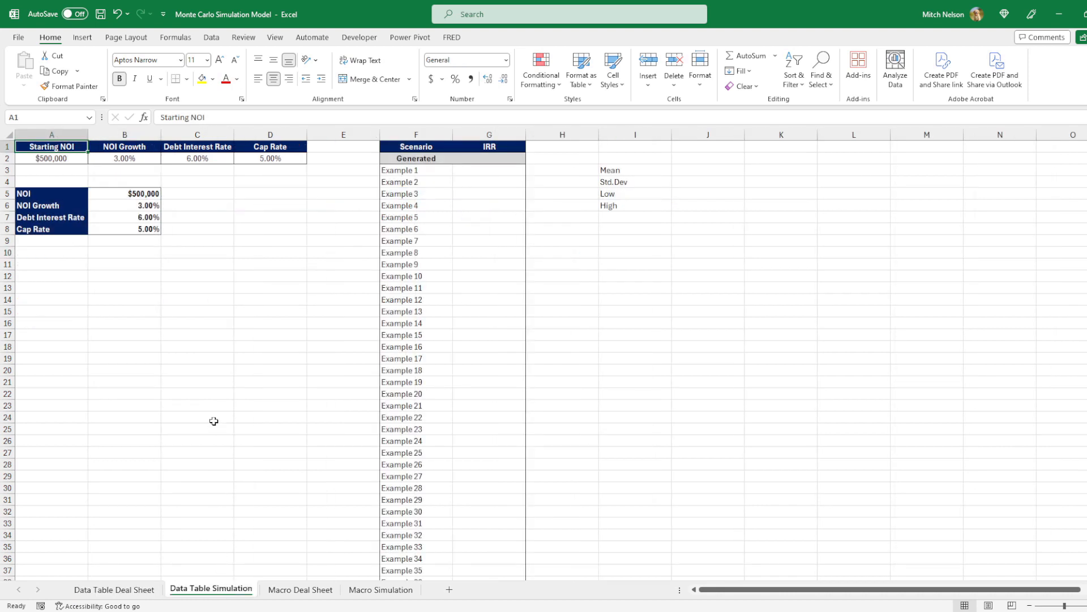
click(124, 193)
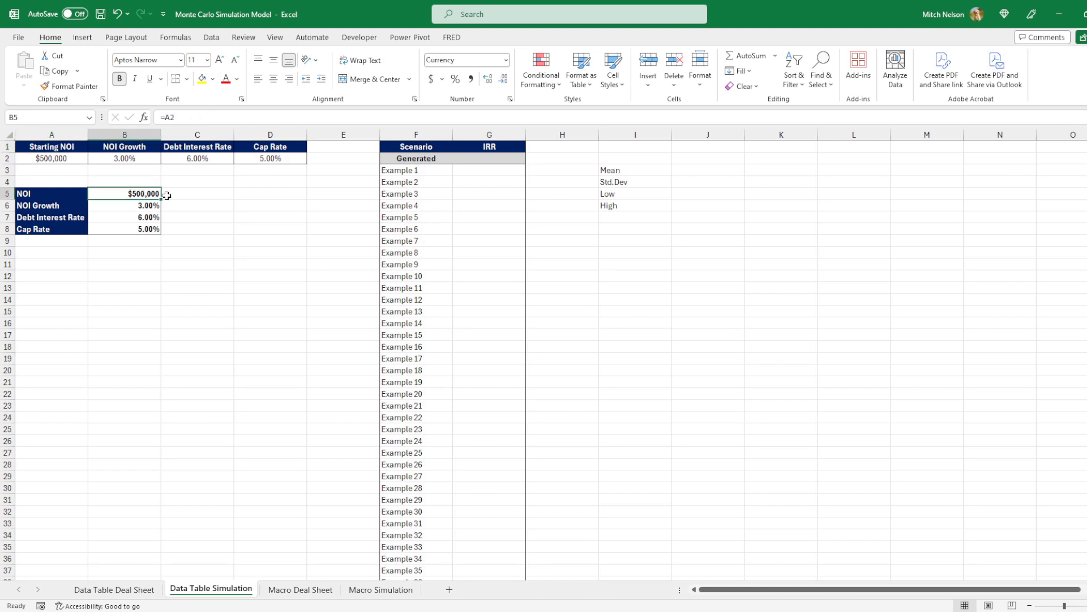
key(Delete)
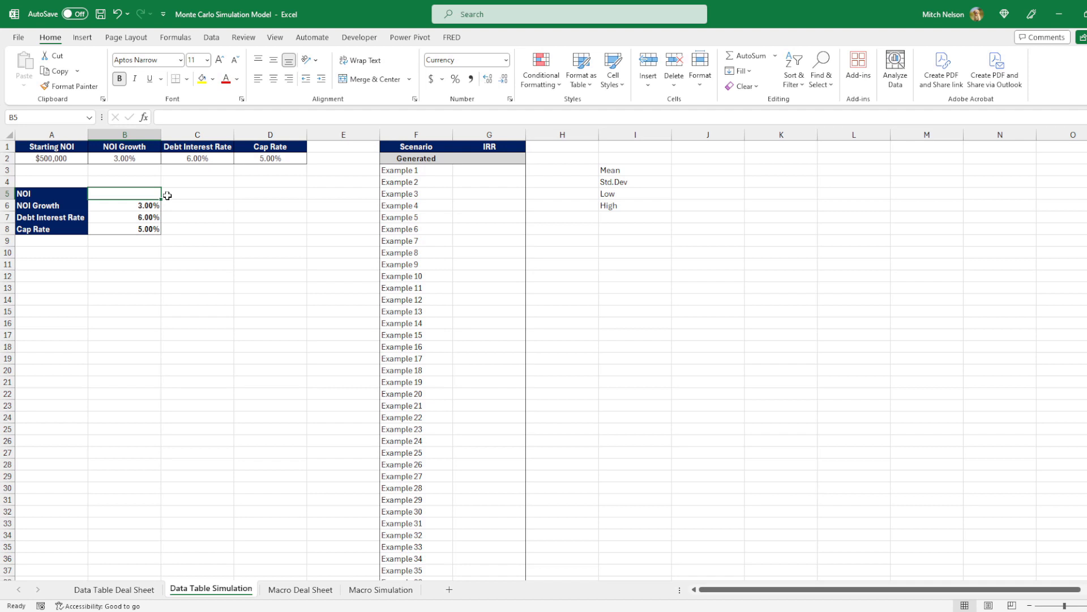
Enter the random NOI formula =450000+(100000*RAND()) in B5
text(450000)
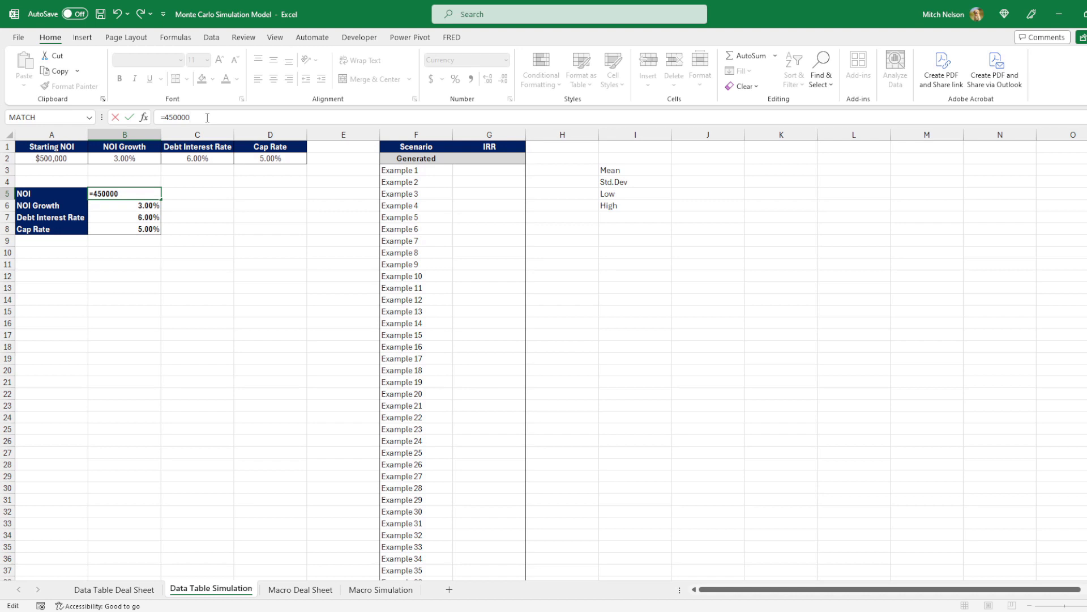
text(+)
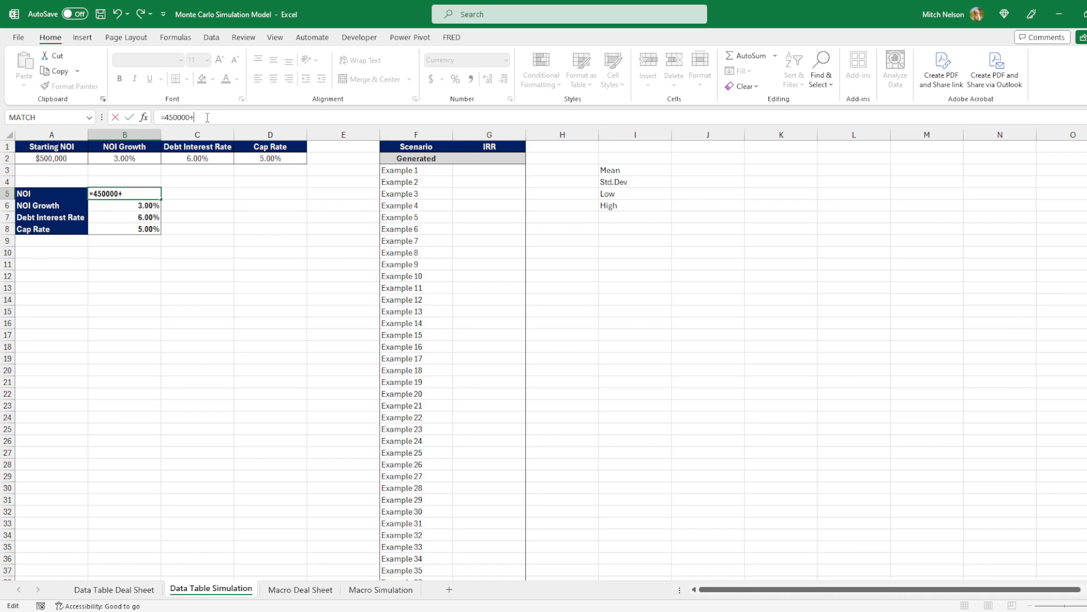
text(()
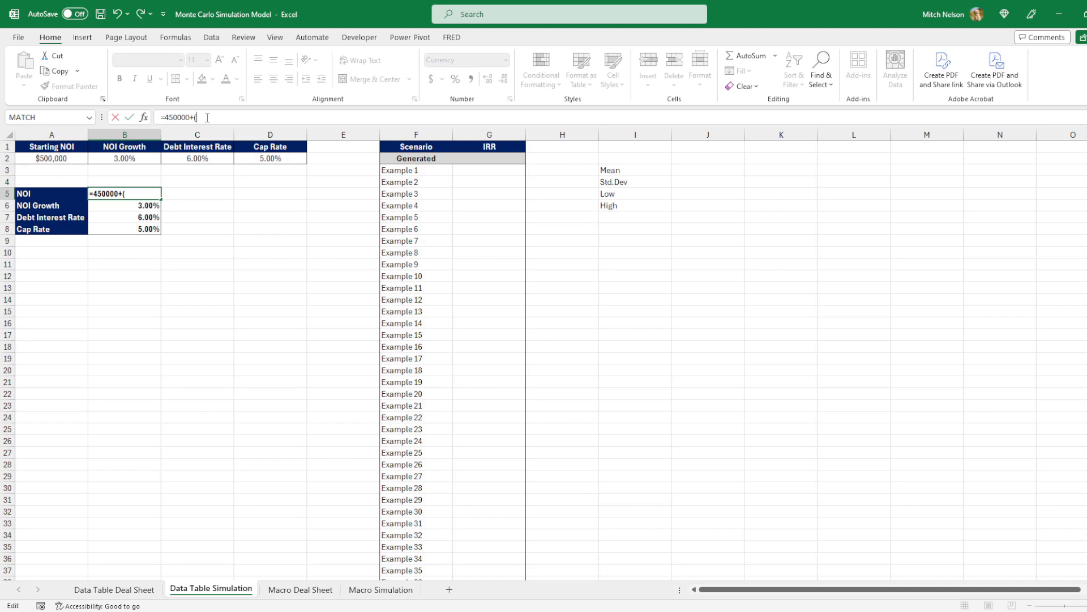
text(100000)
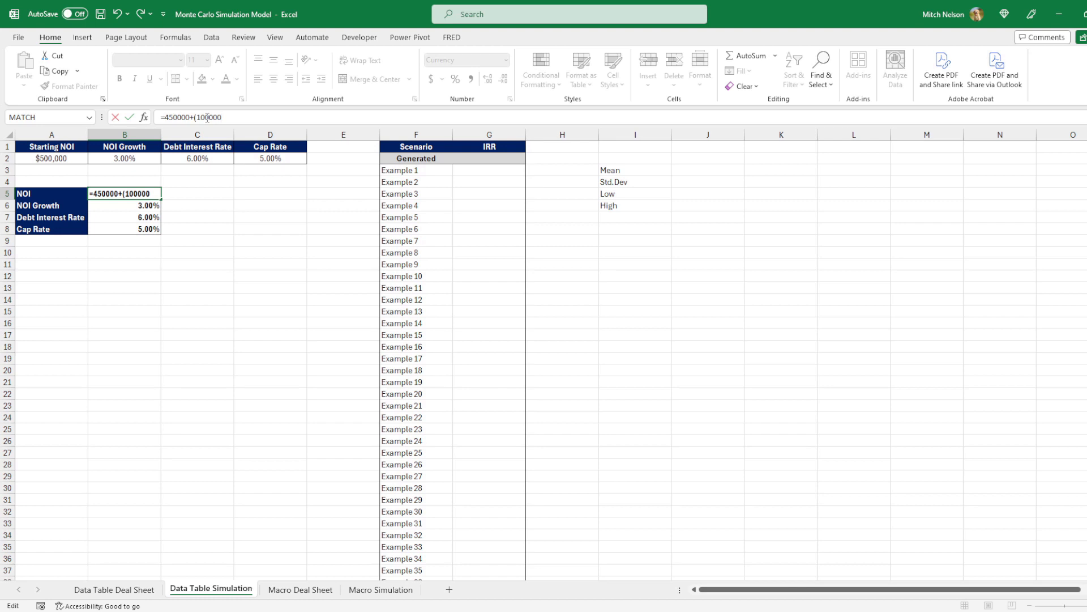
text(*rand()
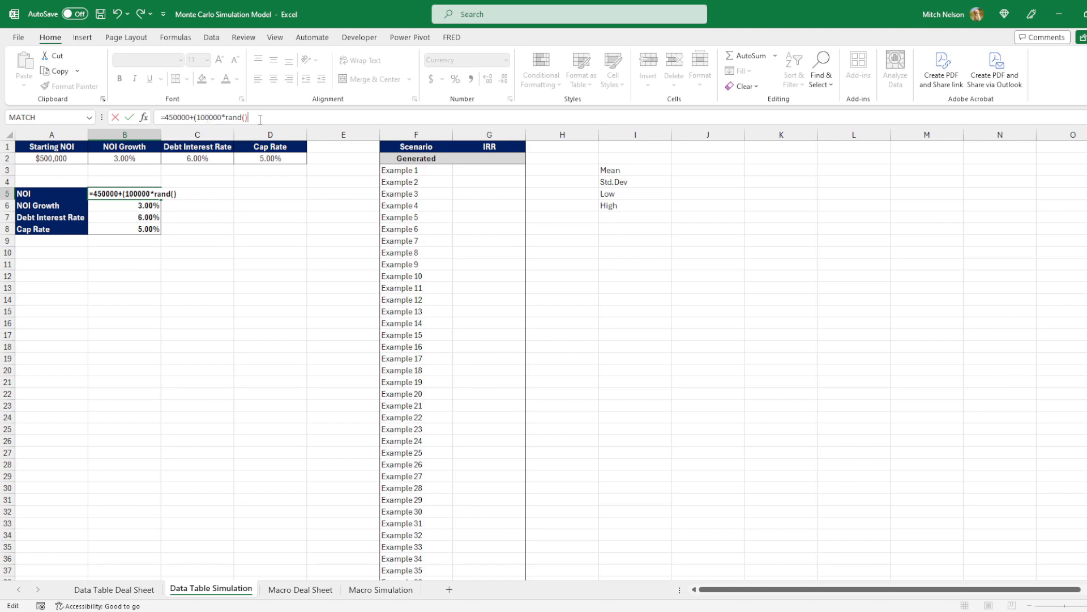
key(Enter)
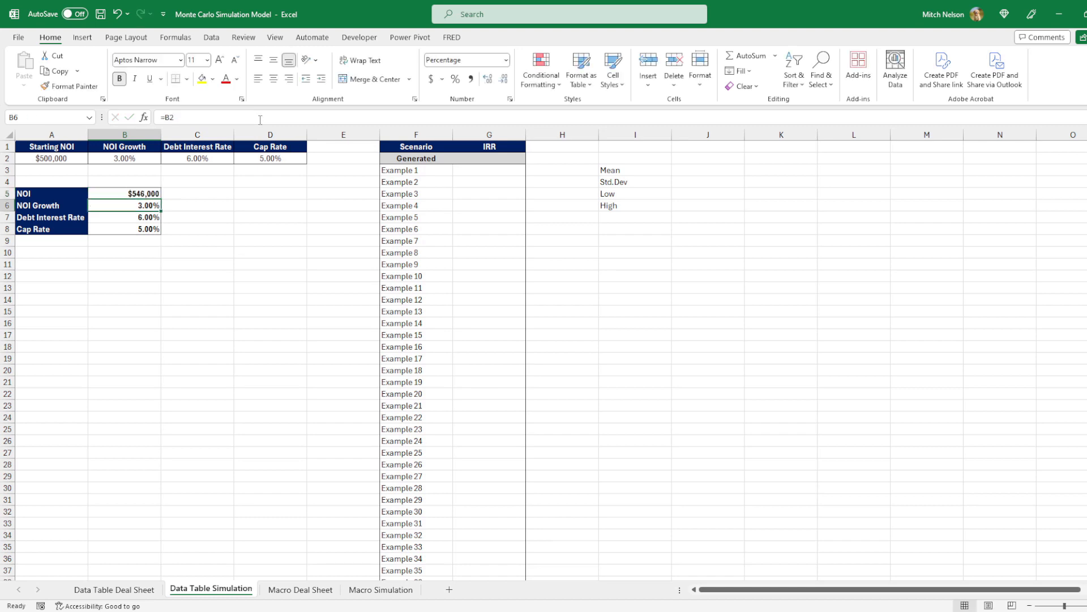
Review the new NOI formula in B5, then select NOI Growth cell B6
click(124, 193)
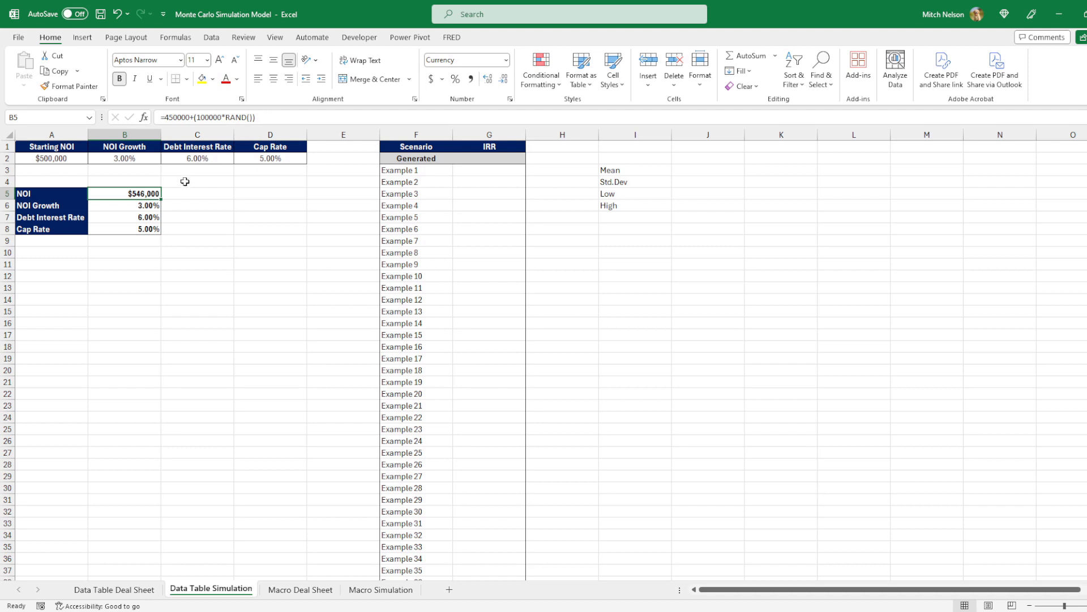
mouse_move(194, 169)
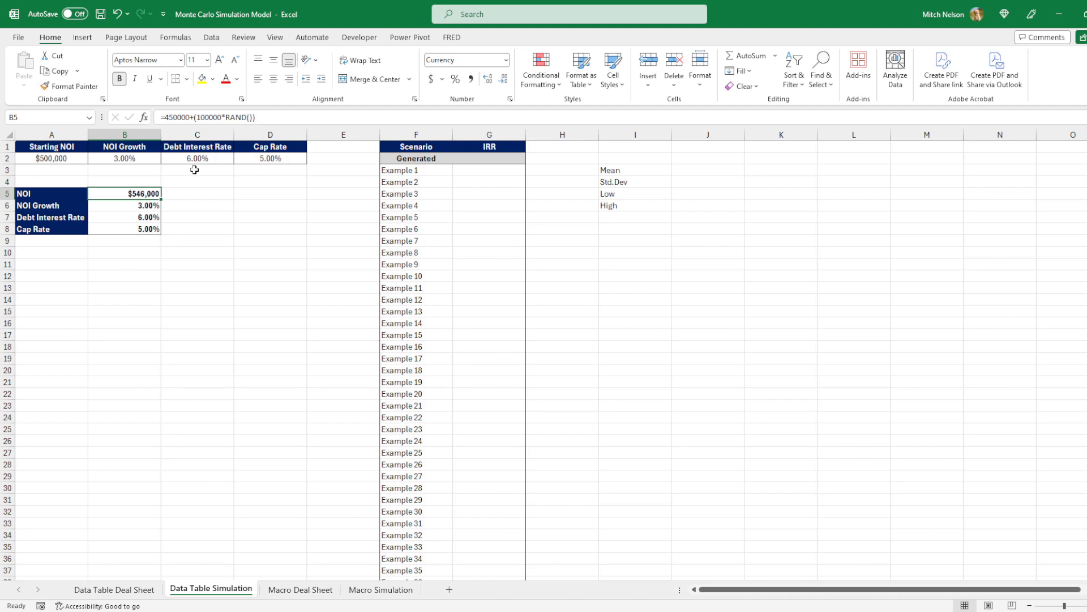
click(124, 205)
text(=)
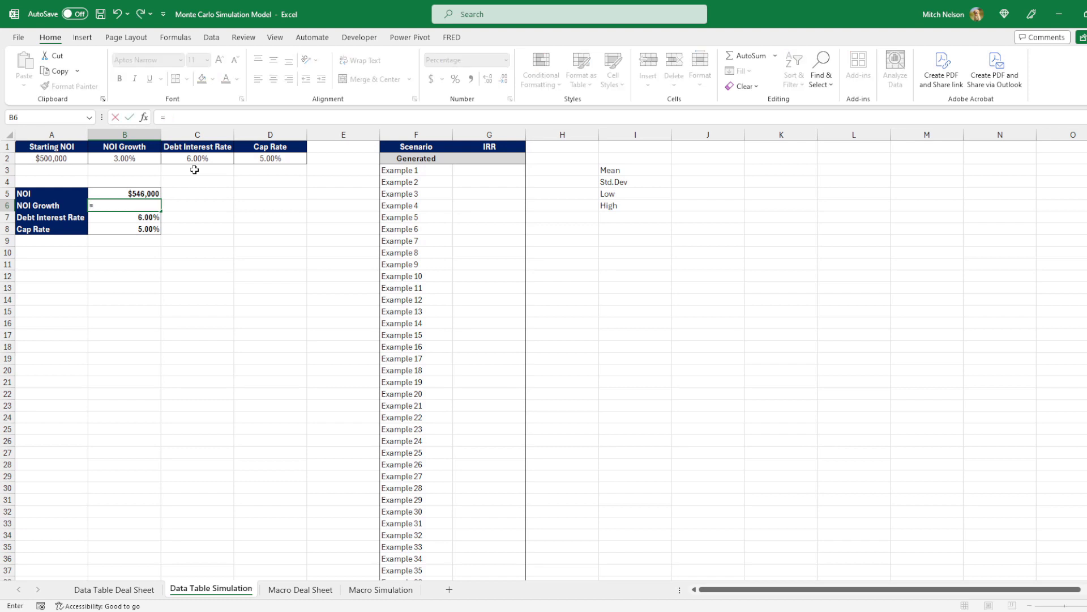
Enter the random NOI Growth formula =2.5%+(1%*RAND()) in B6
text(2.5%)
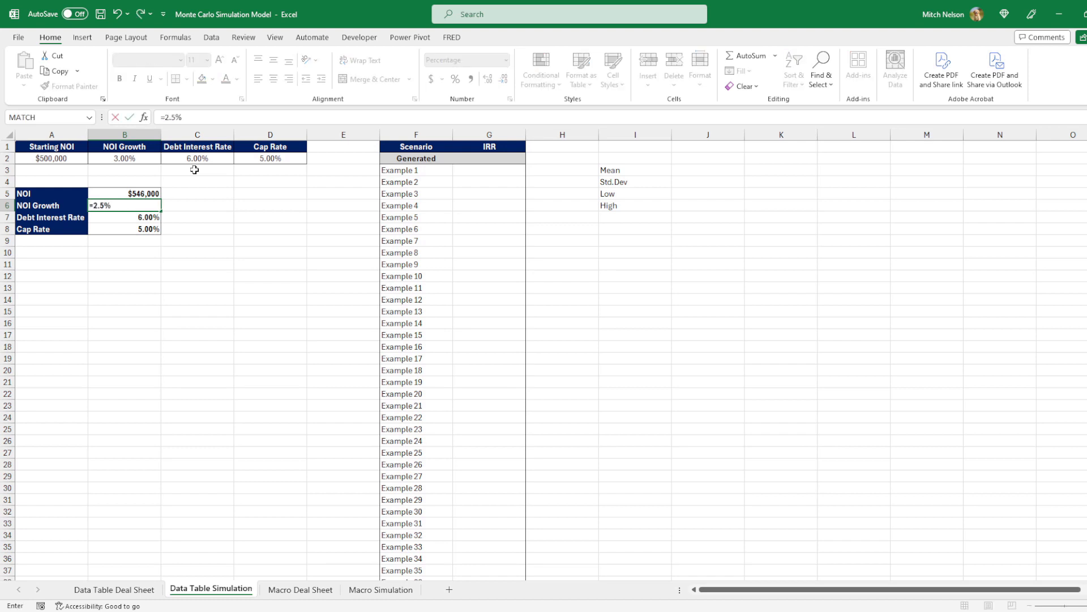
text(+)
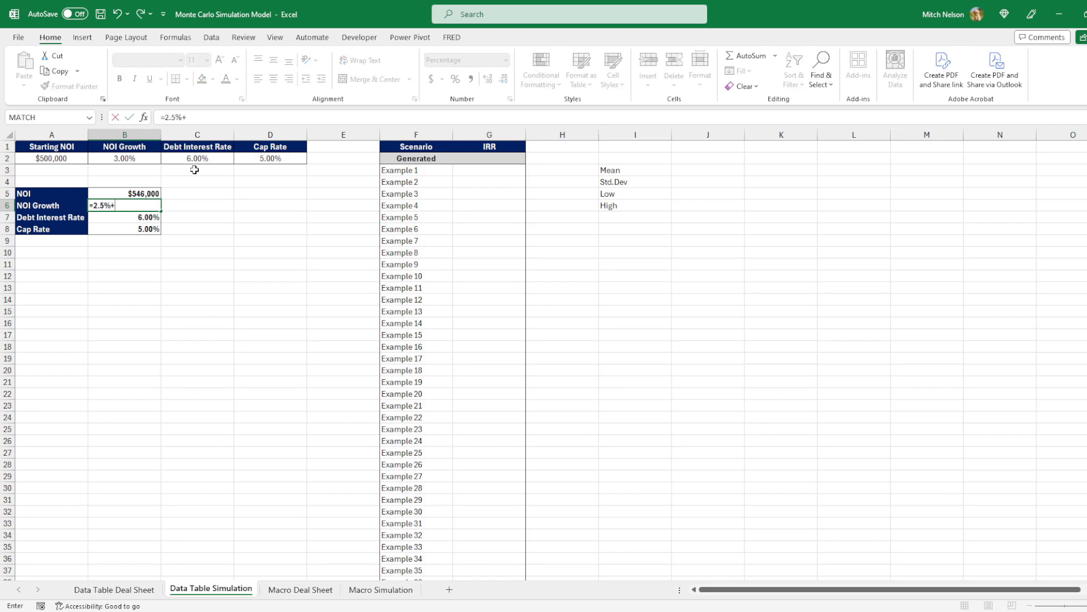
text(()
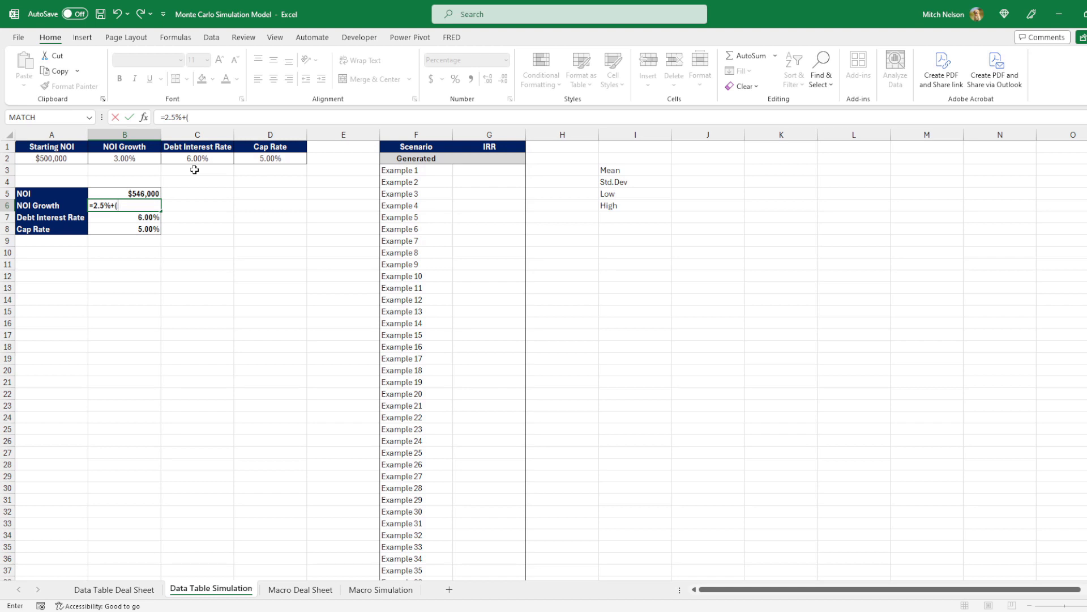
text(1)
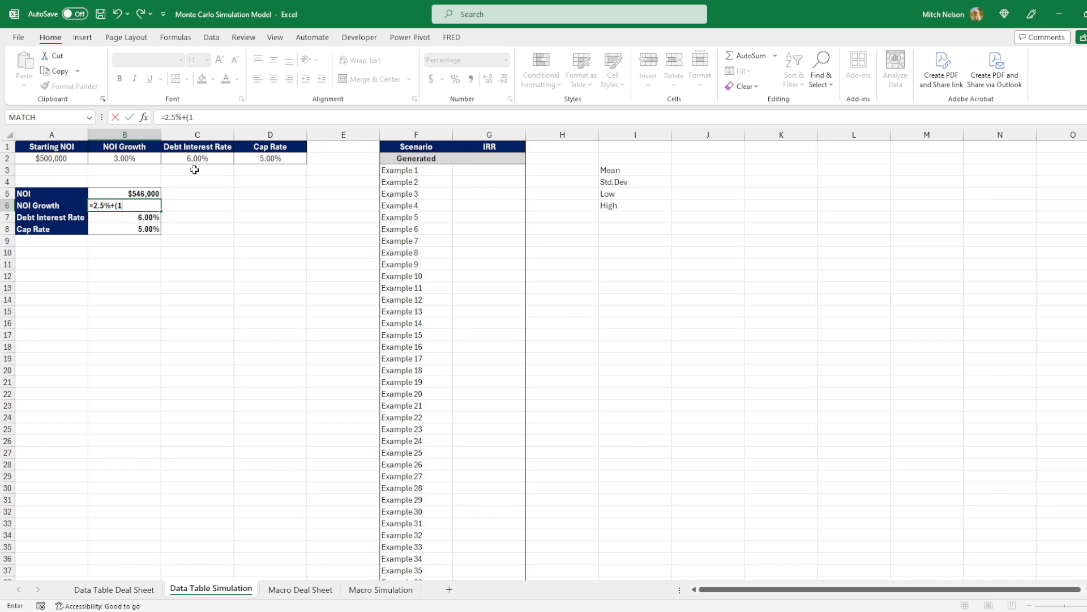
text(%)
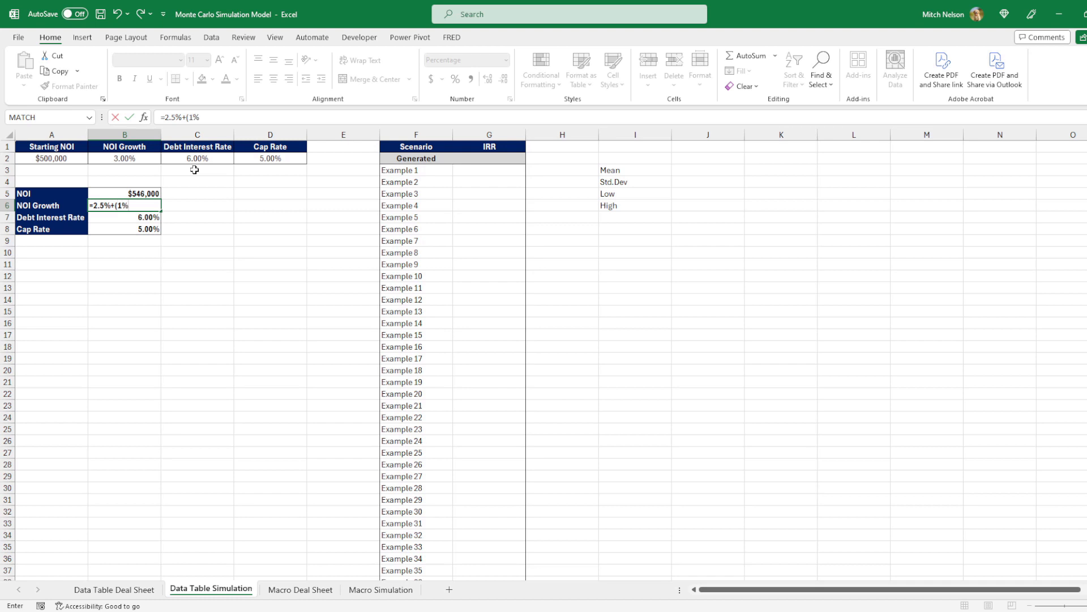
text(*rand()
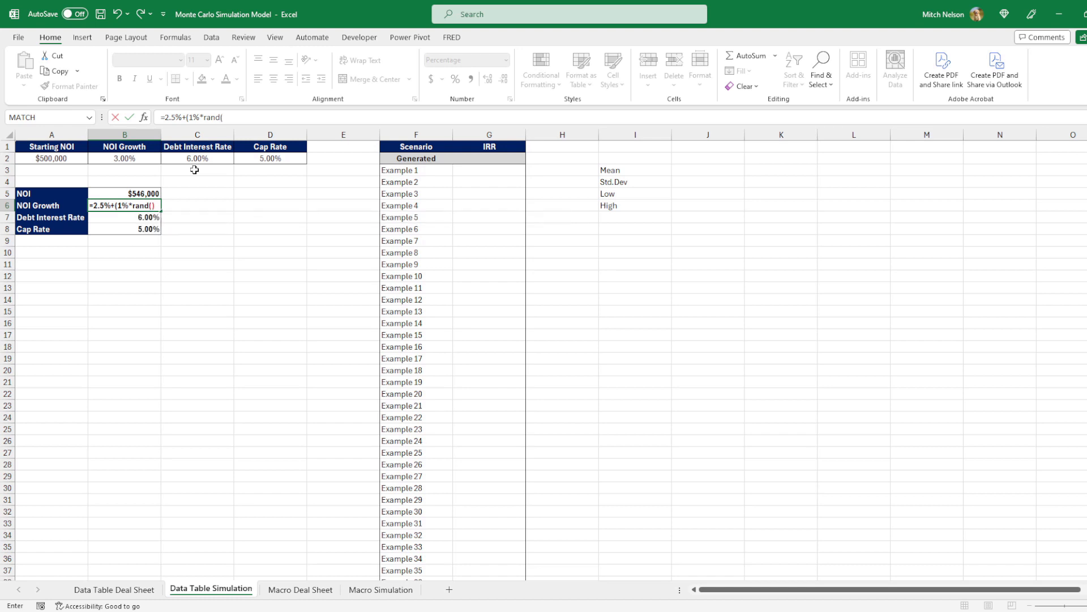
key(Enter)
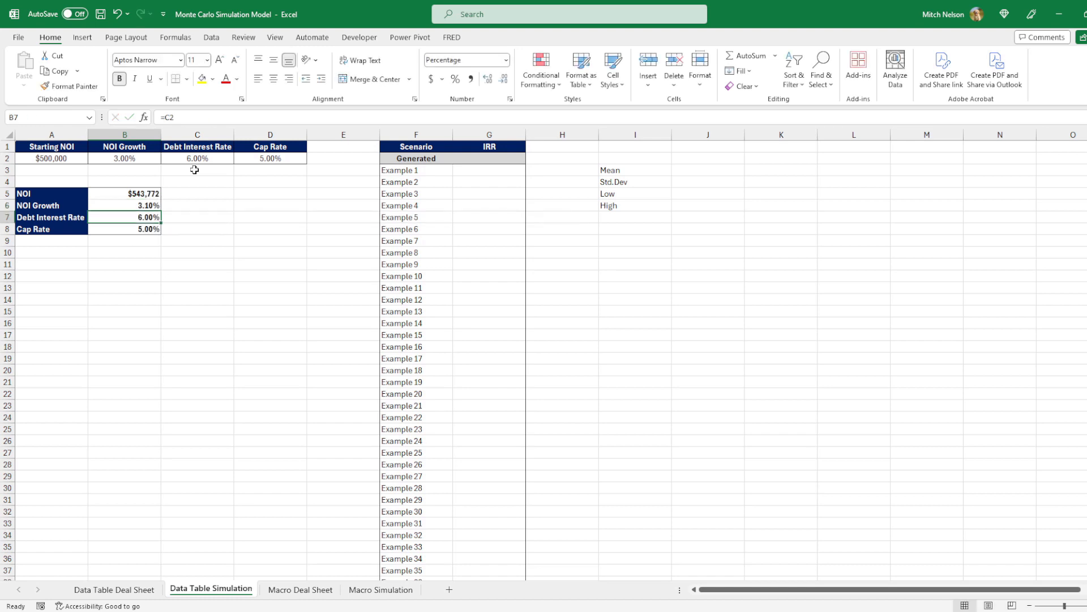
click(140, 205)
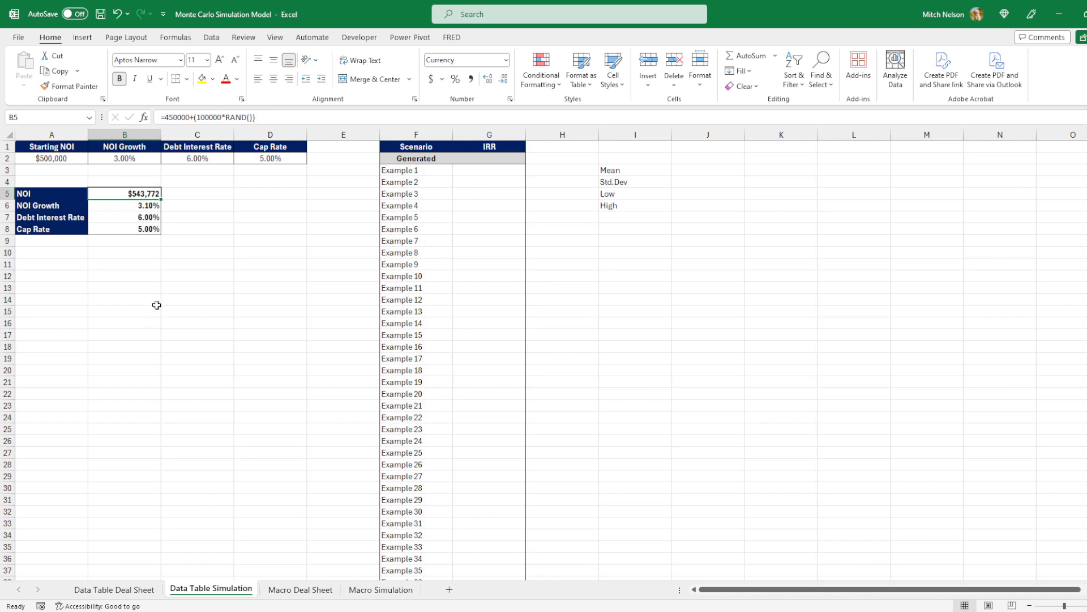
mouse_move(142, 283)
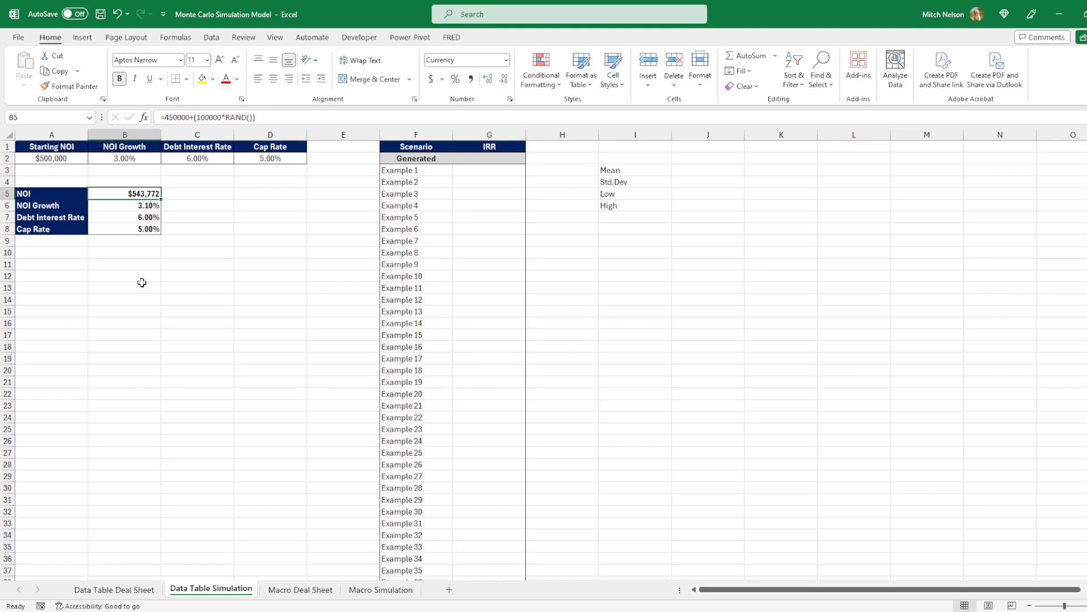
click(51, 193)
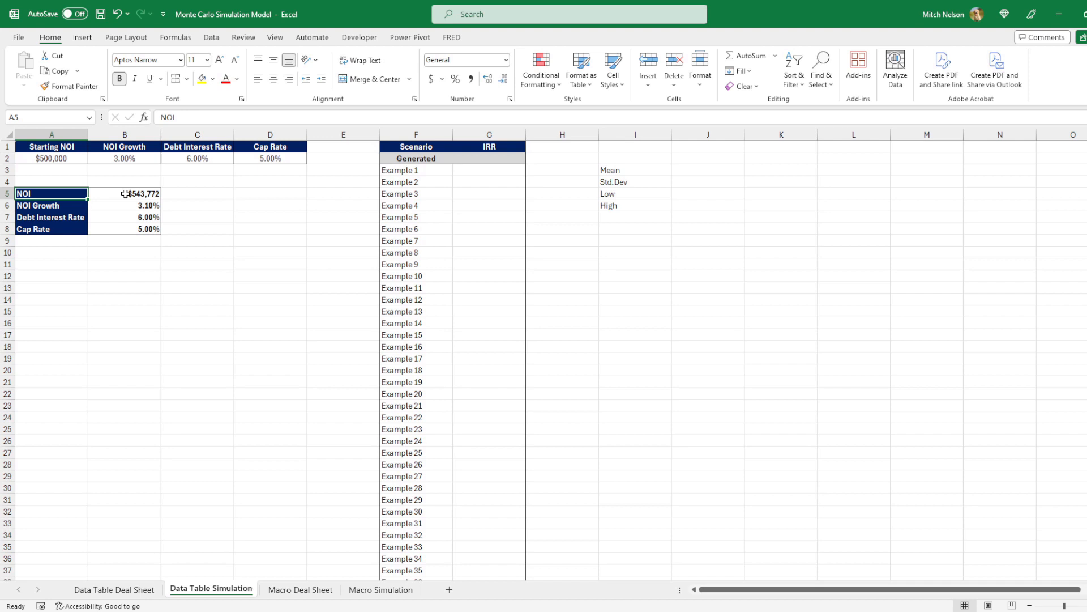
click(123, 193)
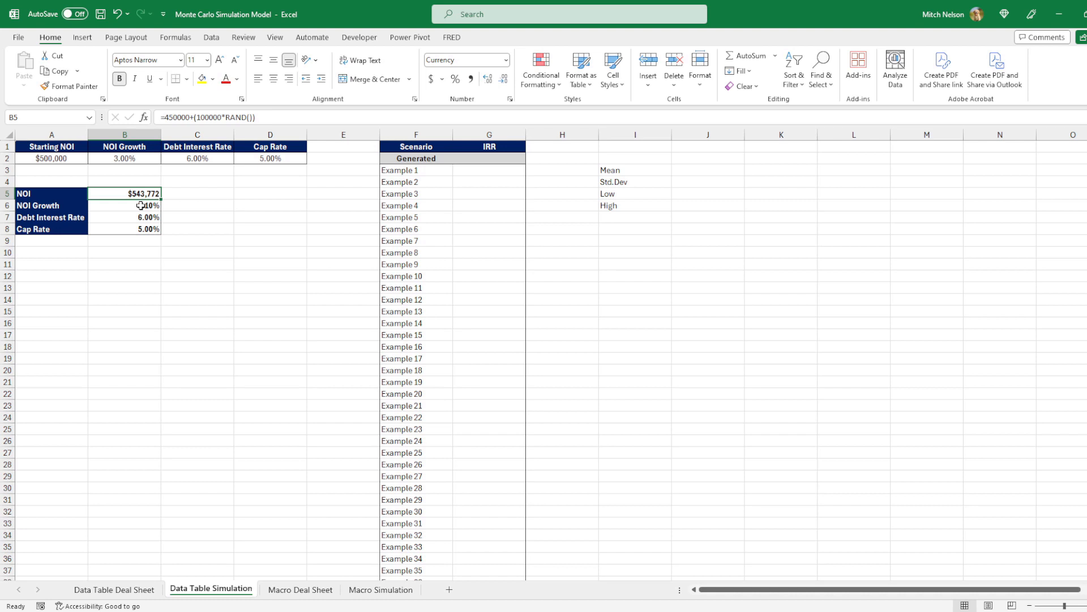
click(124, 217)
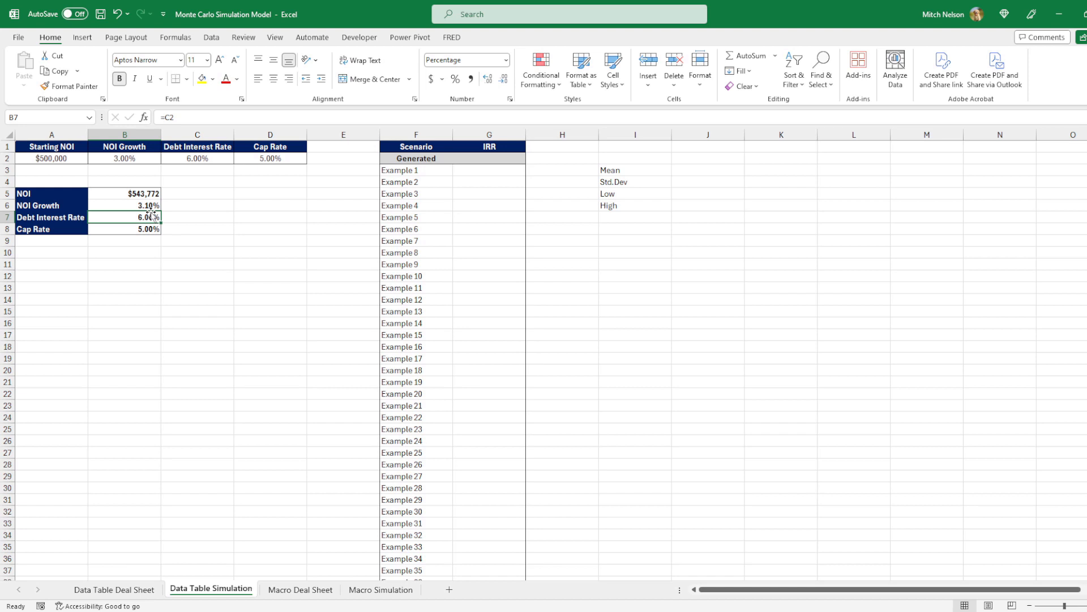
Enter =NORM.INV(RAND(),6%,0.25%) in B7 for the Debt Interest Rate
text(=norm.inv)
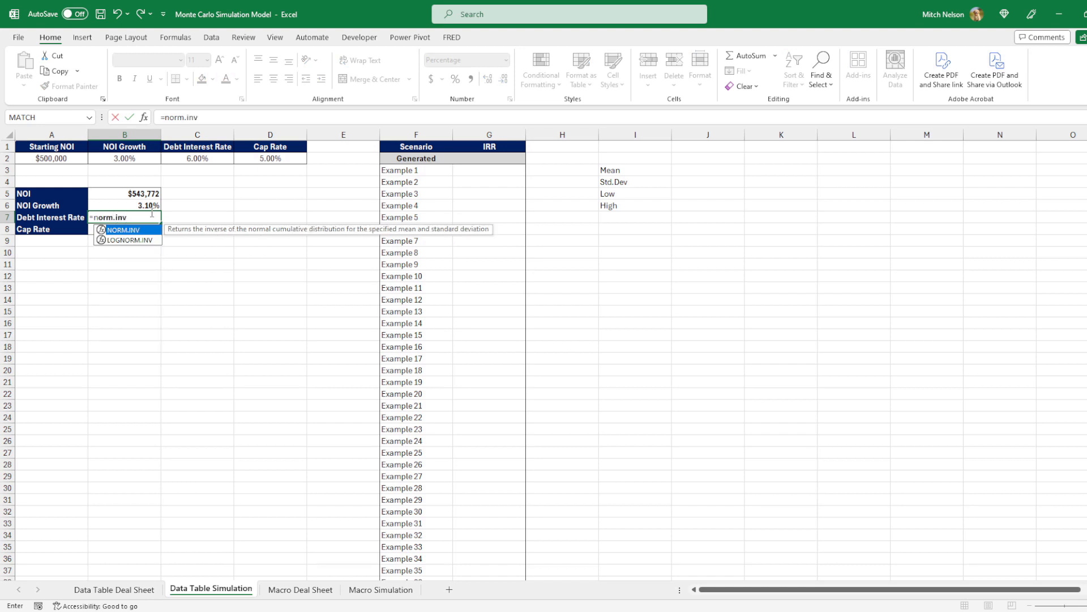
text(()
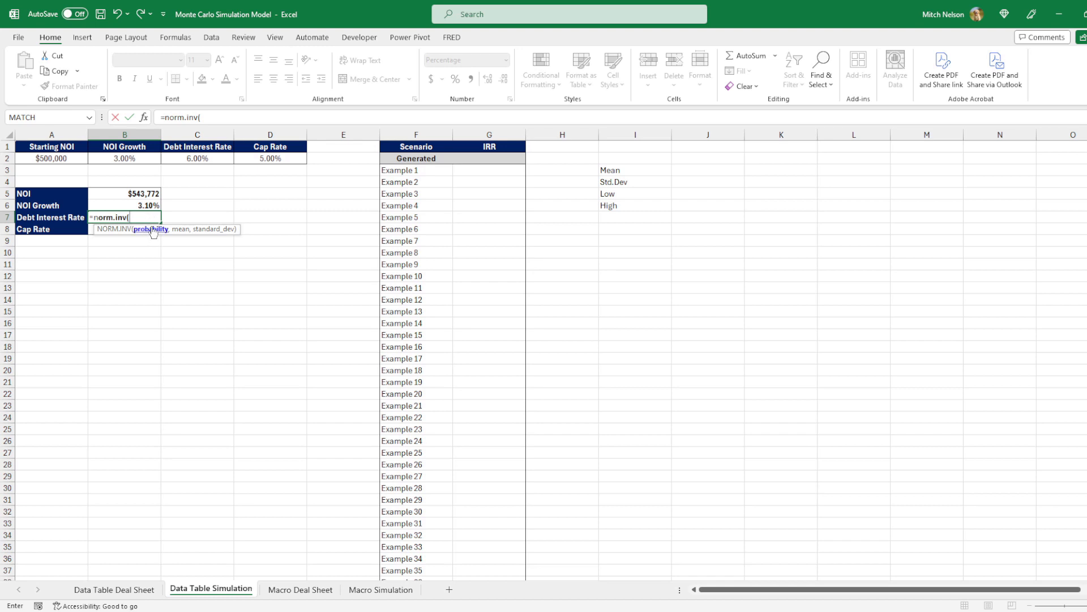
mouse_move(203, 233)
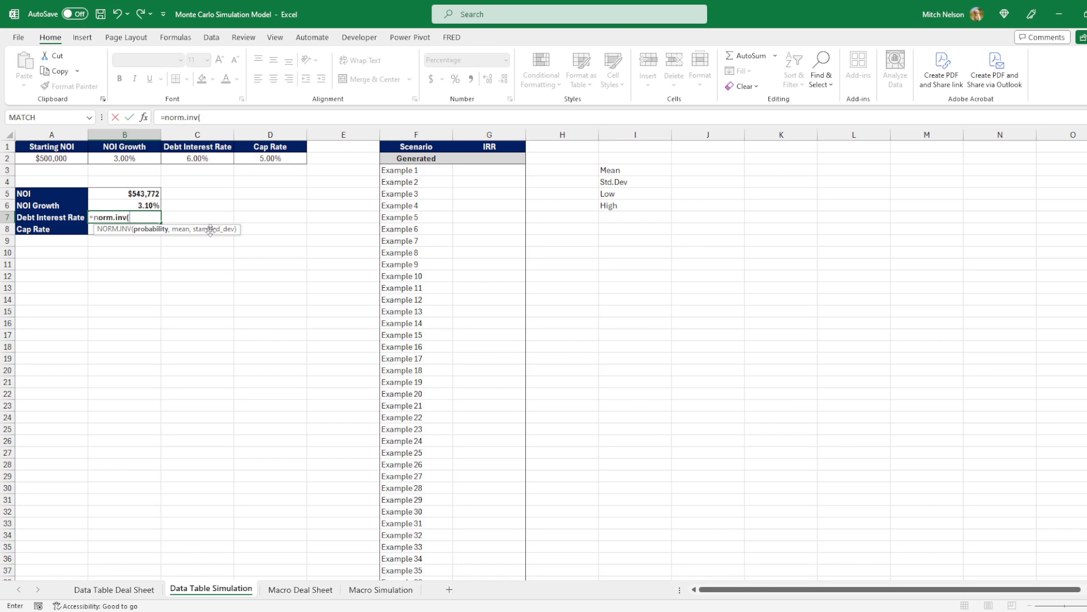
text(rand()
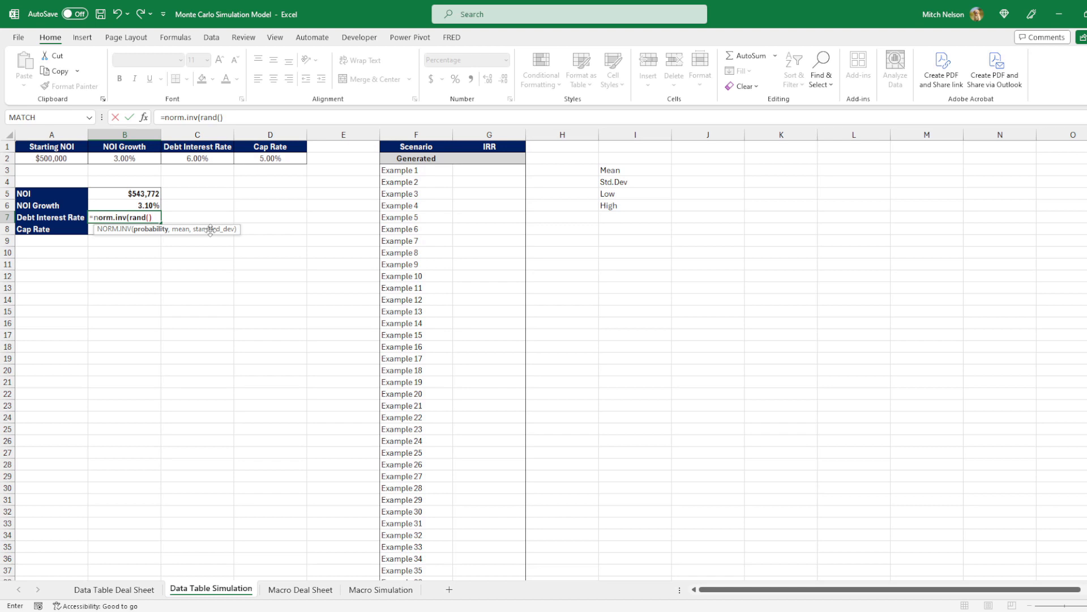
text(,)
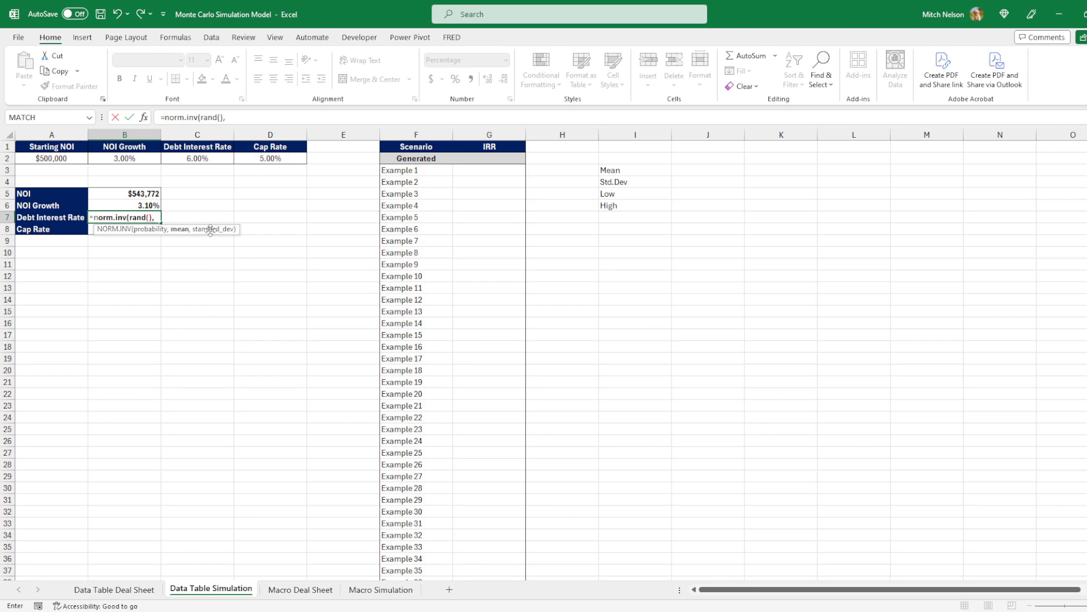
text(6%)
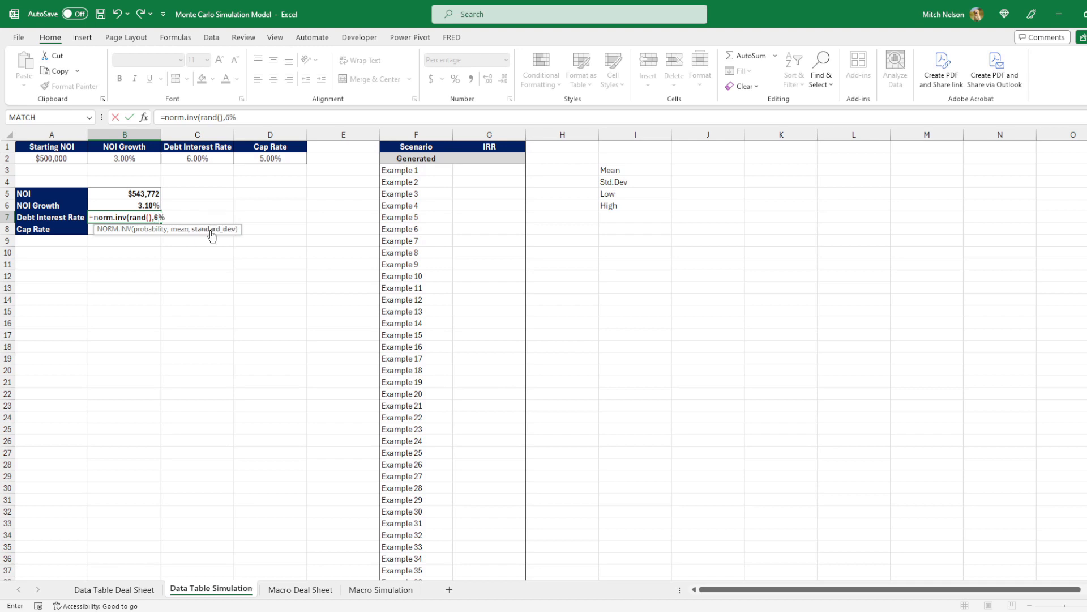
text(,0)
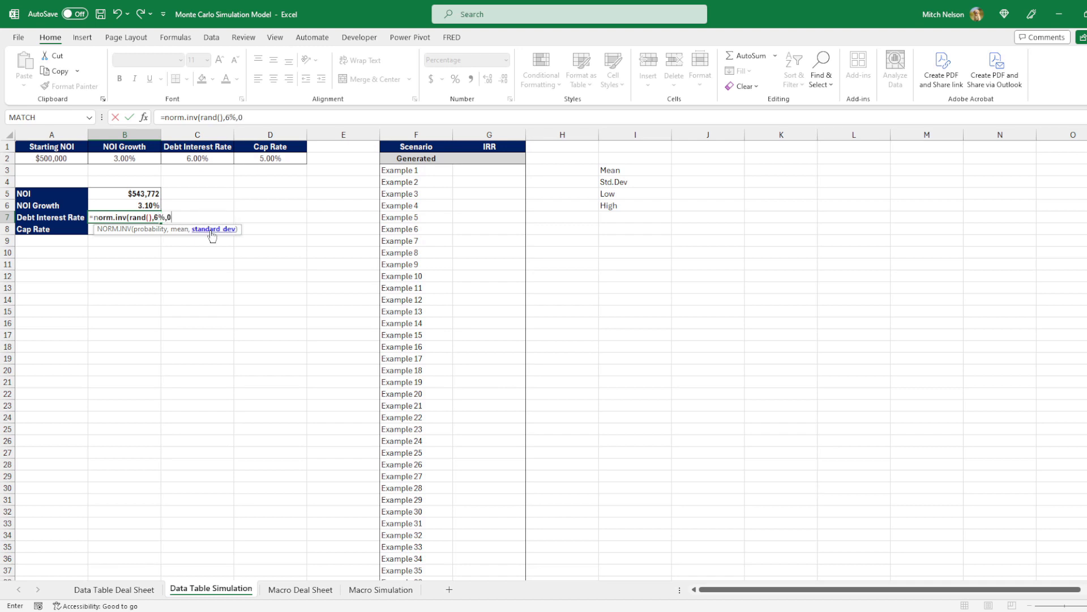
text(.25)
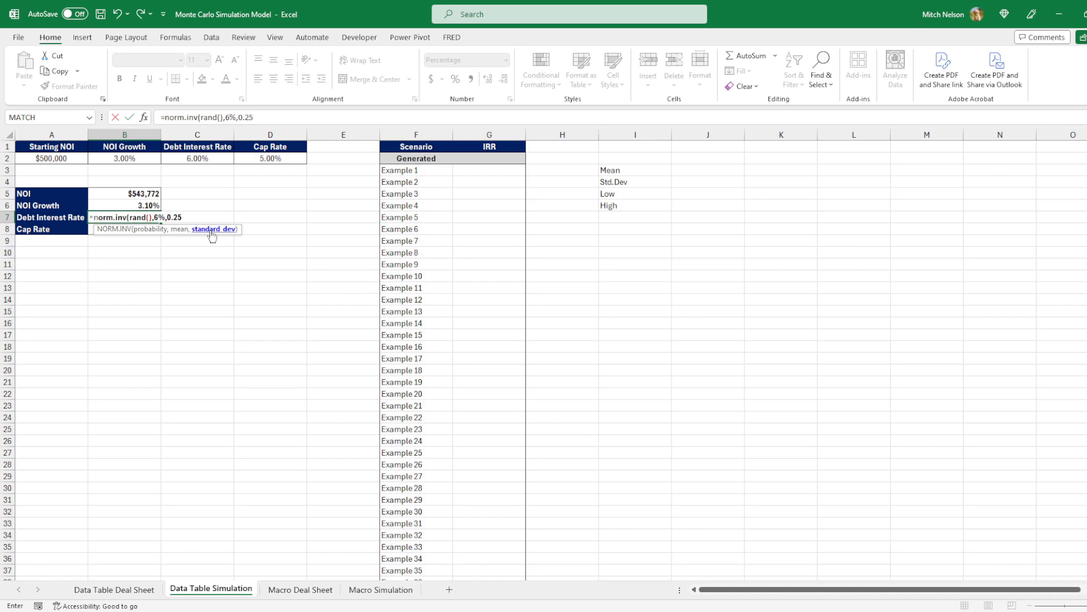
text(%))
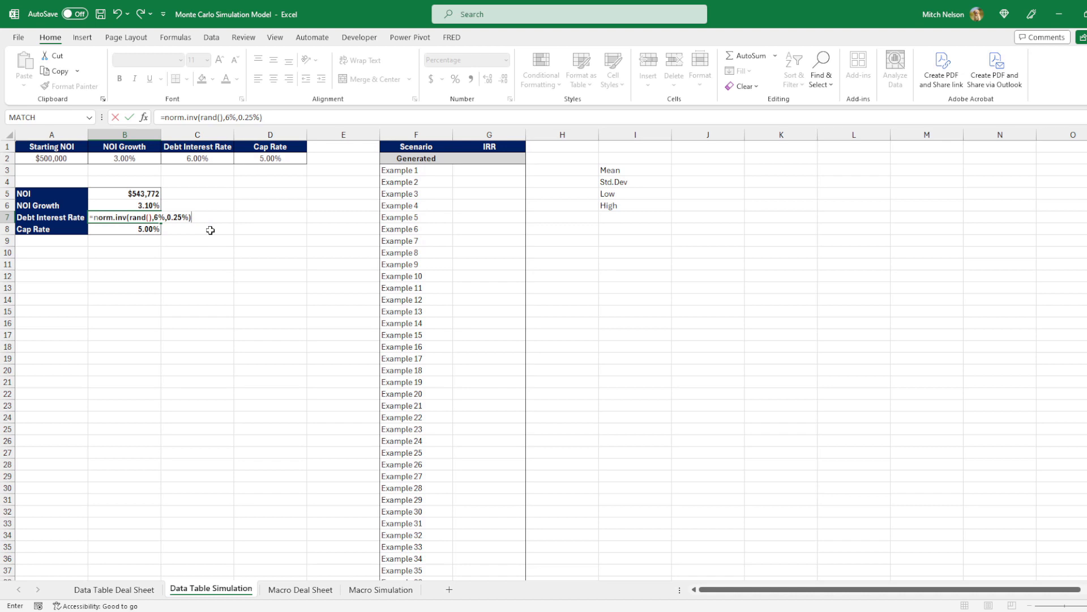
key(Enter)
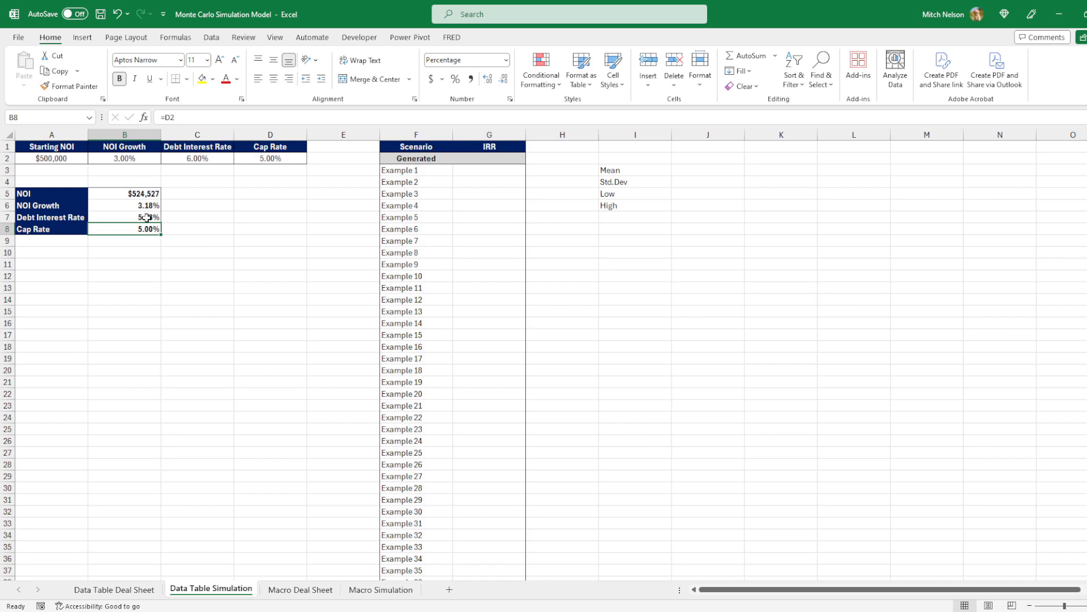
mouse_move(146, 217)
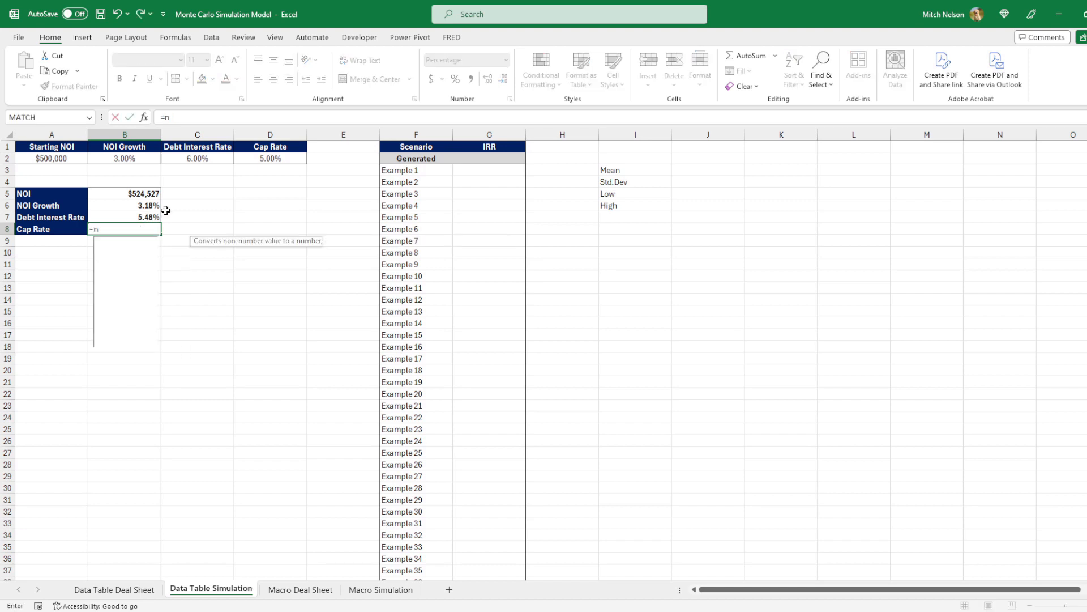
Enter =NORM.INV(RAND(),5%,0.25%) in B8 for the Cap Rate
text(orm.inv()
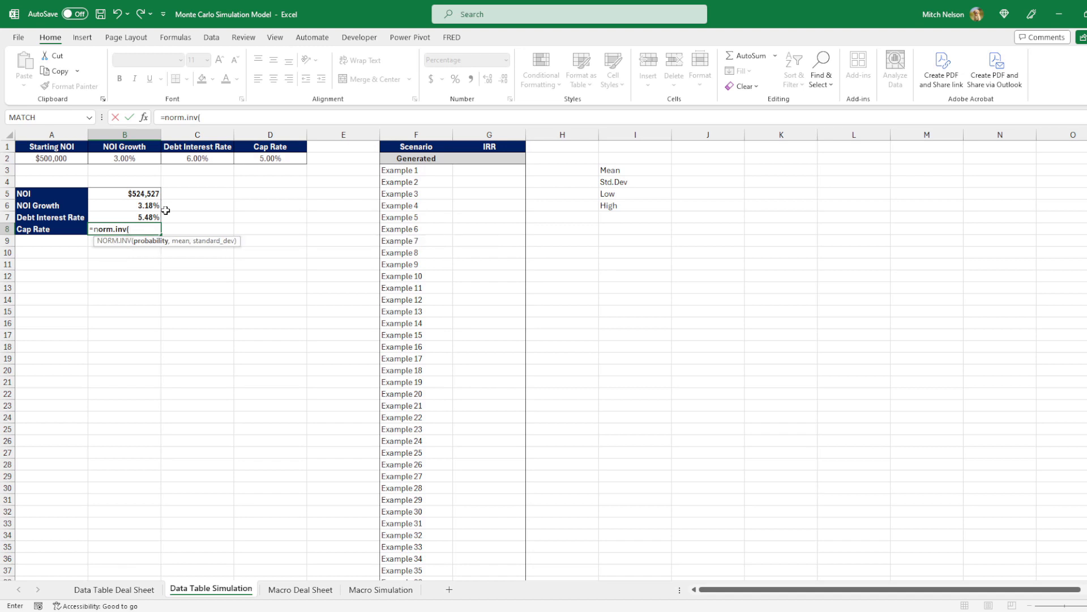
text(rand())
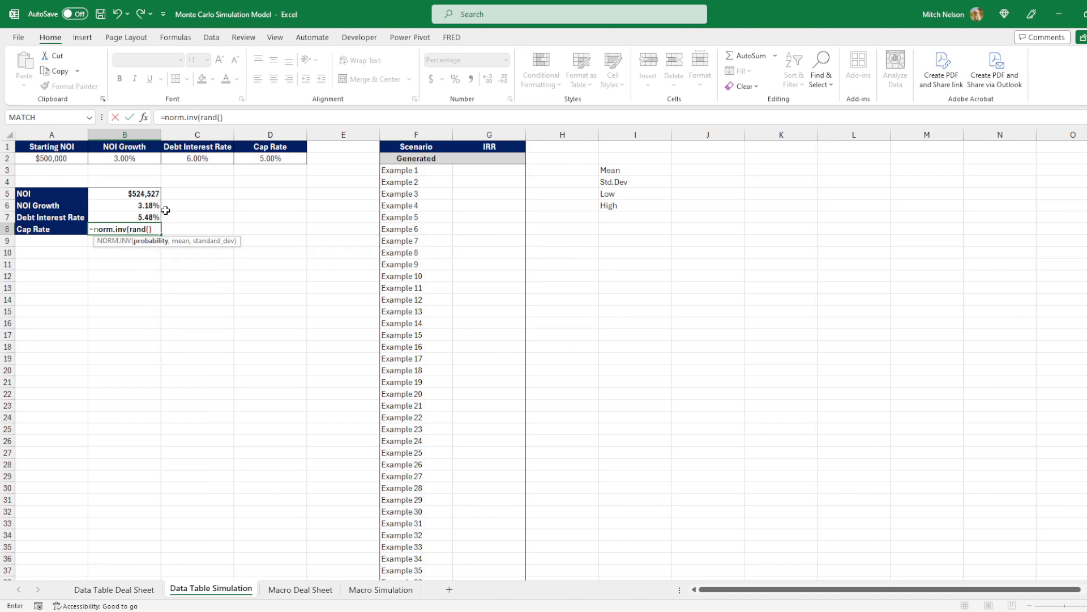
text(,)
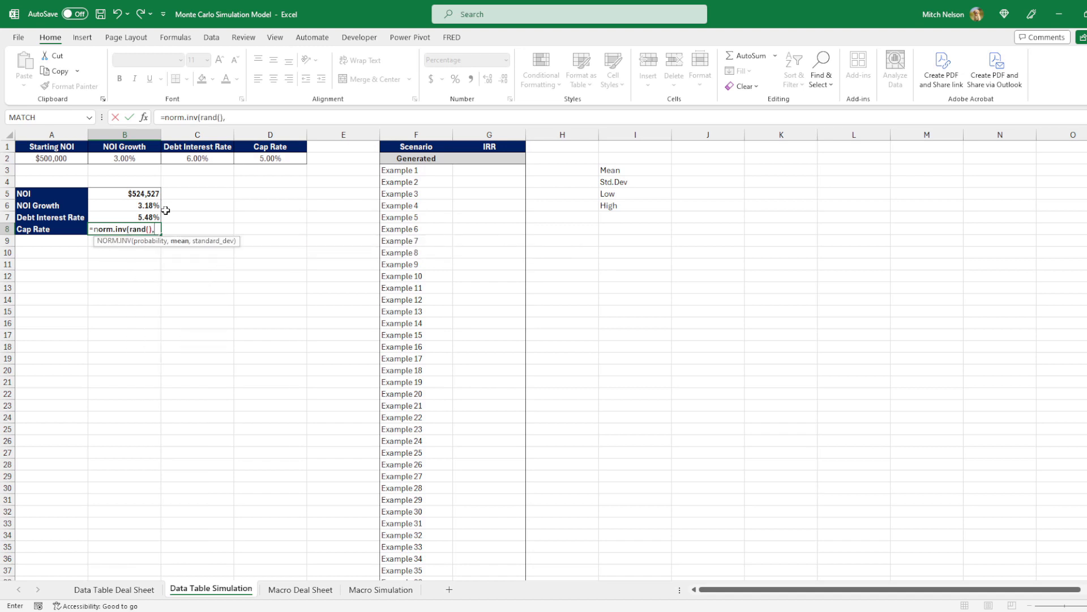
text(5)
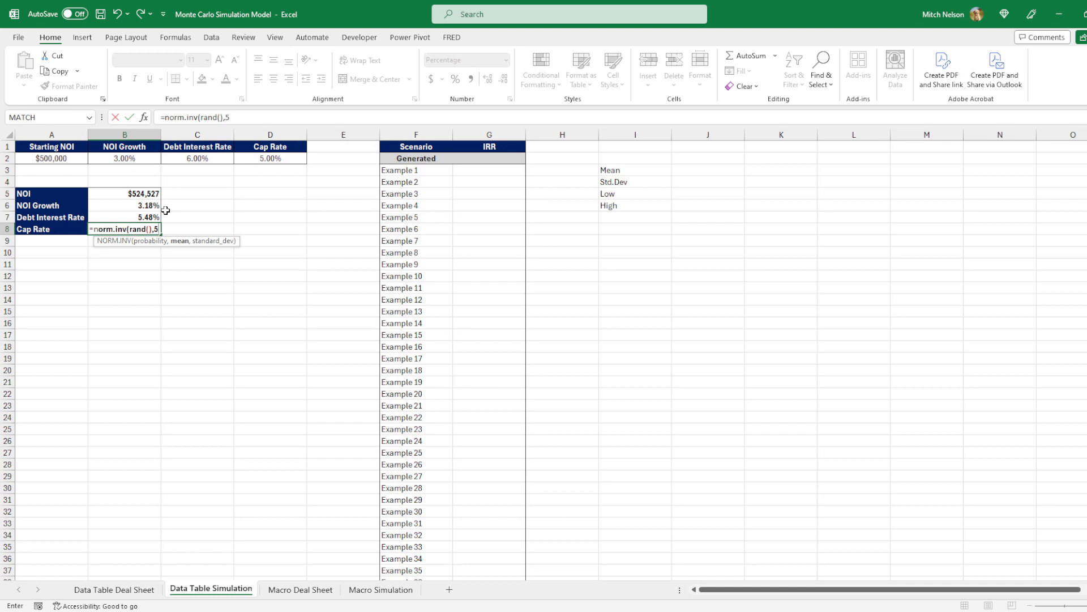
text(%,0)
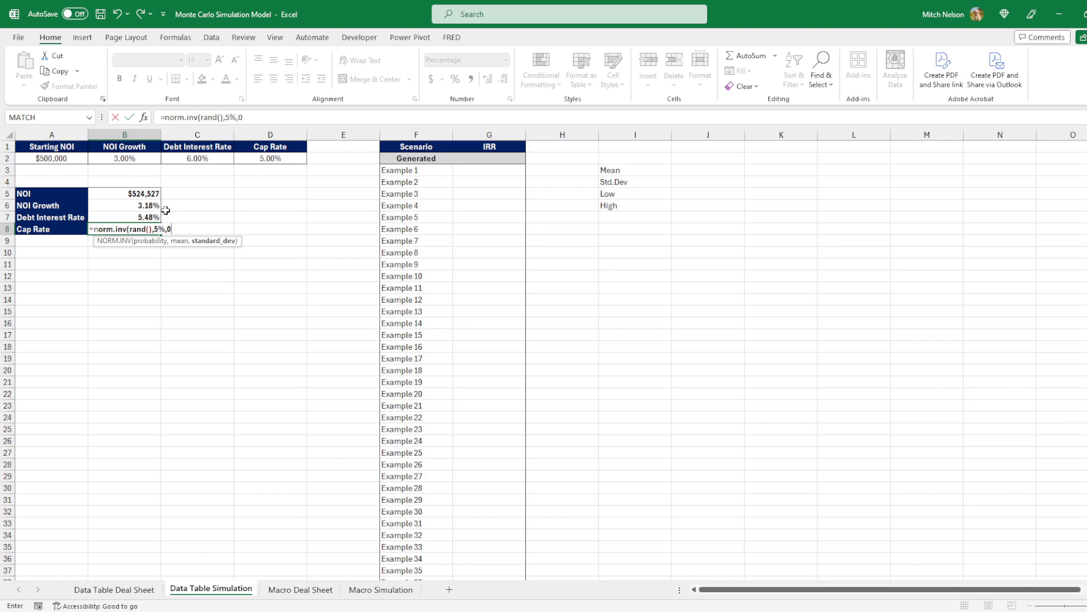
text(.25%)
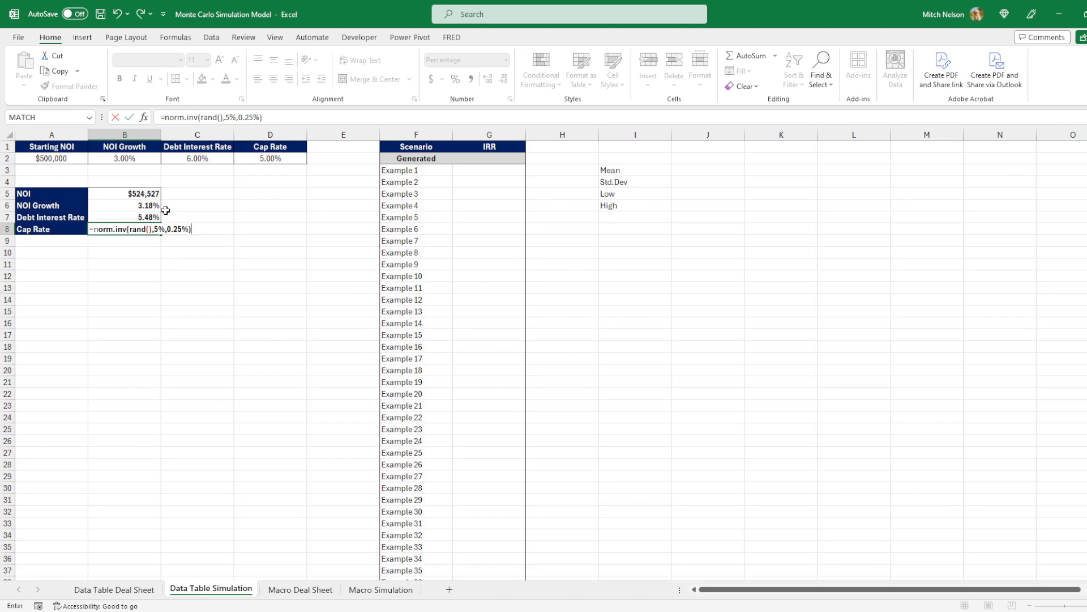
key(Enter)
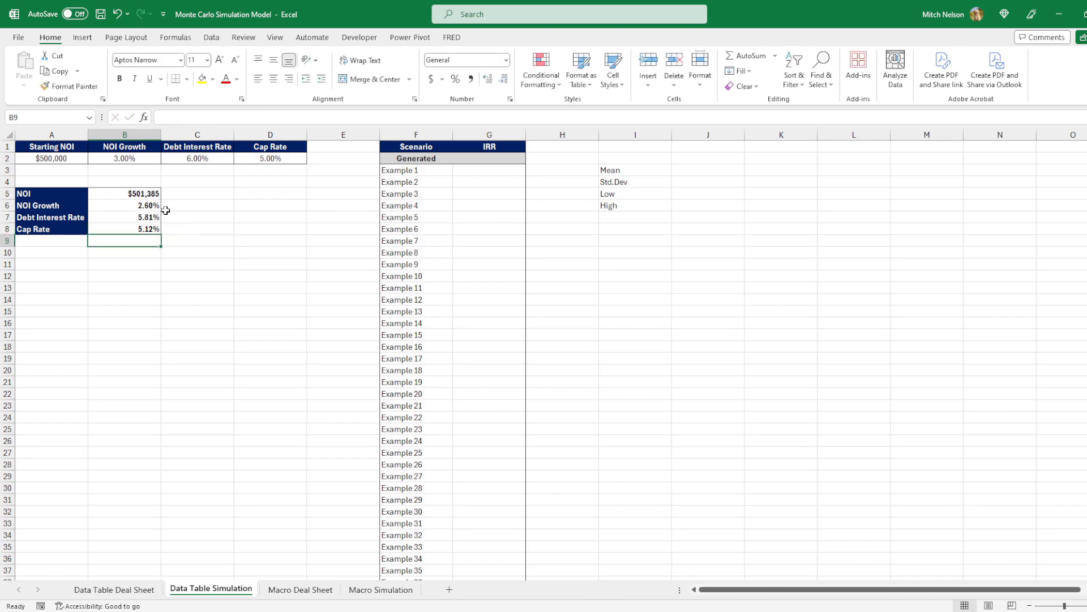
Review the Debt Interest Rate and Cap Rate formulas in B7 and B8
click(124, 217)
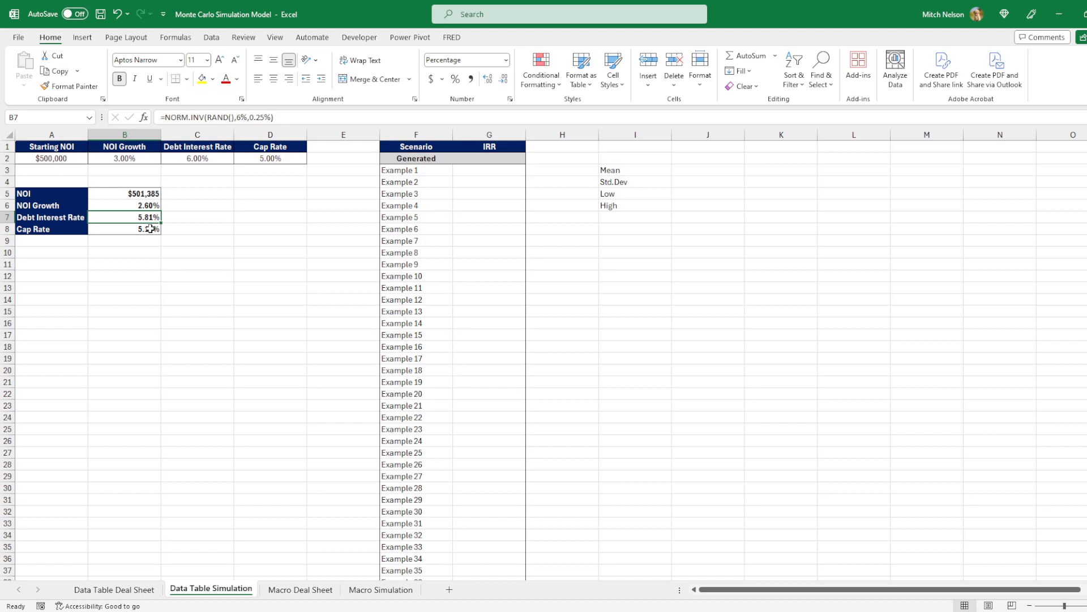
click(125, 229)
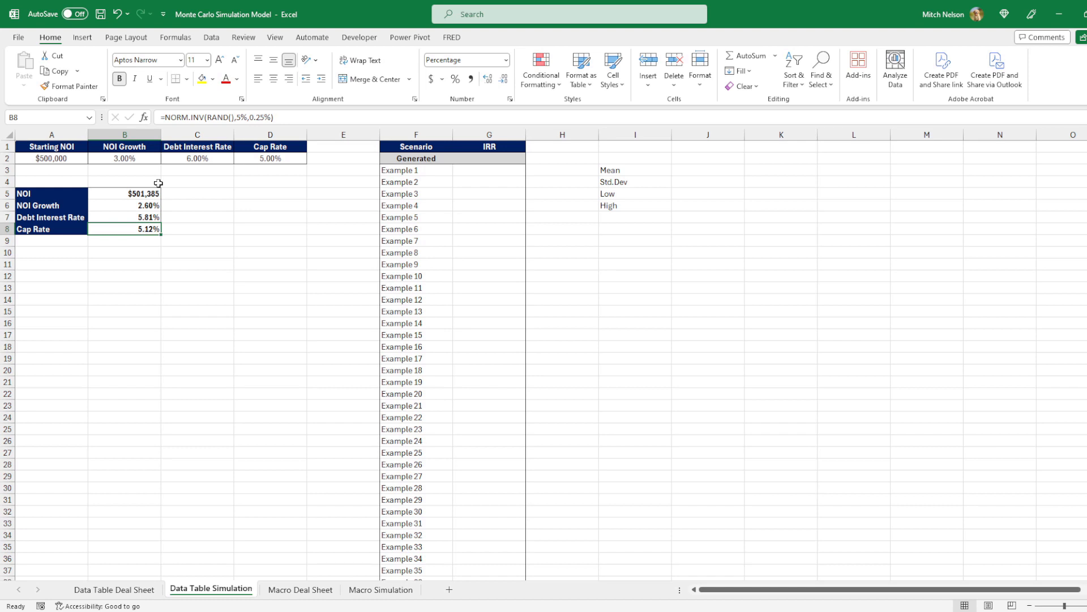
click(111, 589)
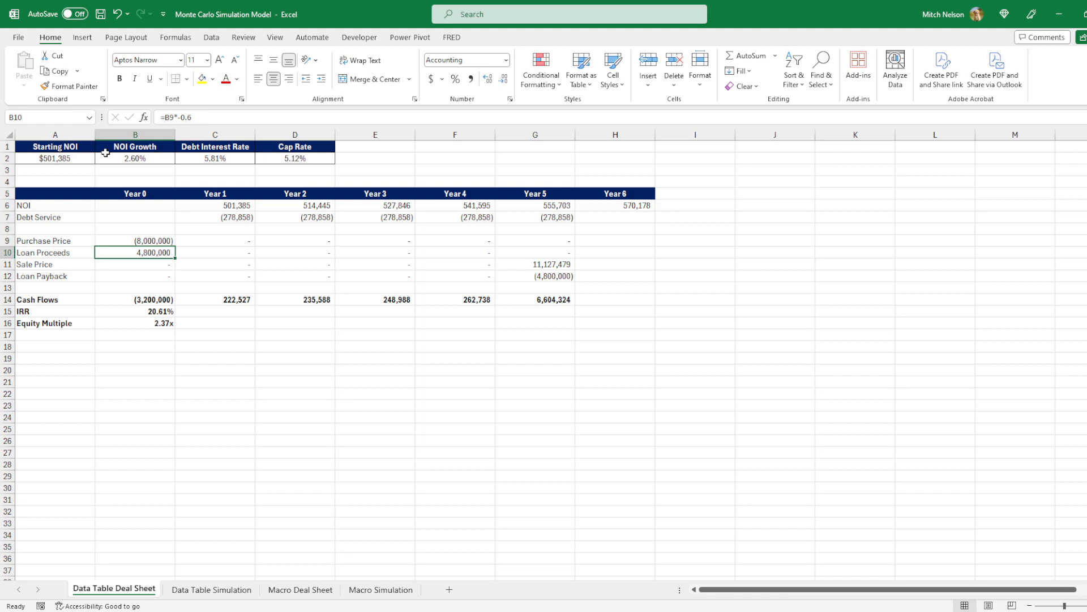
Recalculate the workbook five times to generate new random scenarios on the deal sheet
click(175, 36)
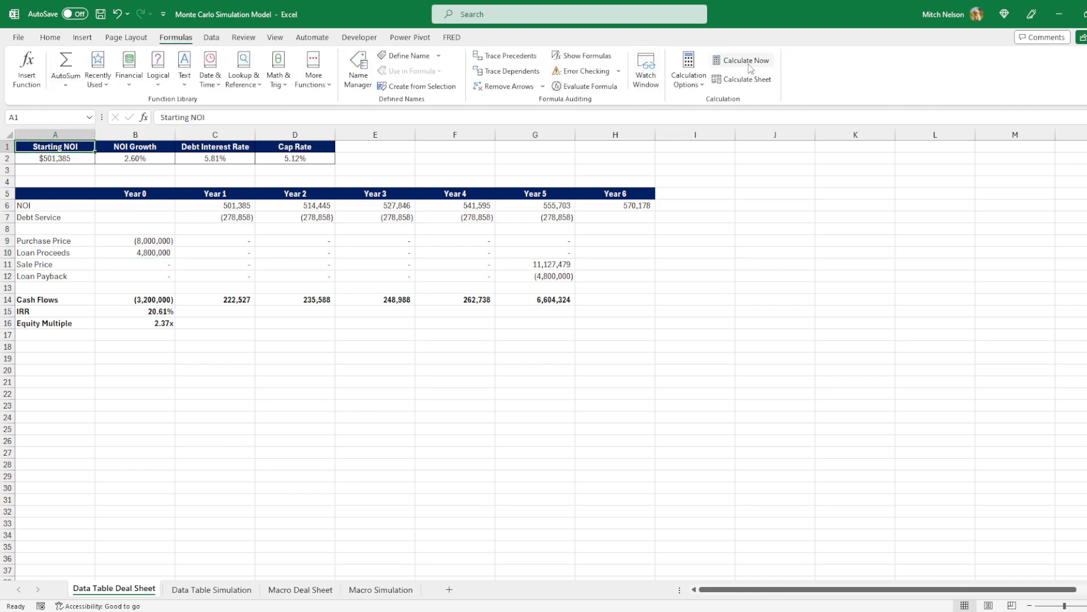
click(746, 60)
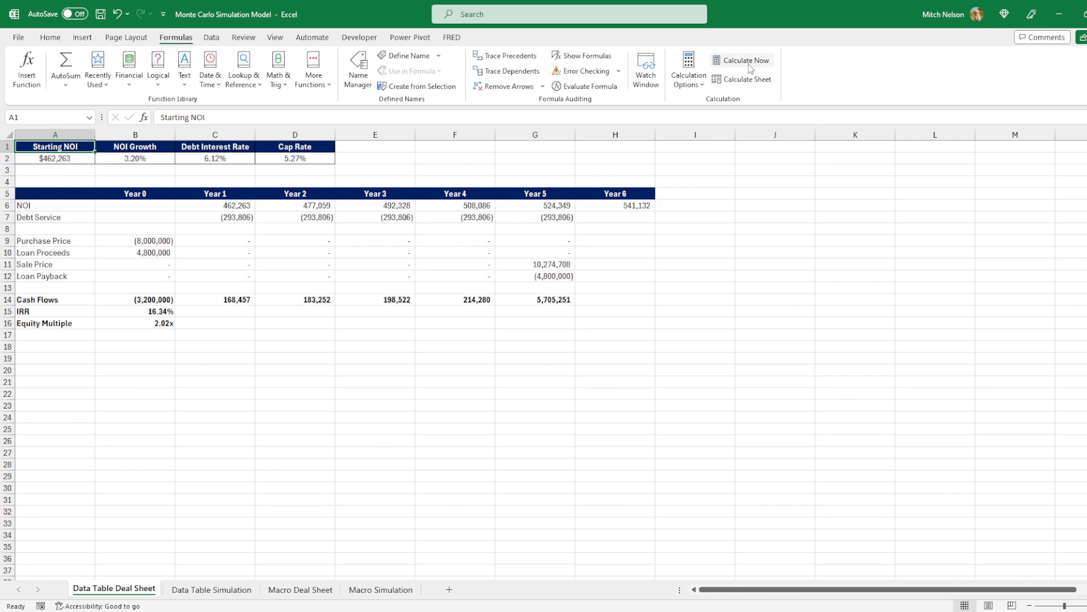
click(747, 60)
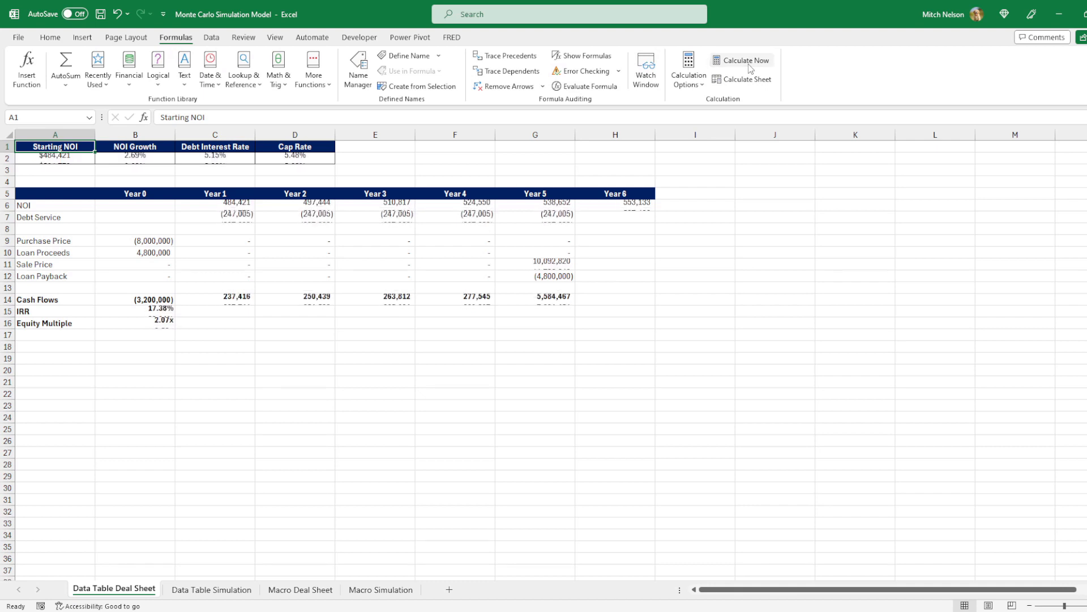
click(743, 60)
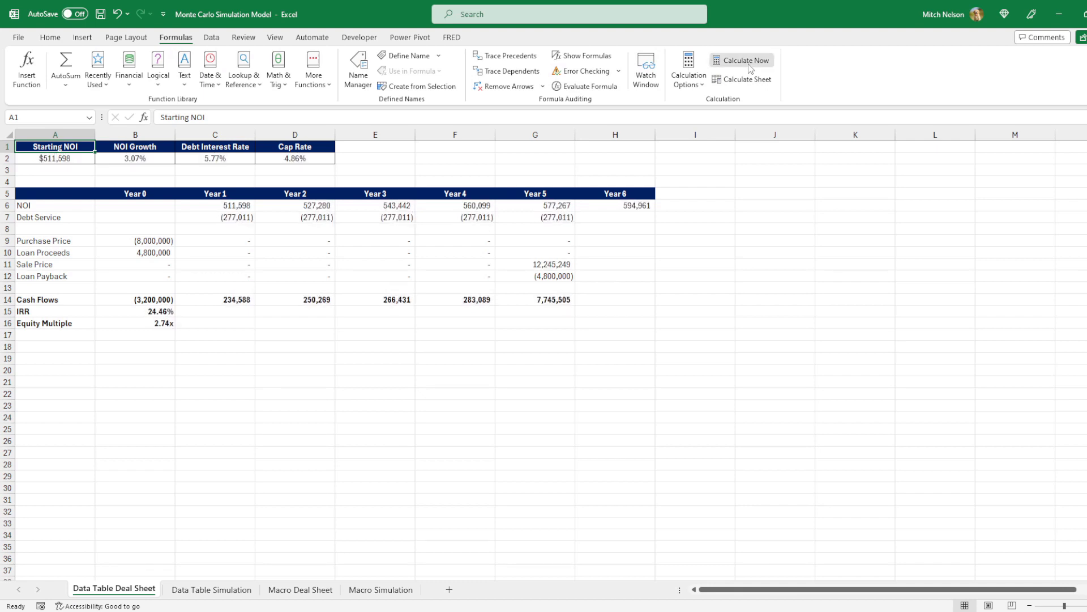
click(742, 60)
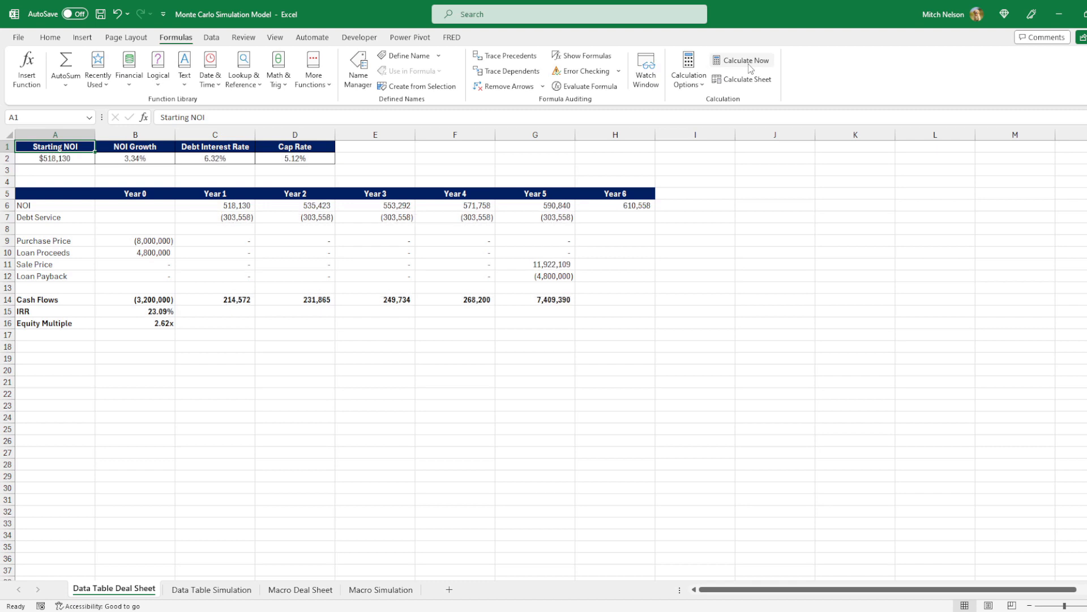
click(741, 60)
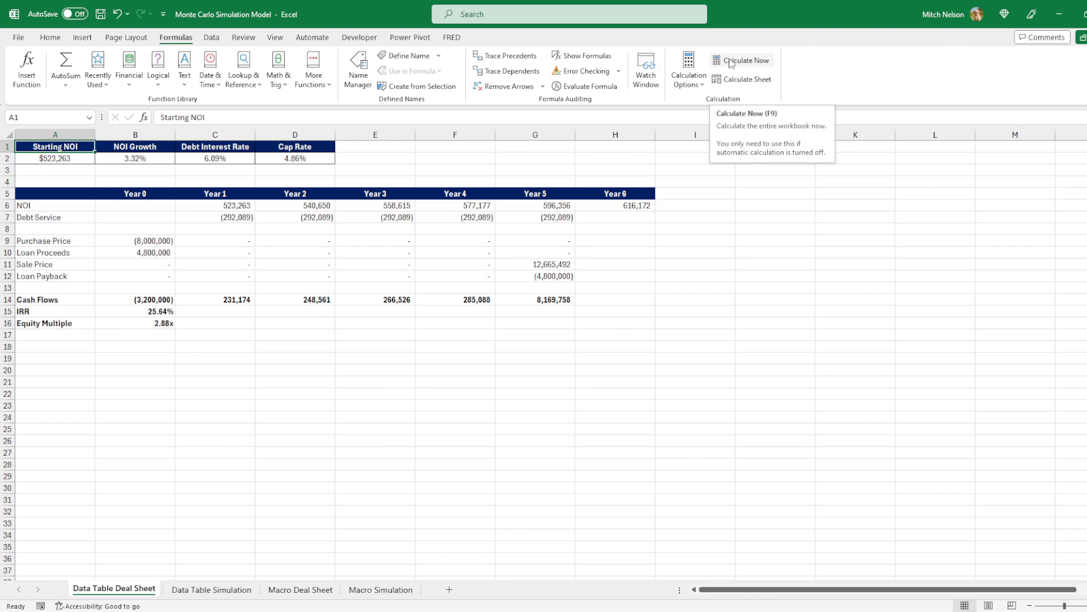
click(210, 589)
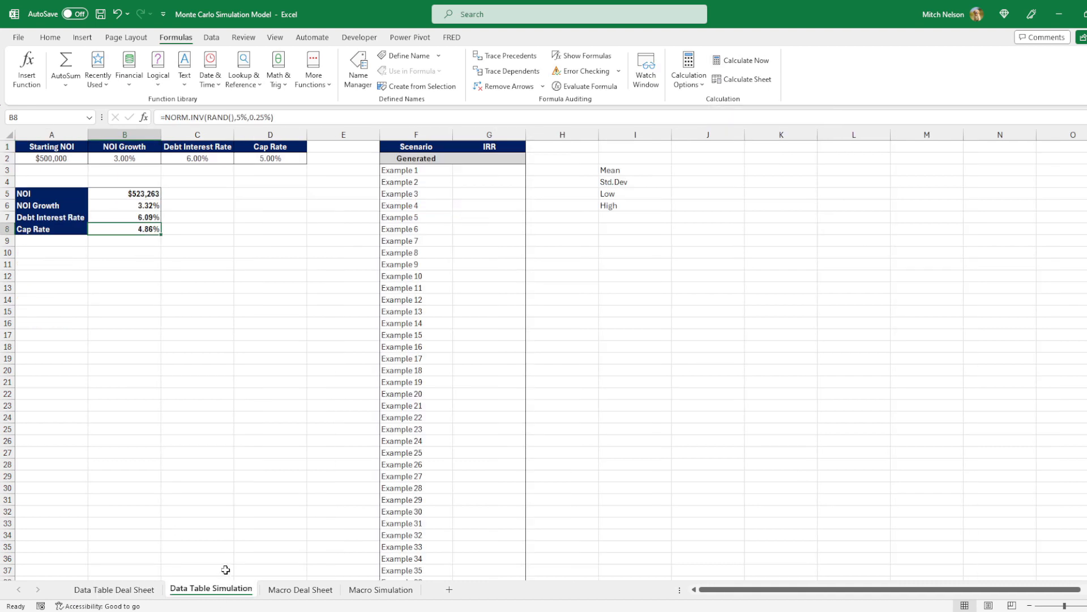
mouse_move(455, 269)
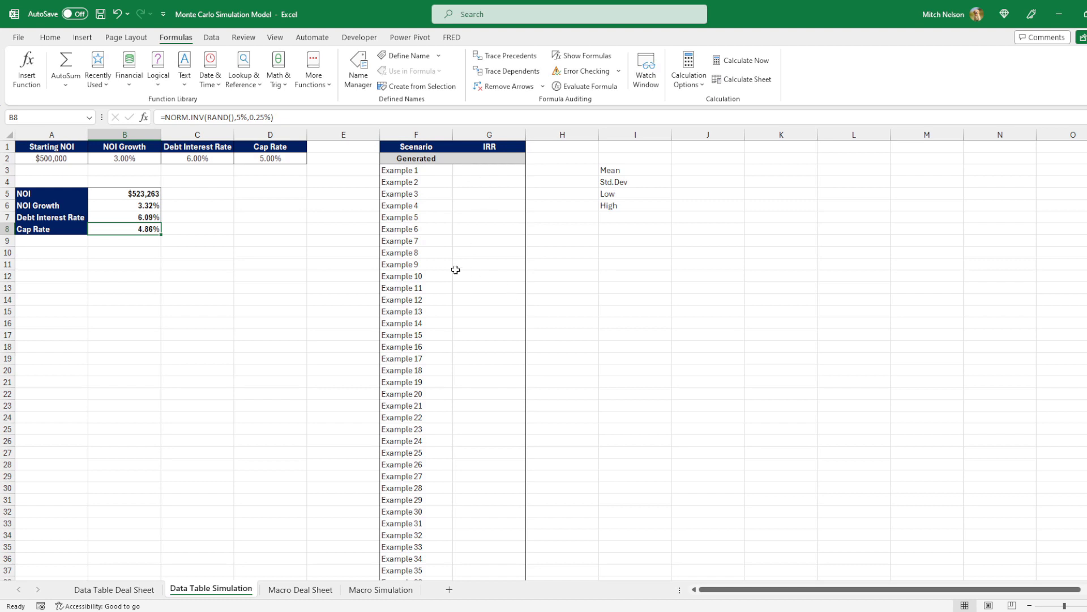
Link the Generated IRR cell G2 to the deal sheet's IRR in B15
scroll(down, 3)
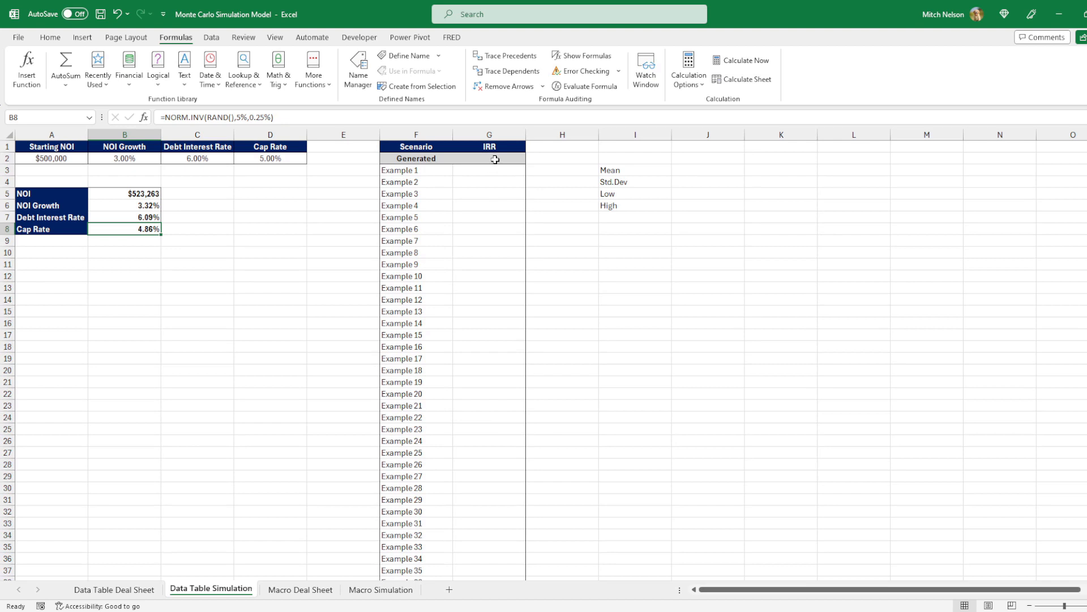
click(495, 159)
text(=)
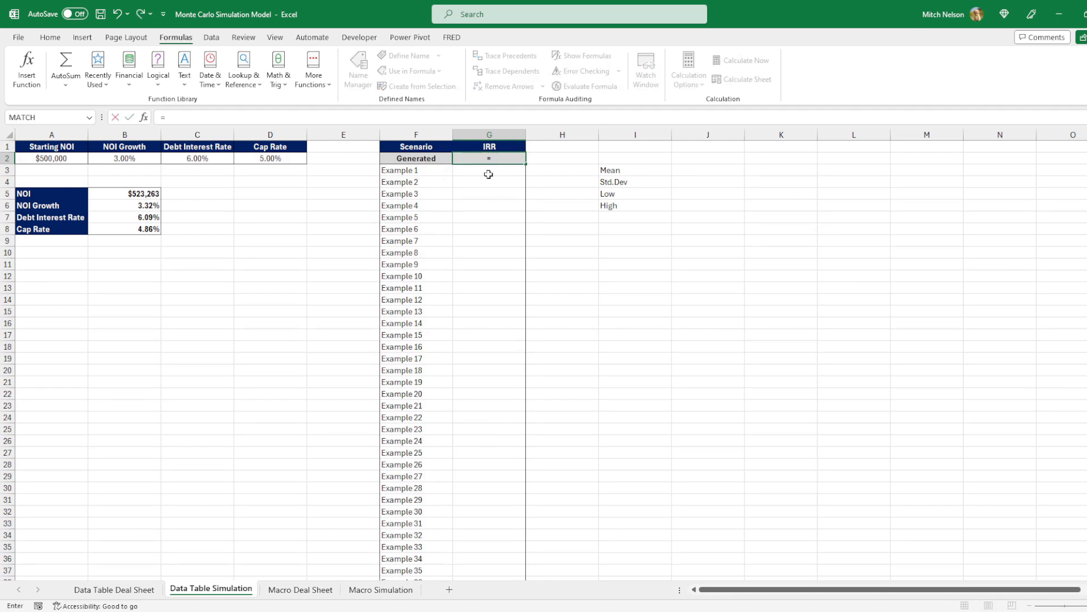
click(113, 589)
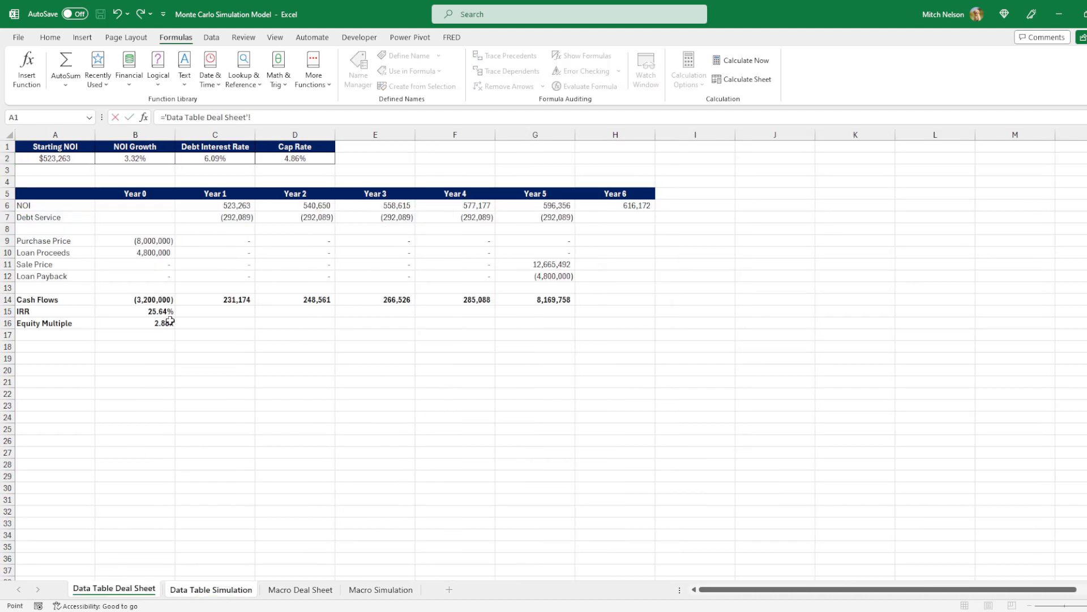
click(135, 311)
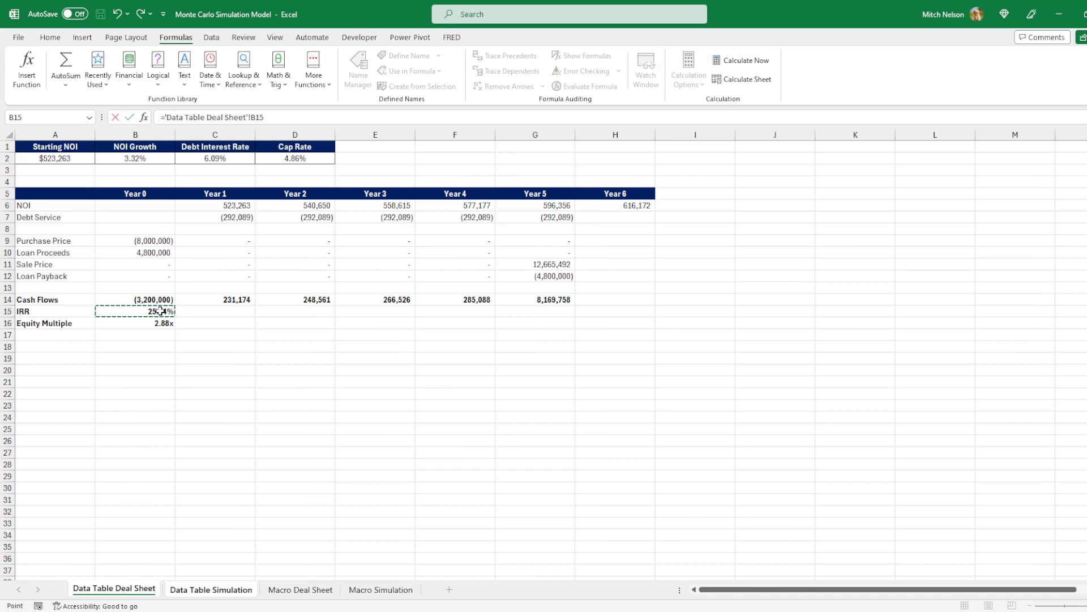
click(211, 589)
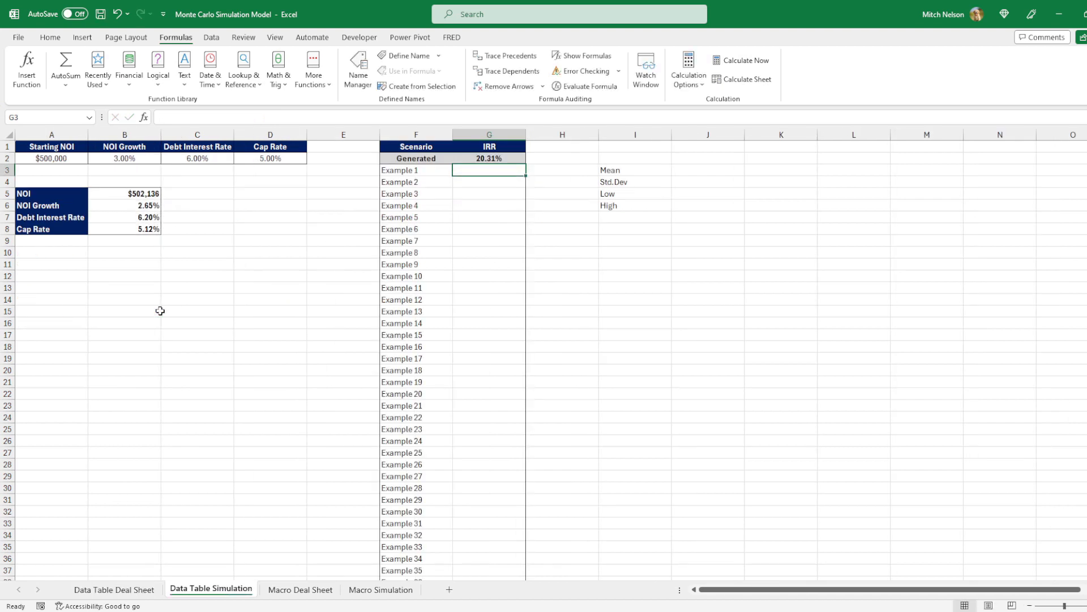
Select the scenario block F2:G1002 and start a What-If Analysis Data Table
click(416, 159)
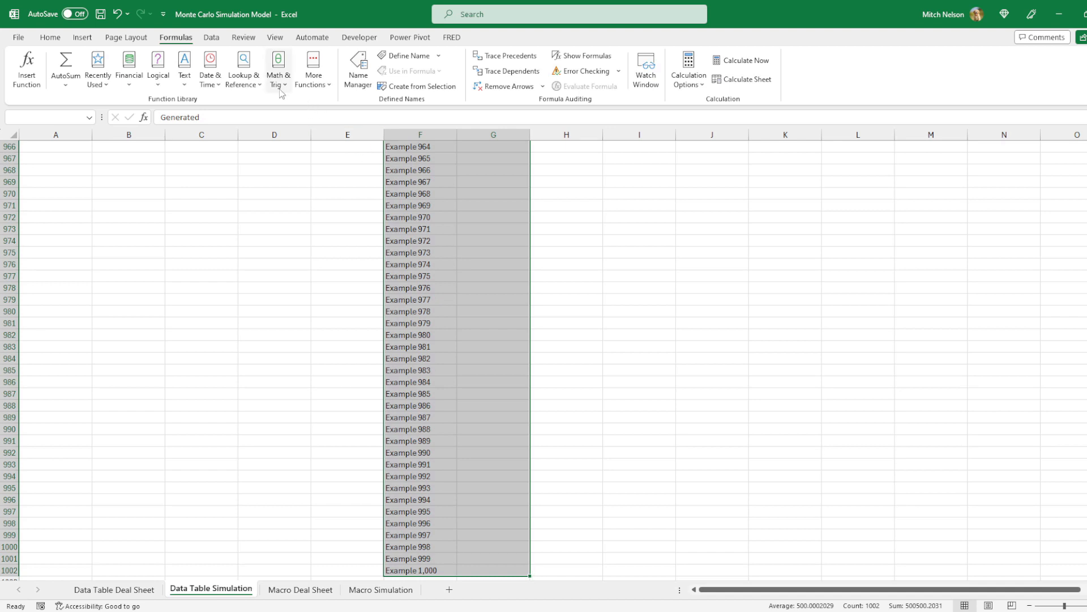
mouse_move(211, 41)
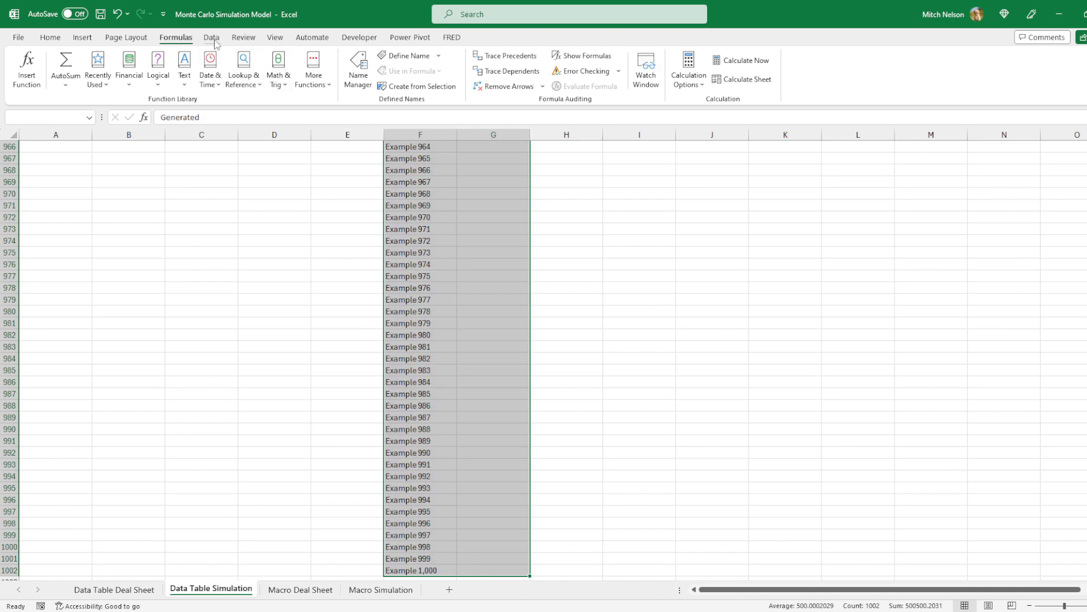
click(211, 37)
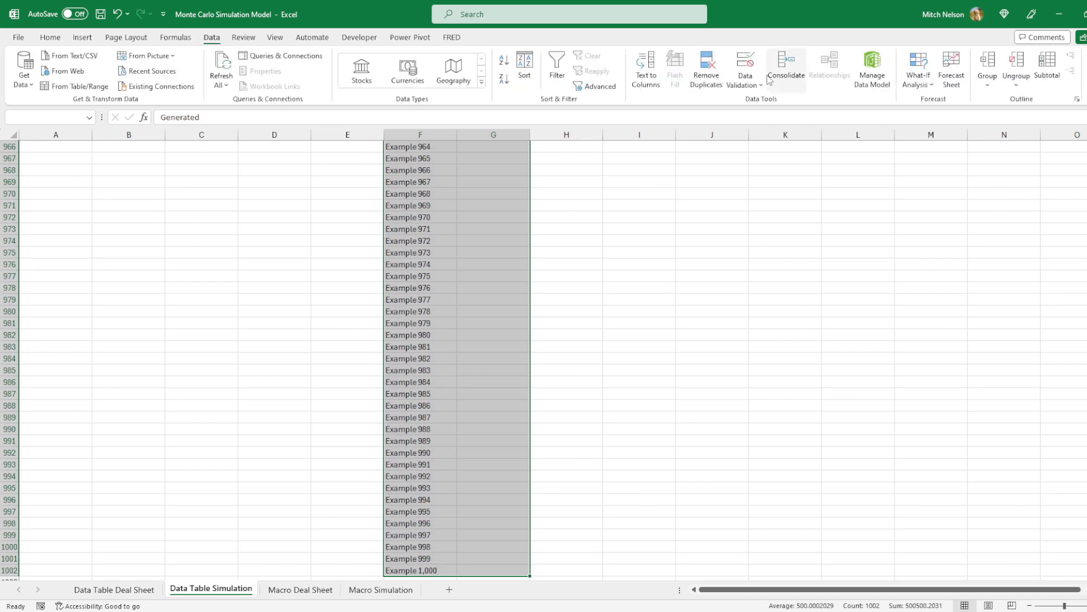
click(917, 67)
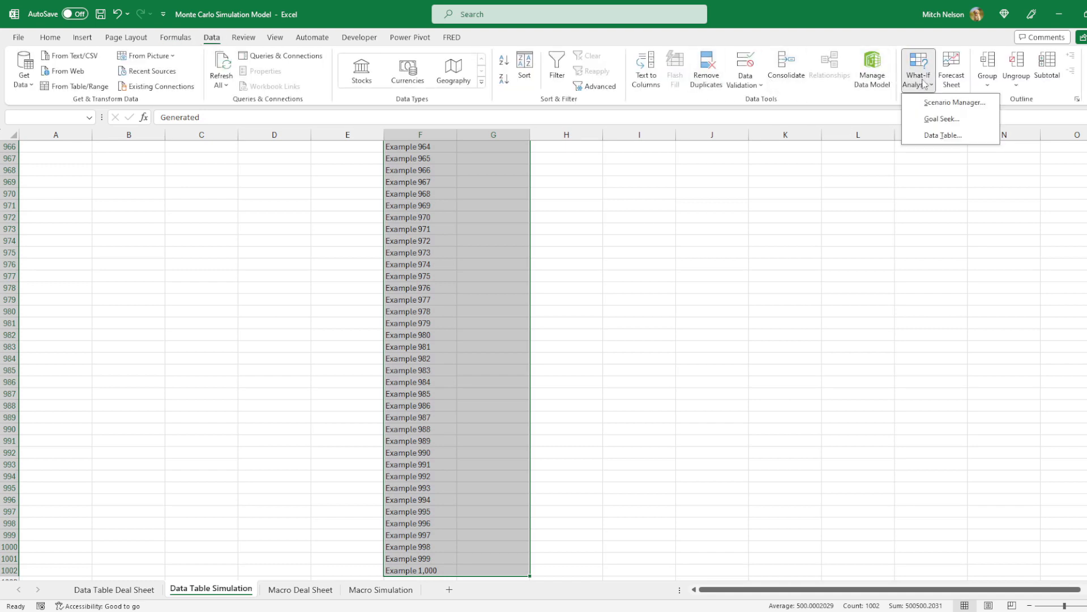
mouse_move(950, 144)
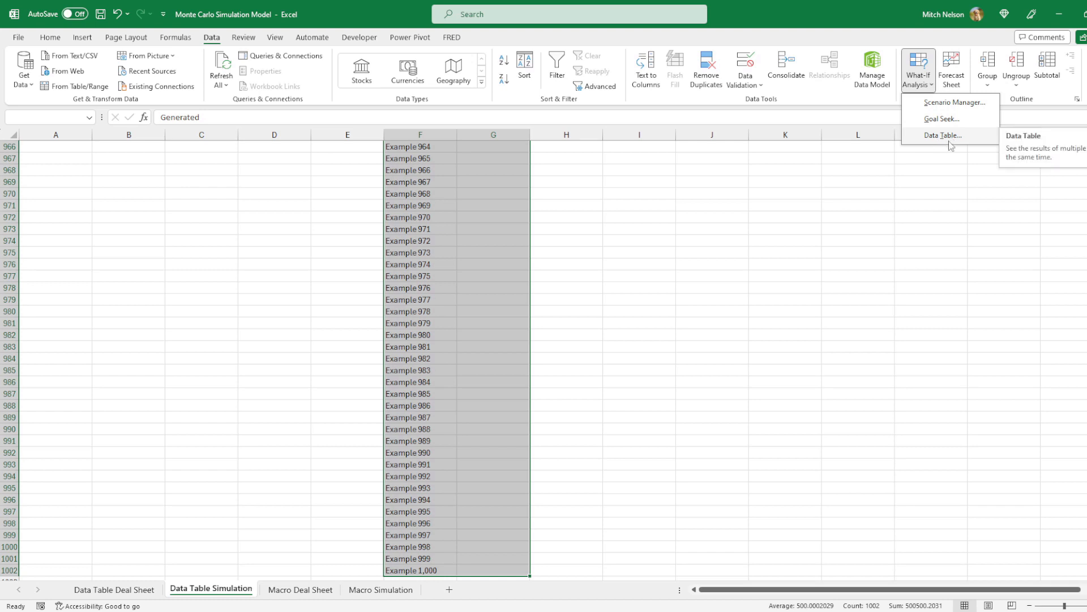
click(943, 135)
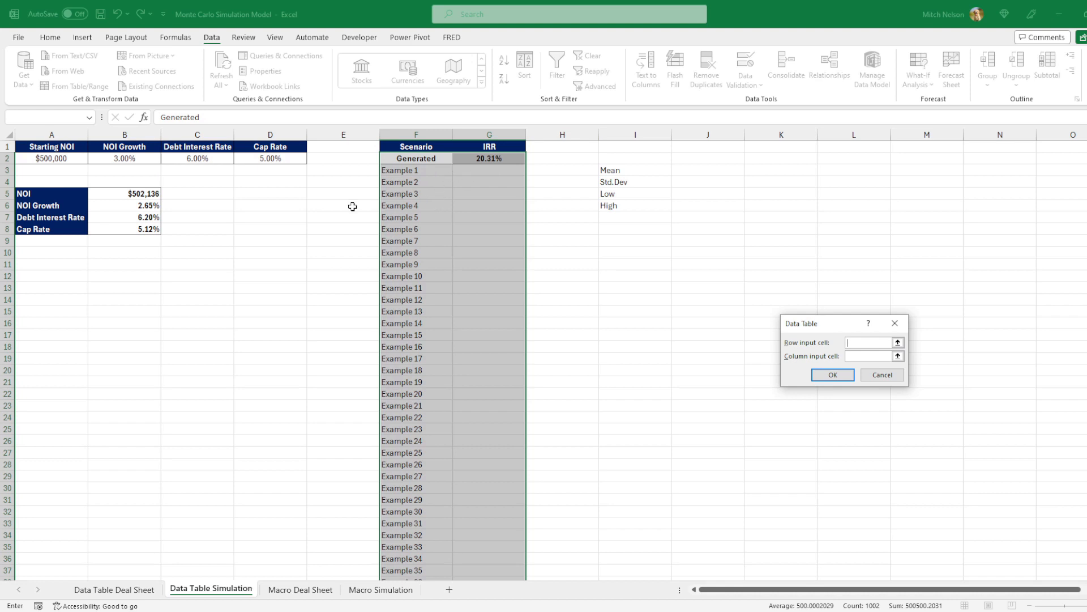
mouse_move(446, 252)
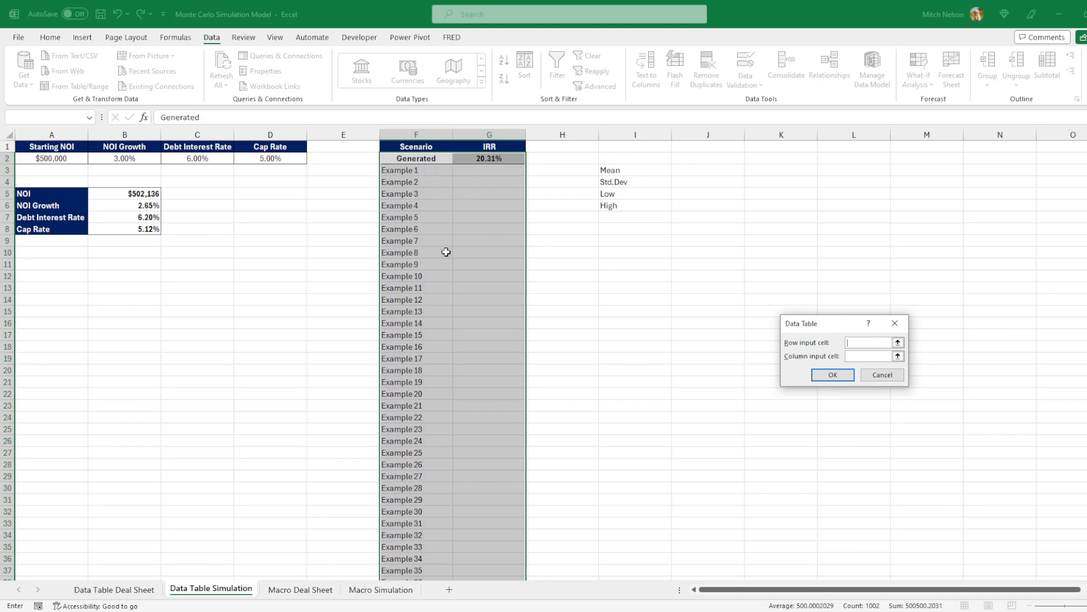
Set the Data Table column input cell to blank cell H18, leaving row input empty
click(869, 356)
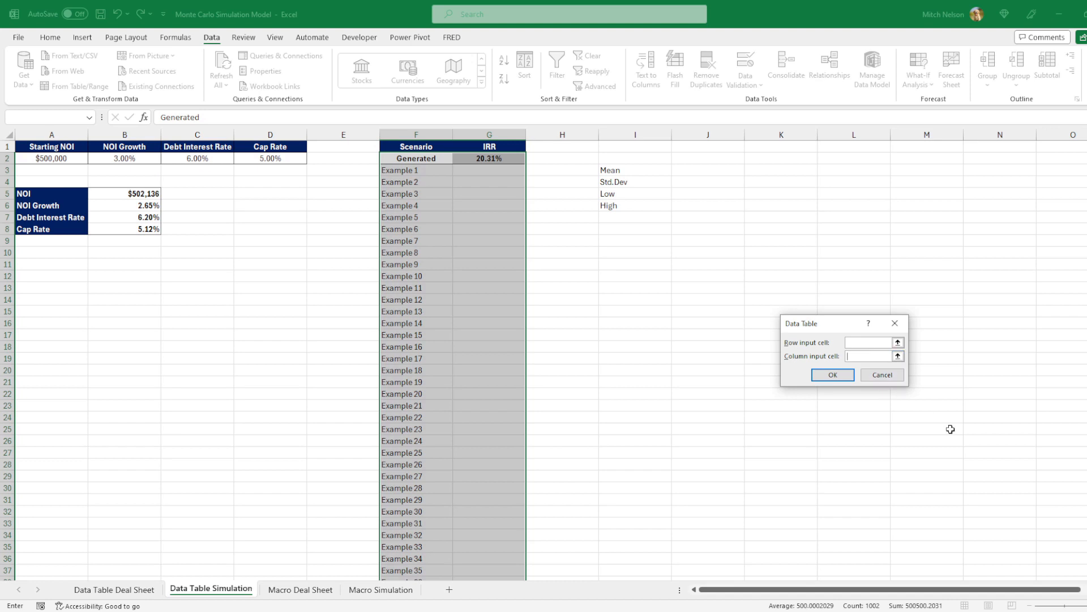
mouse_move(670, 464)
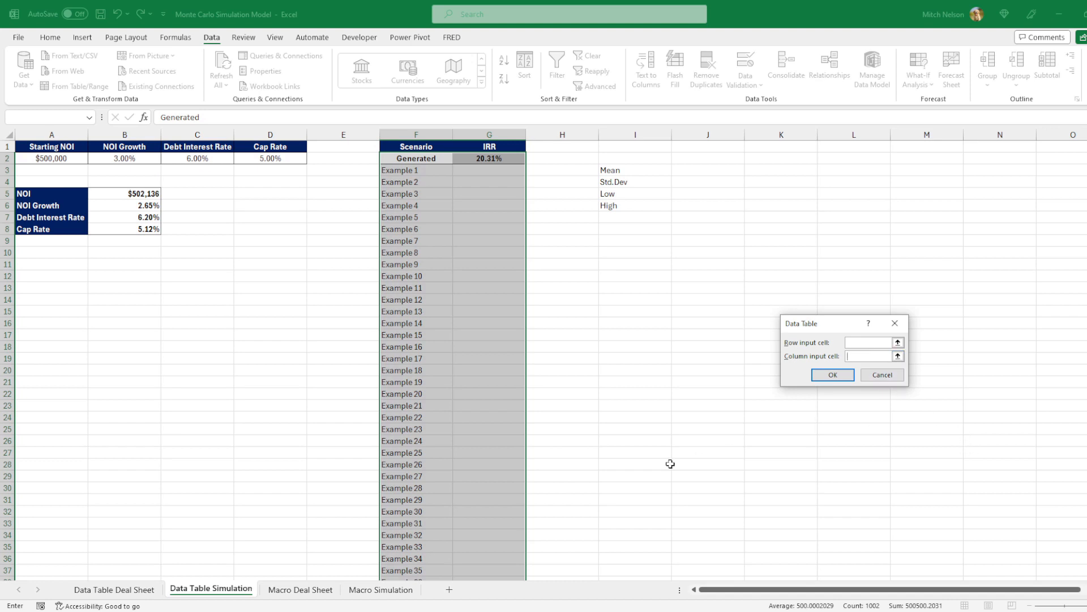
mouse_move(596, 324)
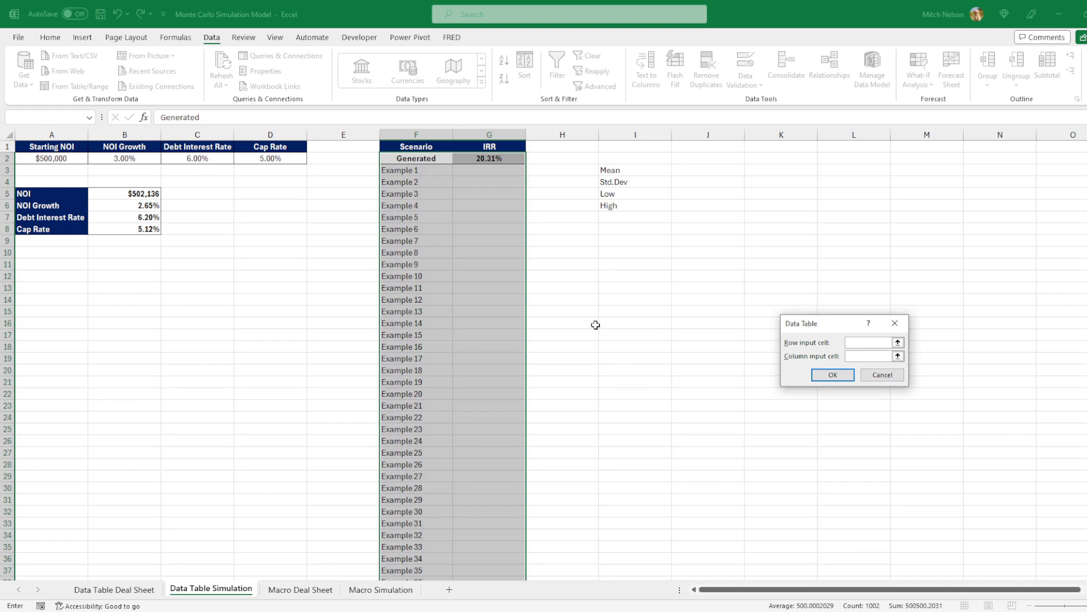
click(563, 347)
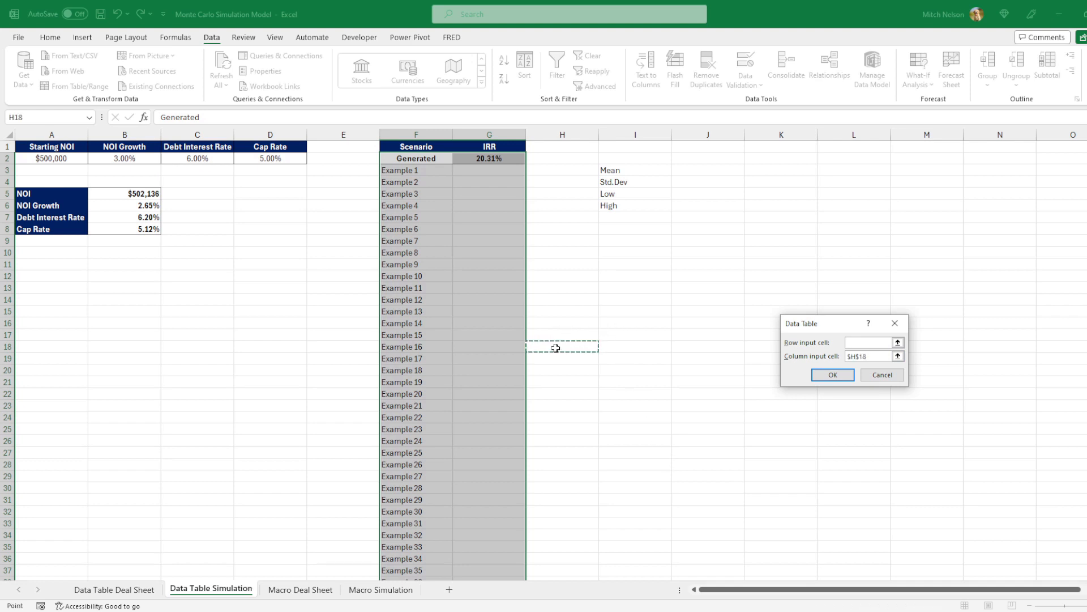
Build the 1,000-scenario data table and inspect its {=TABLE(,H18)} results and randomized inputs
click(833, 375)
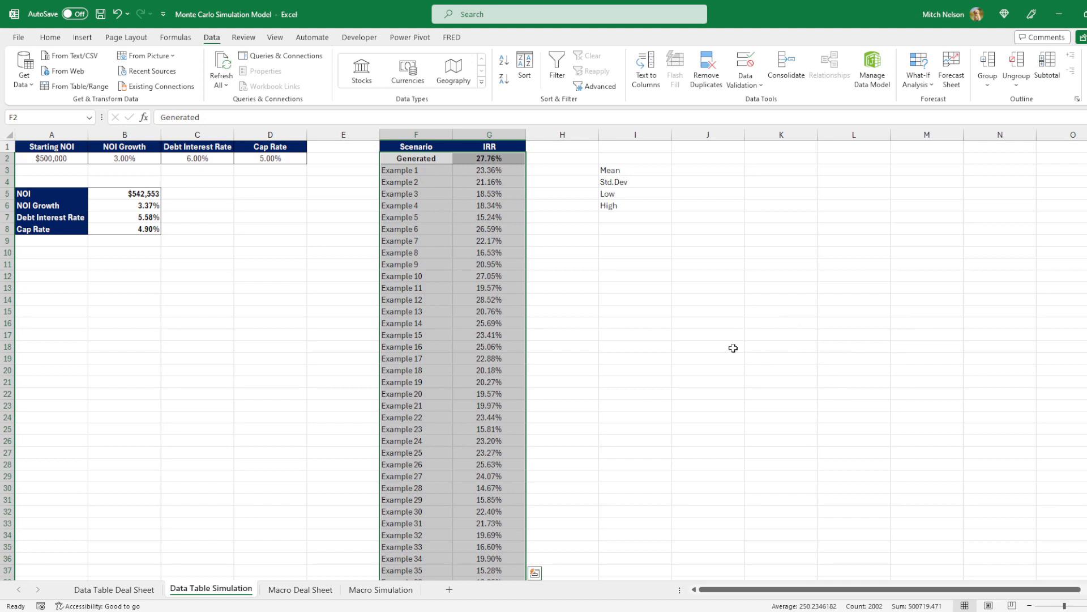
mouse_move(457, 193)
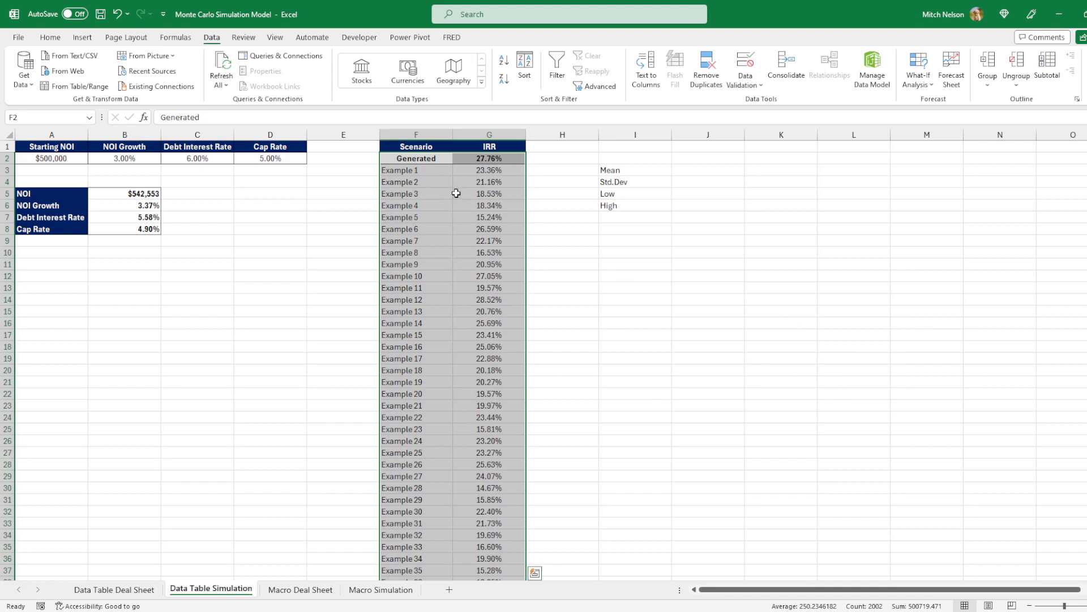
mouse_move(499, 306)
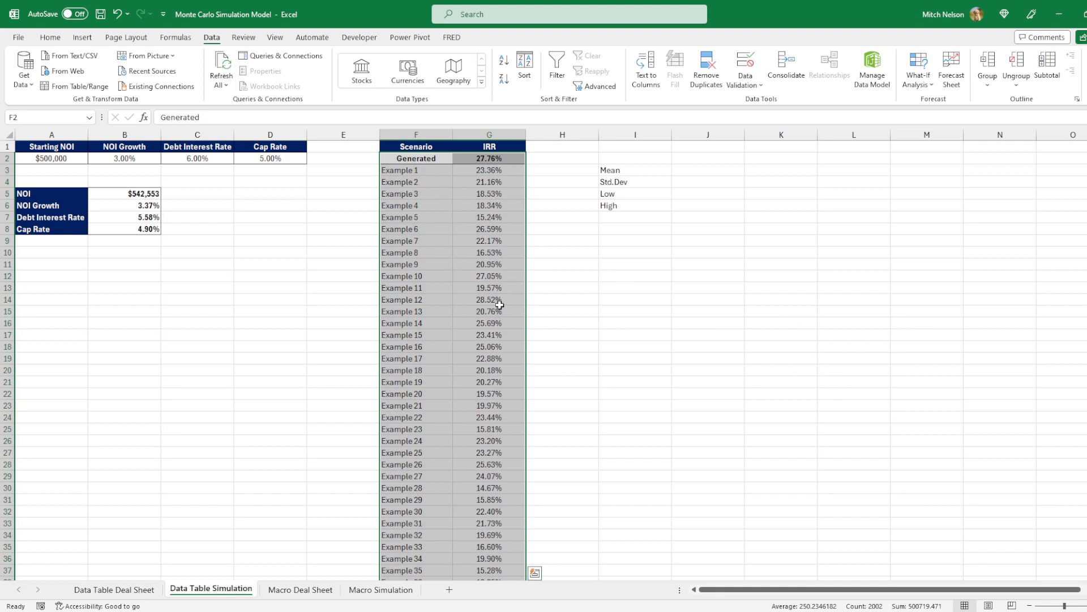
click(489, 229)
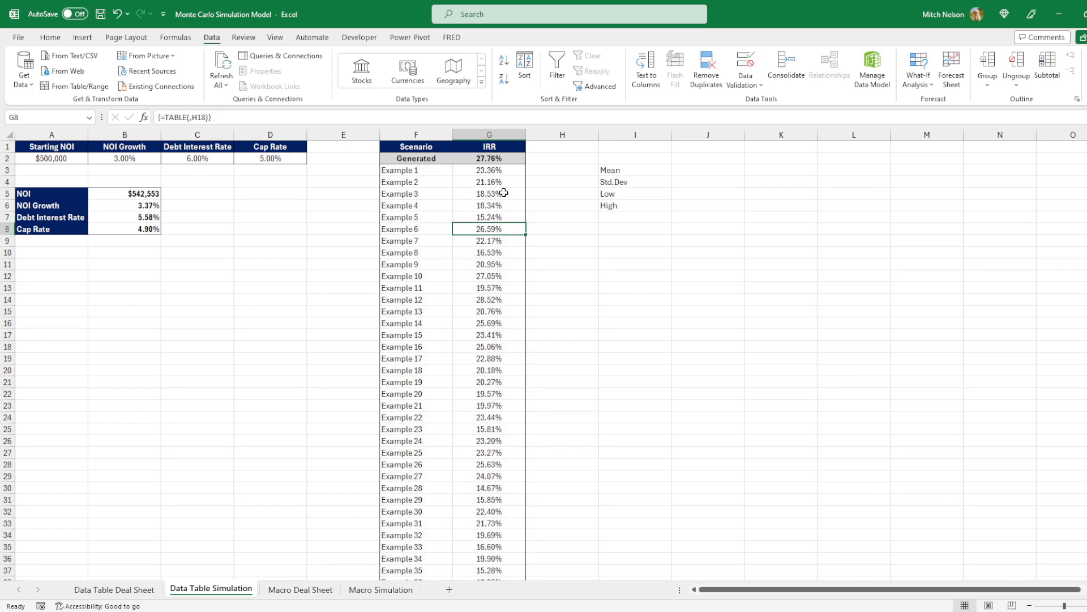
click(563, 335)
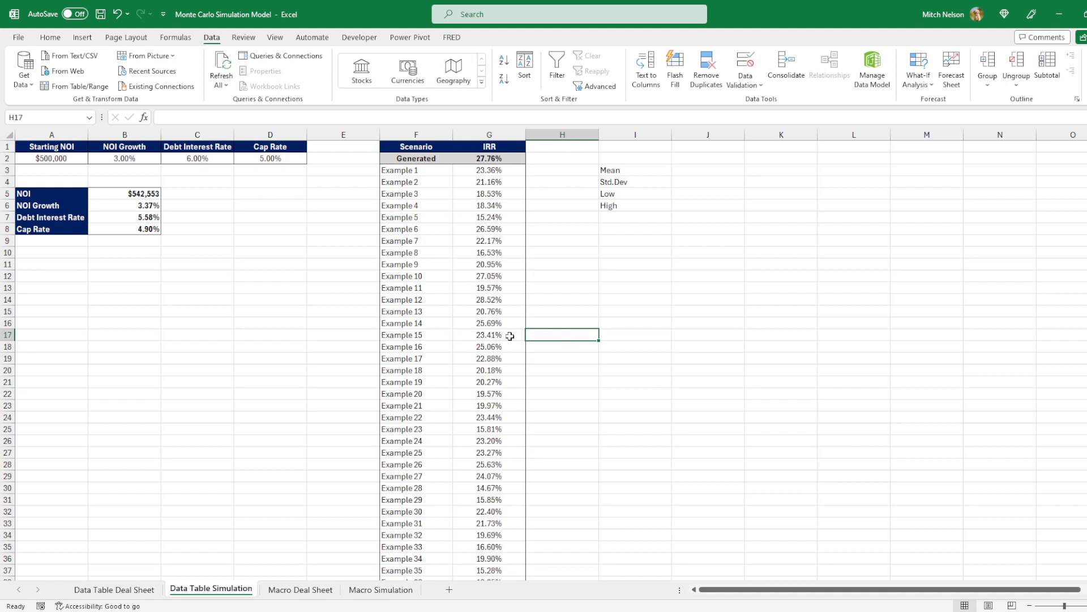
drag(124, 193, 124, 229)
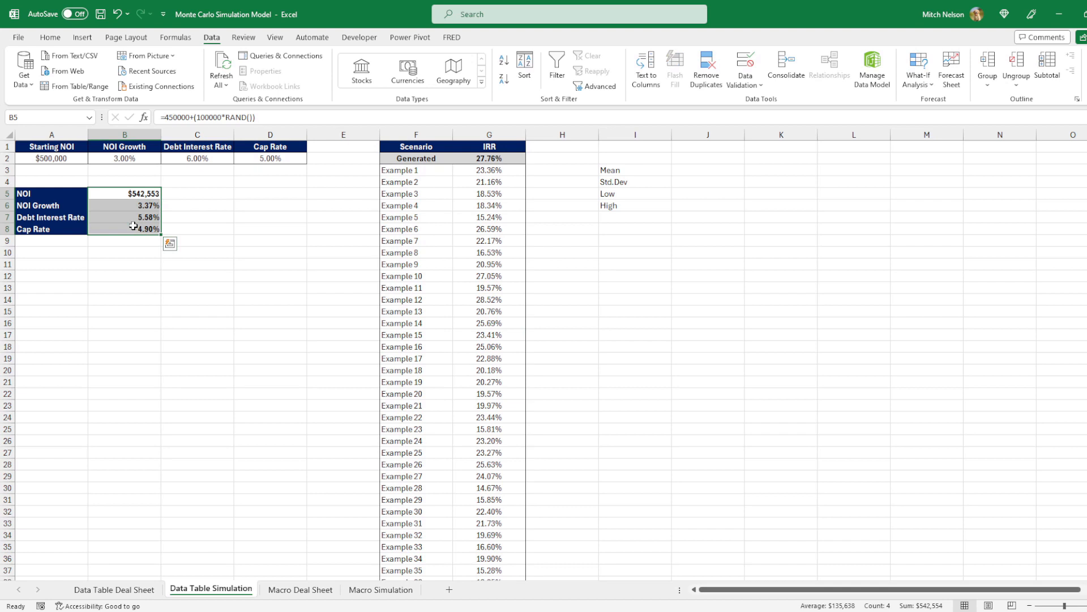
click(489, 241)
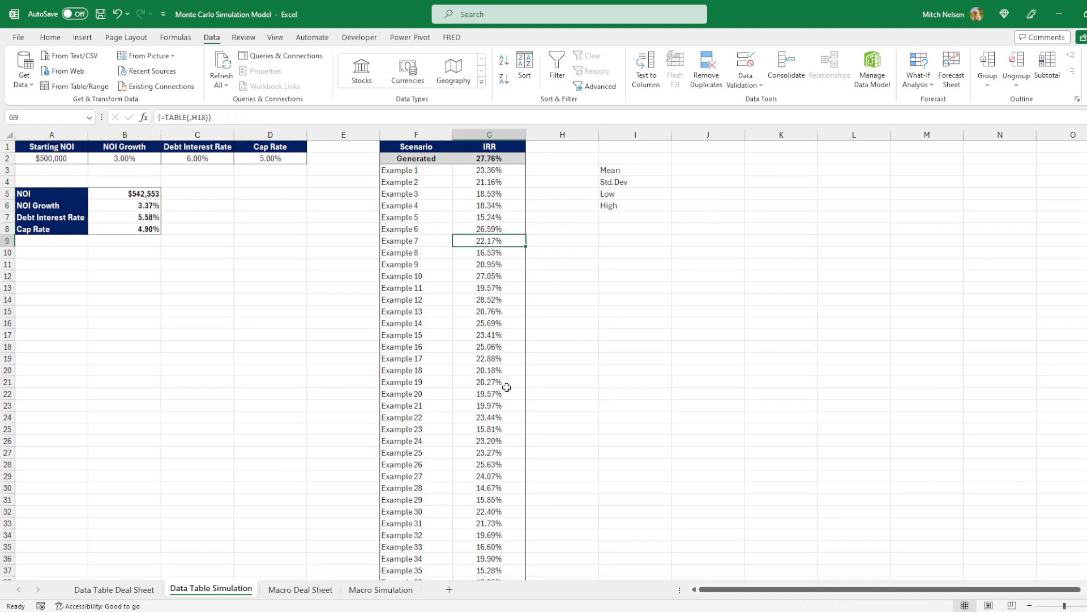
scroll(down, 3)
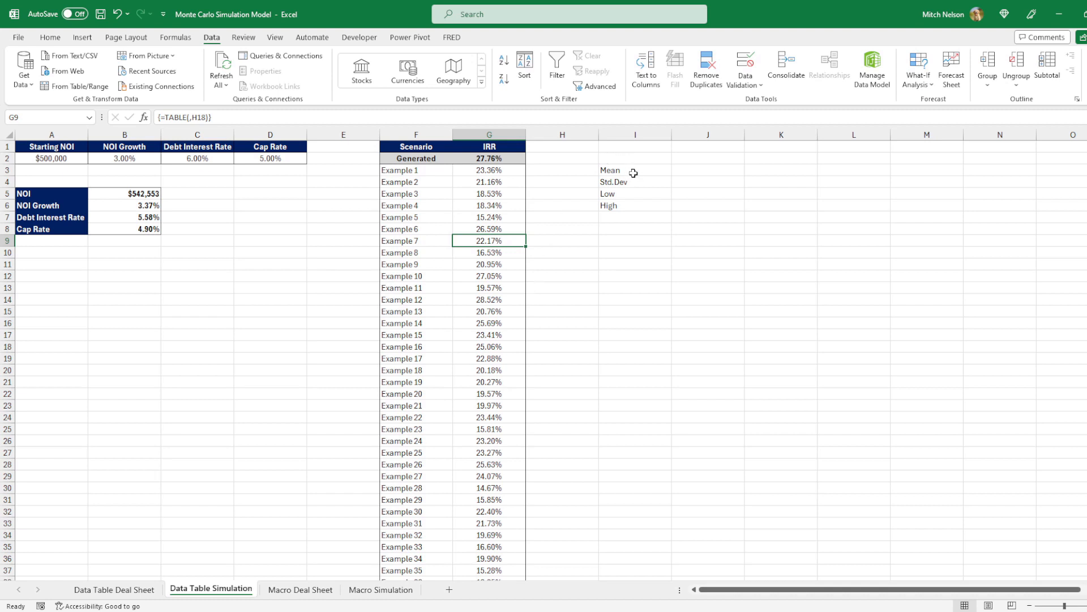
Enter =AVERAGE over the IRR results in J3, giving a 22.05% mean
click(628, 205)
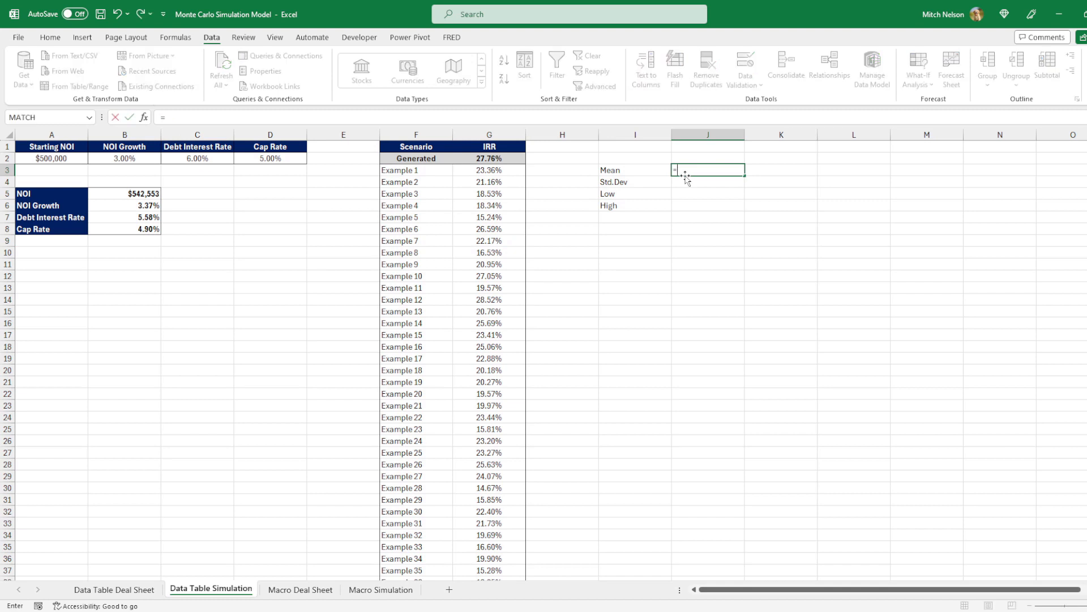
text(=average()
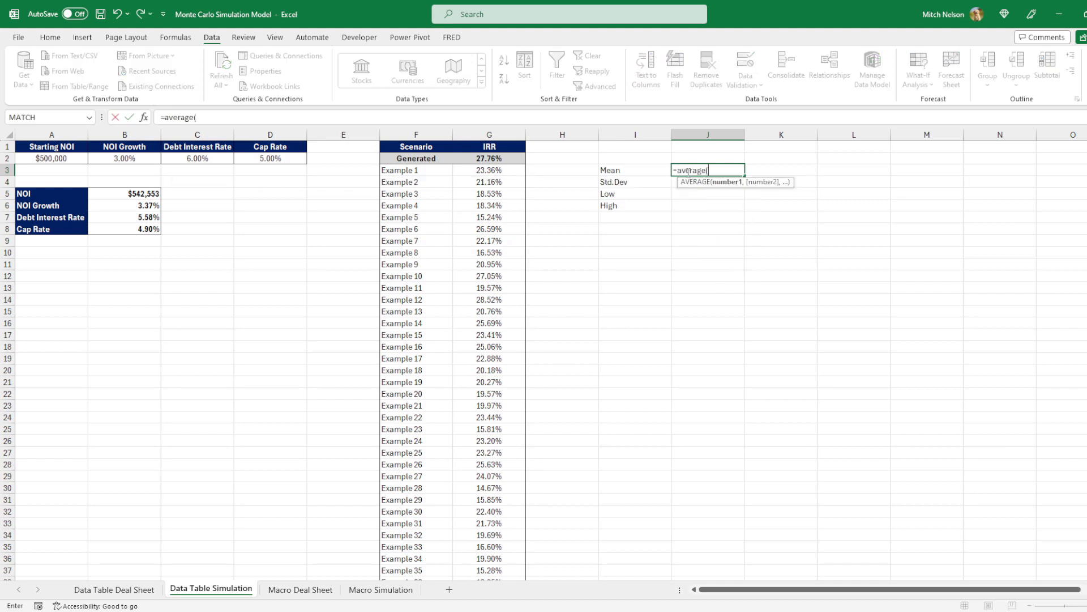
click(489, 170)
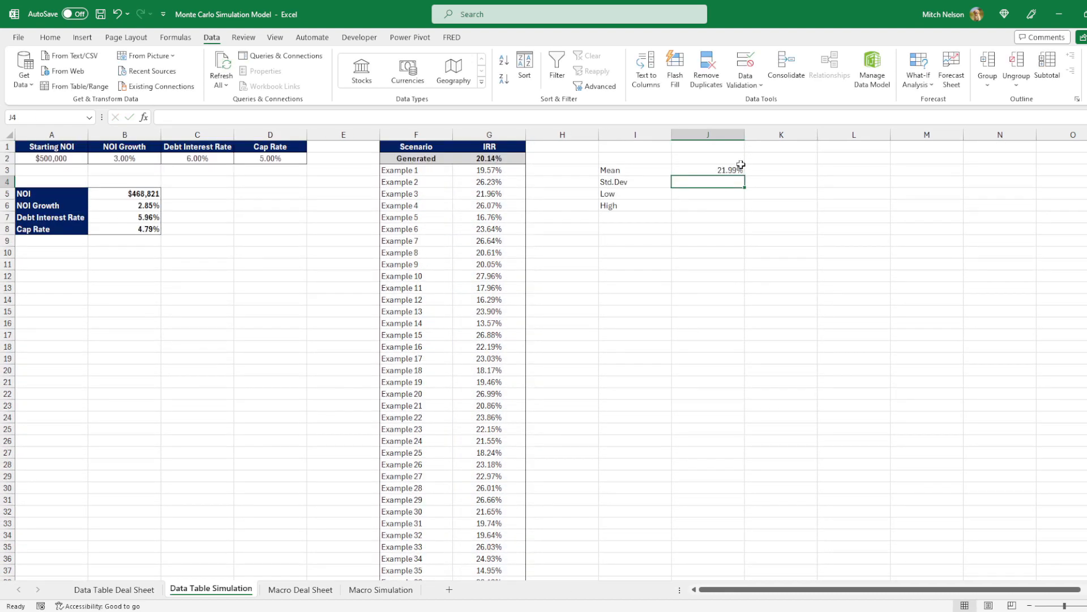
Enter =STDEV.P over the IRR results in J4, giving a 3.36% standard deviation
click(708, 170)
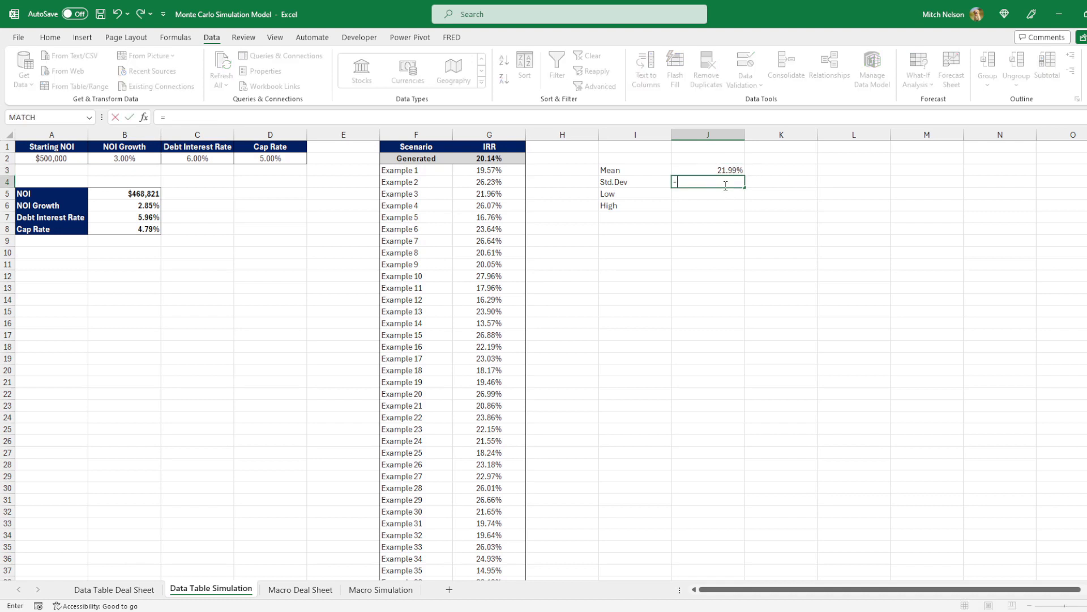
text(=stdev.p)
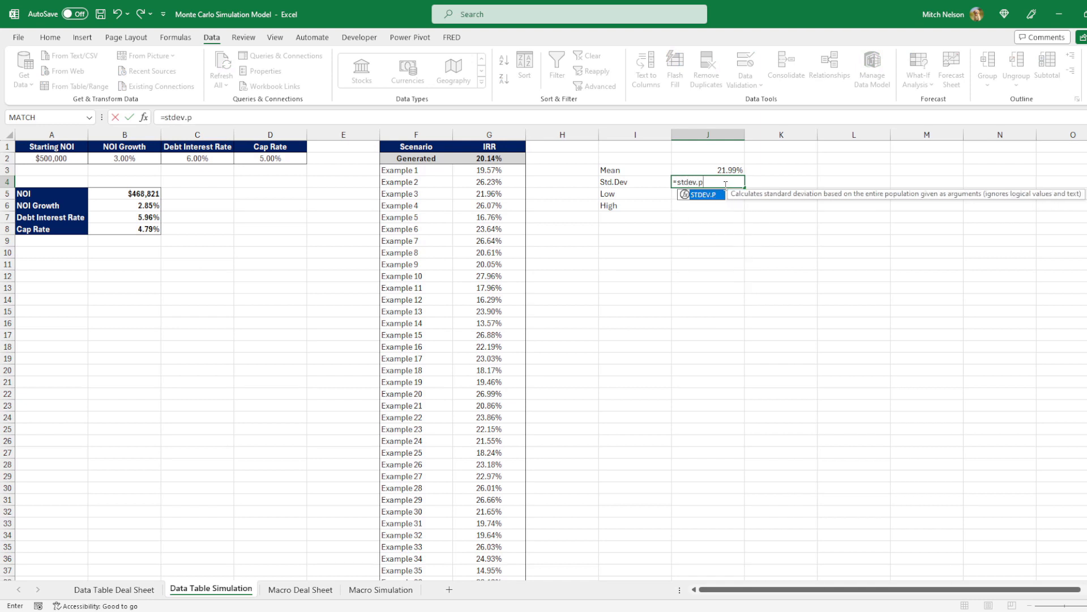
text(()
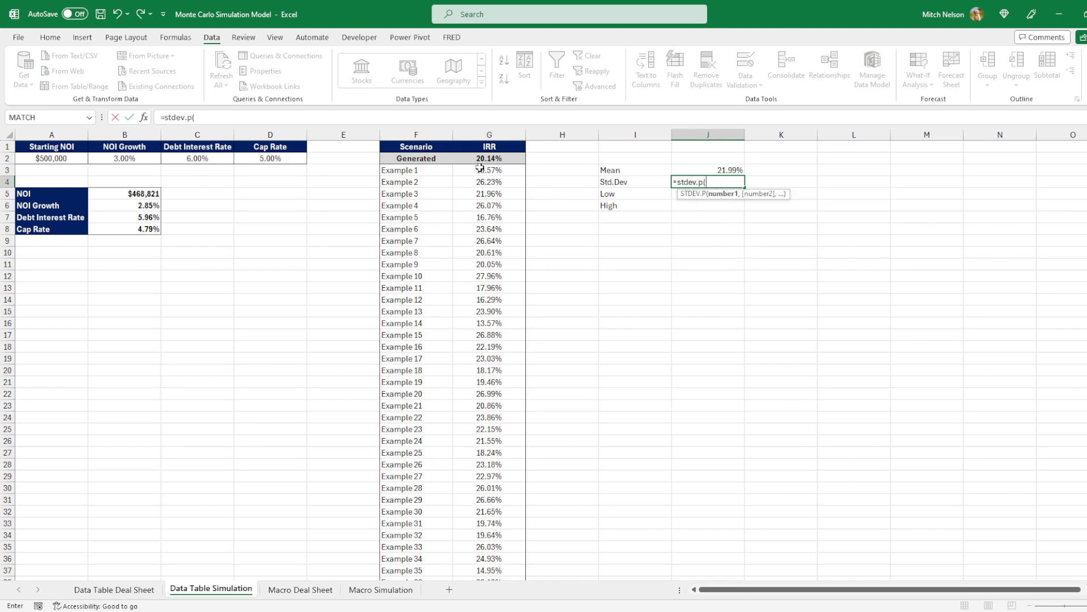
click(489, 170)
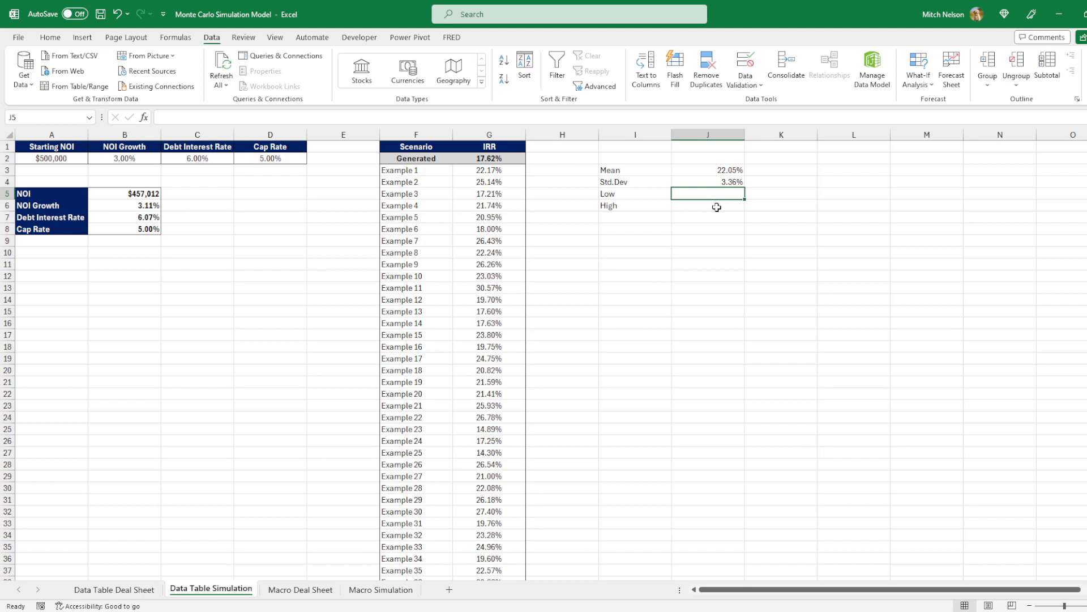
Enter =MIN(G3:G1002) in J5 for the Low IRR of 12.56%
text(=min()
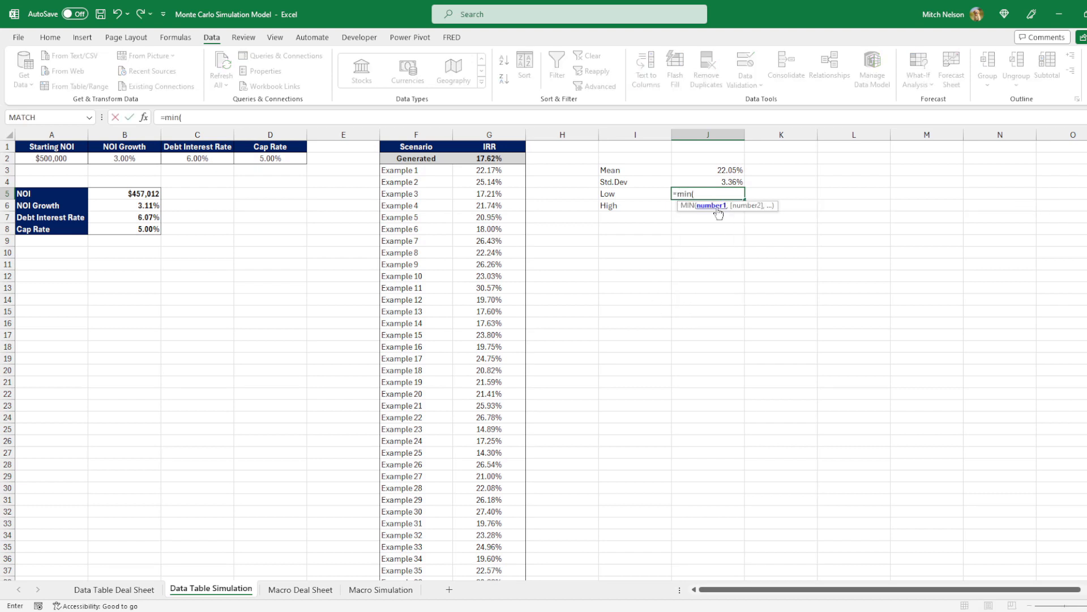
click(488, 181)
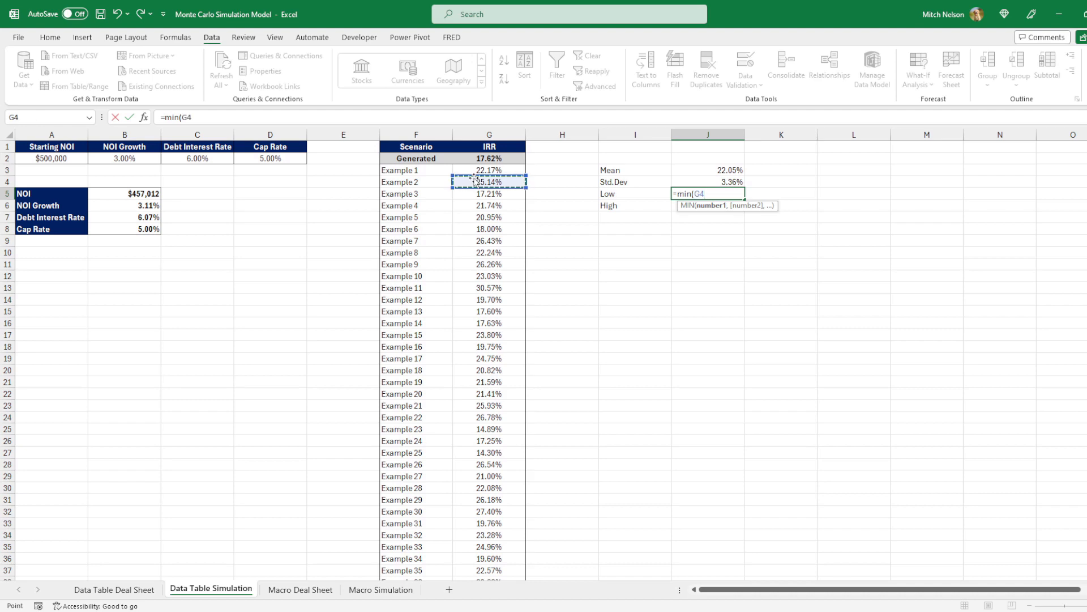
click(489, 170)
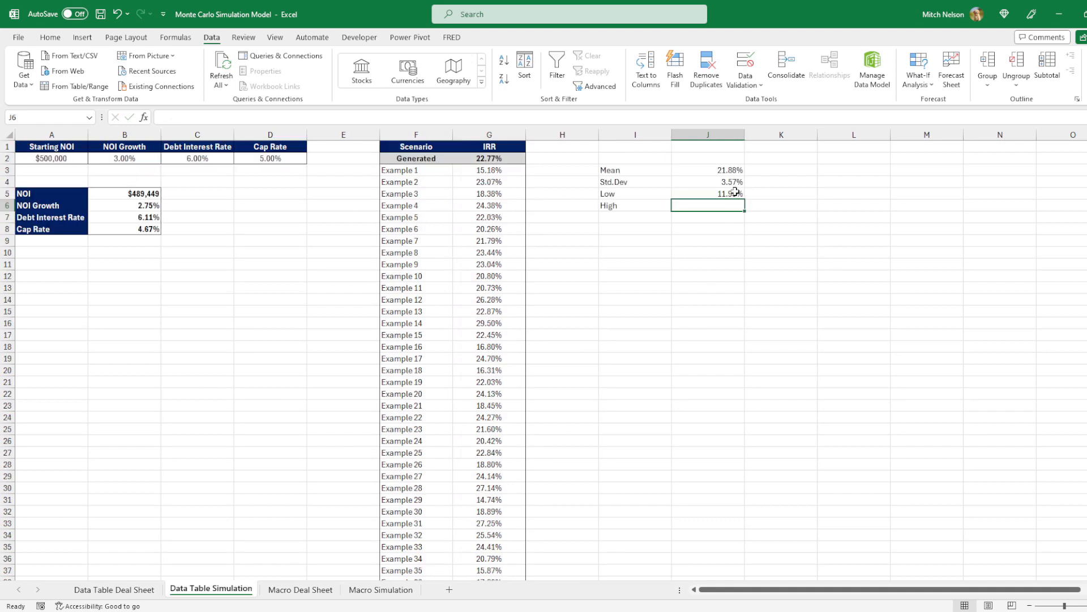
click(707, 194)
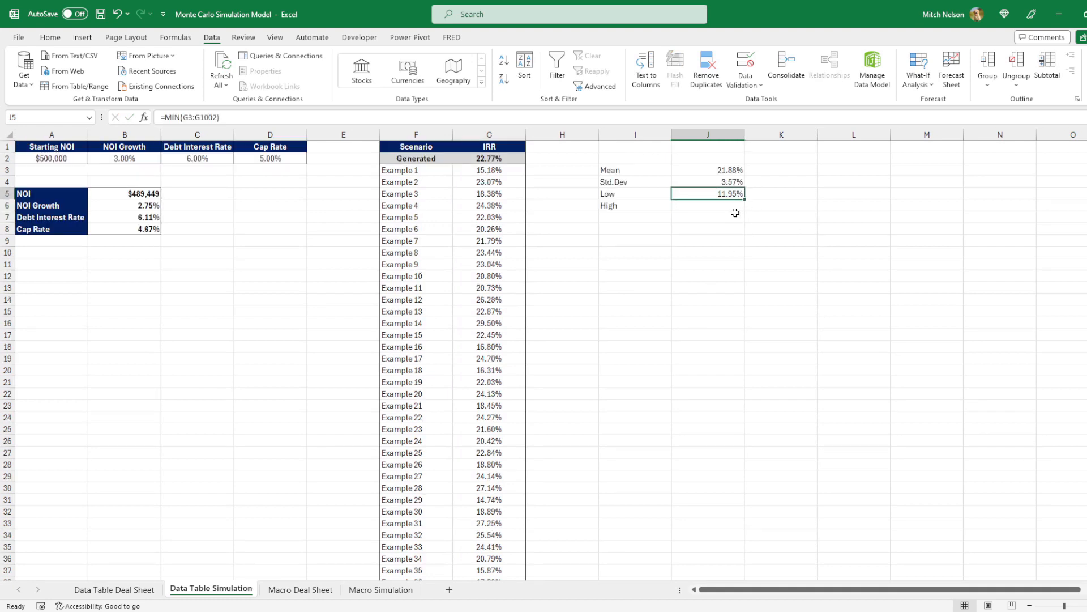
Enter =MAX(G3:G1002) in J6 for the 30.91% High IRR and review the summary formulas
text(=)
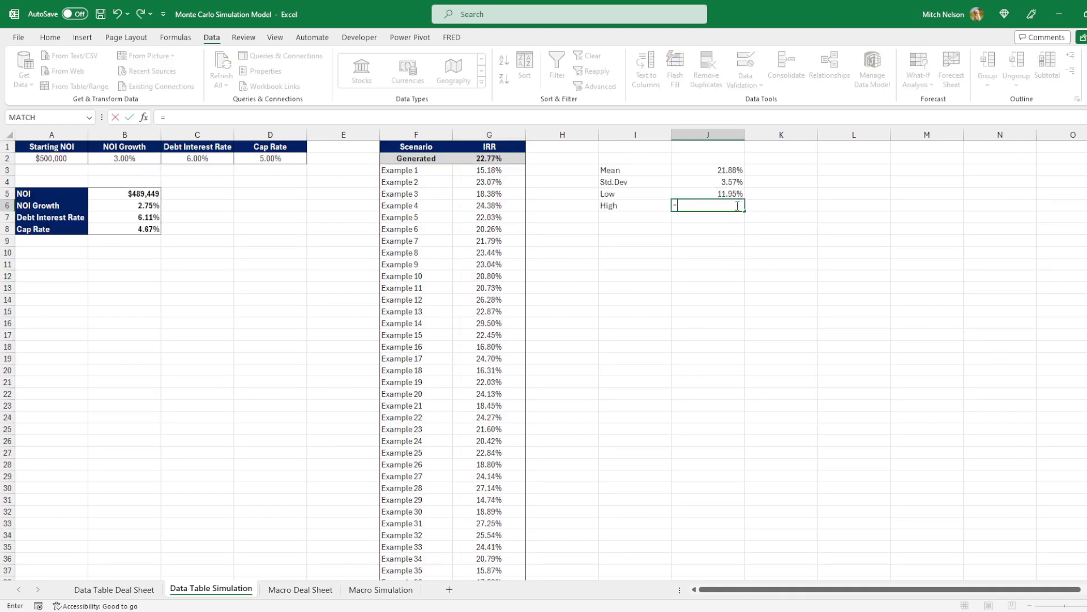
text(=max()
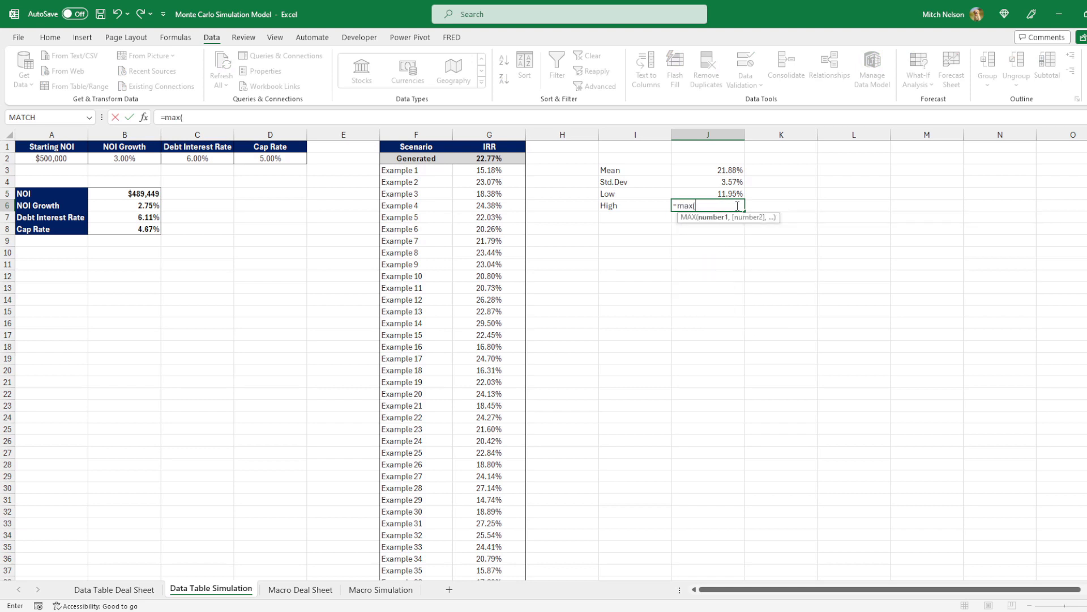
click(488, 170)
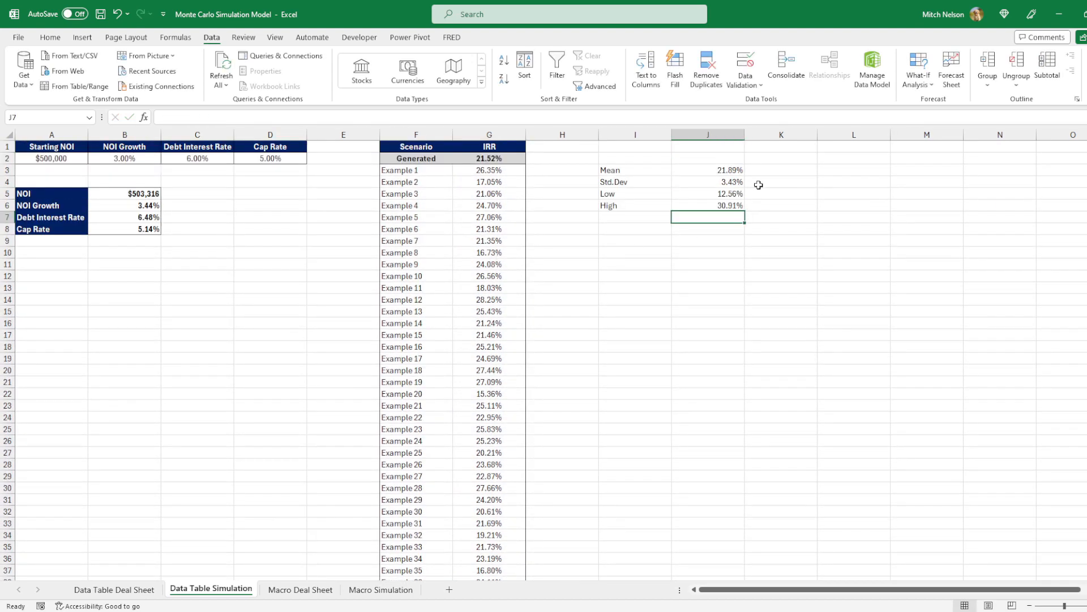
click(707, 170)
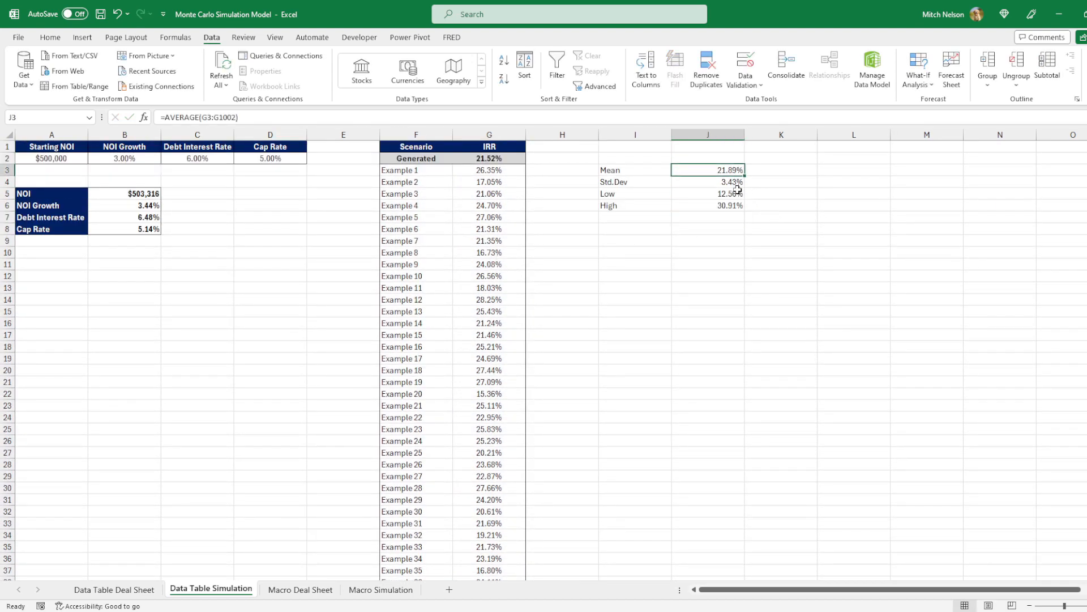
click(708, 206)
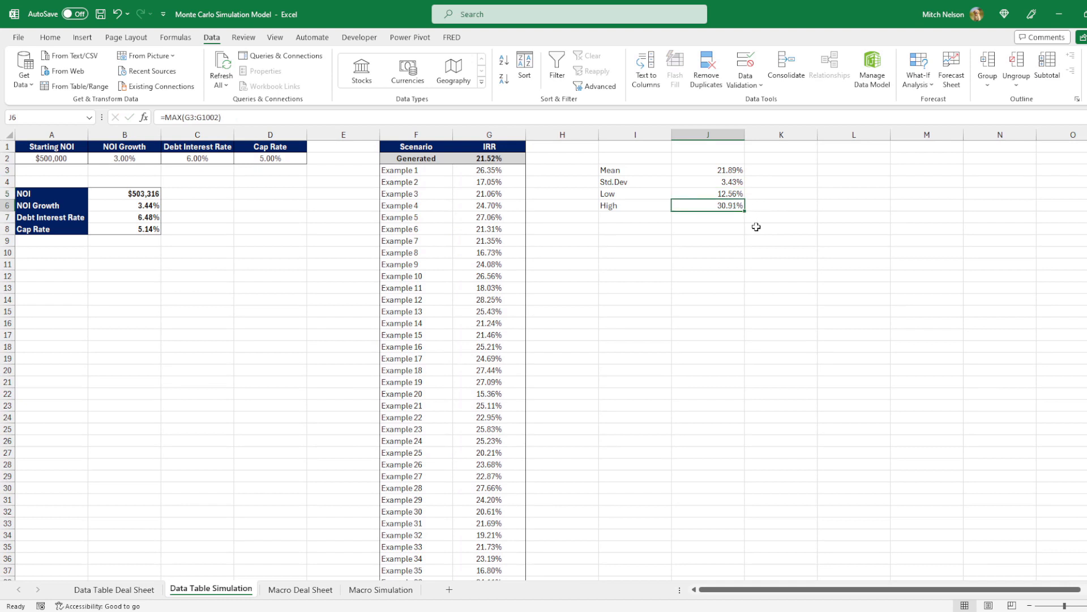
mouse_move(733, 167)
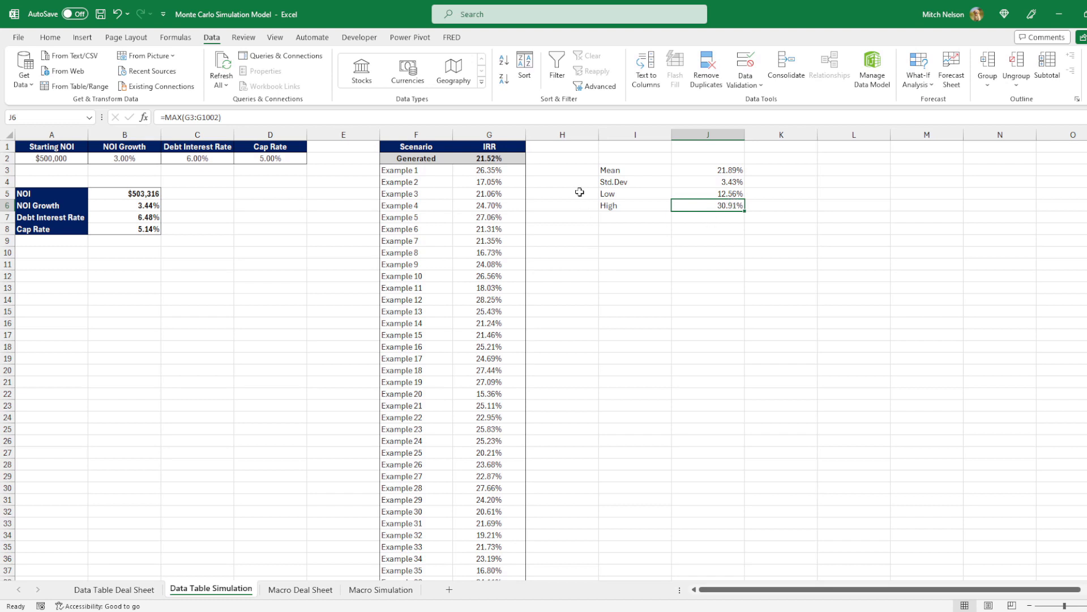
mouse_move(504, 182)
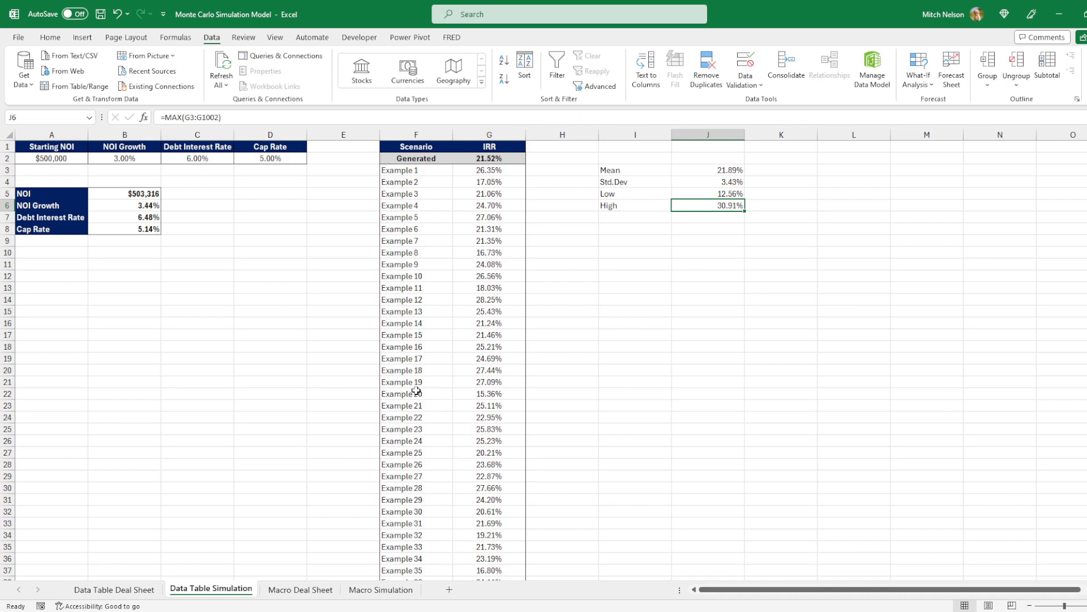
Inspect the random NOI, scenario inputs and Low formulas, then switch to the Macro Deal Sheet
click(124, 193)
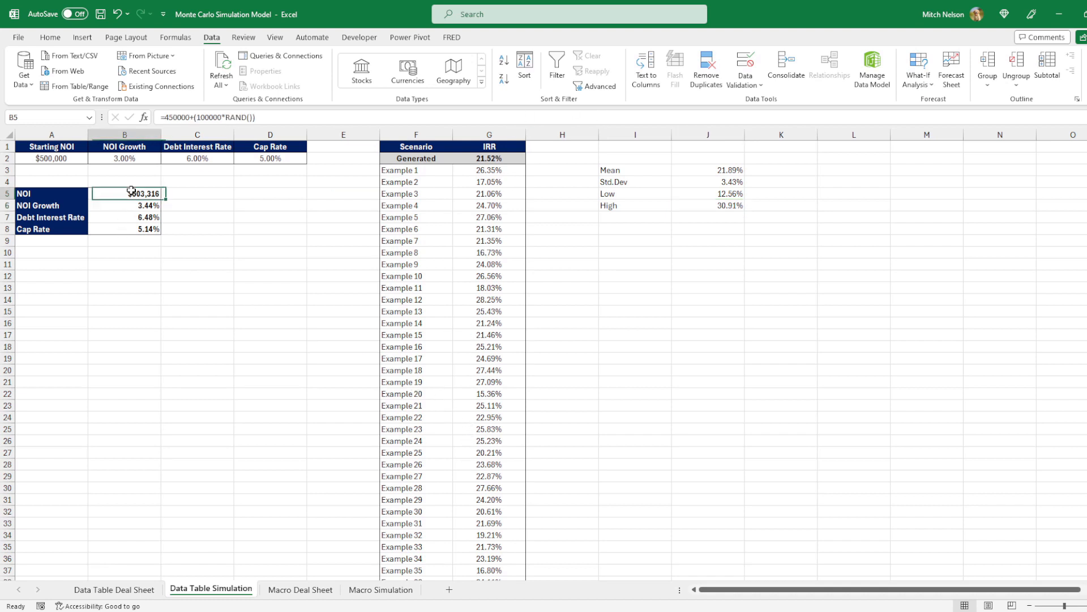
drag(125, 192, 124, 229)
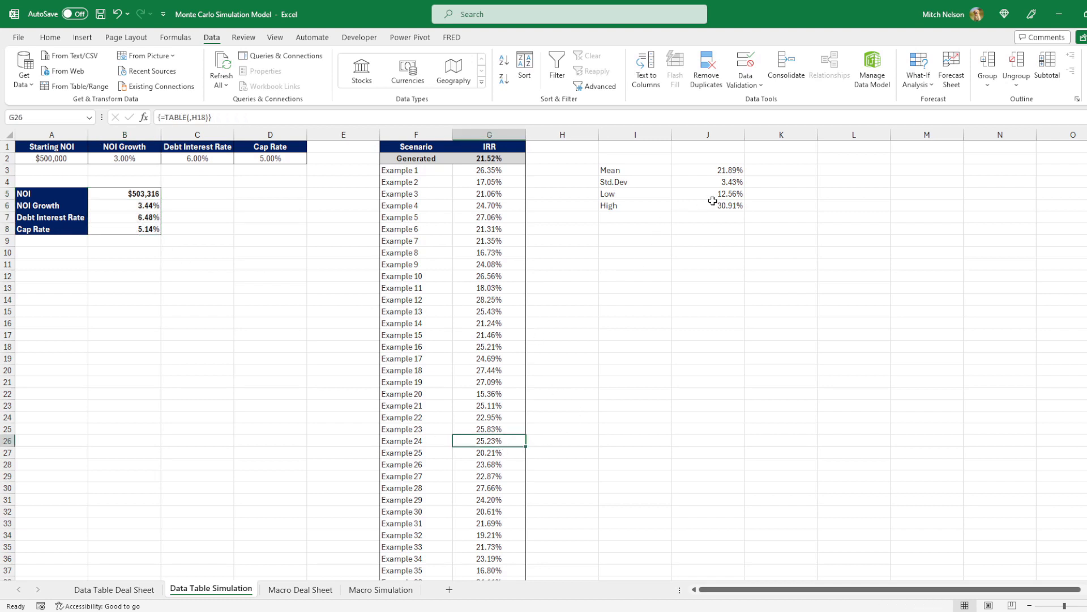
click(708, 194)
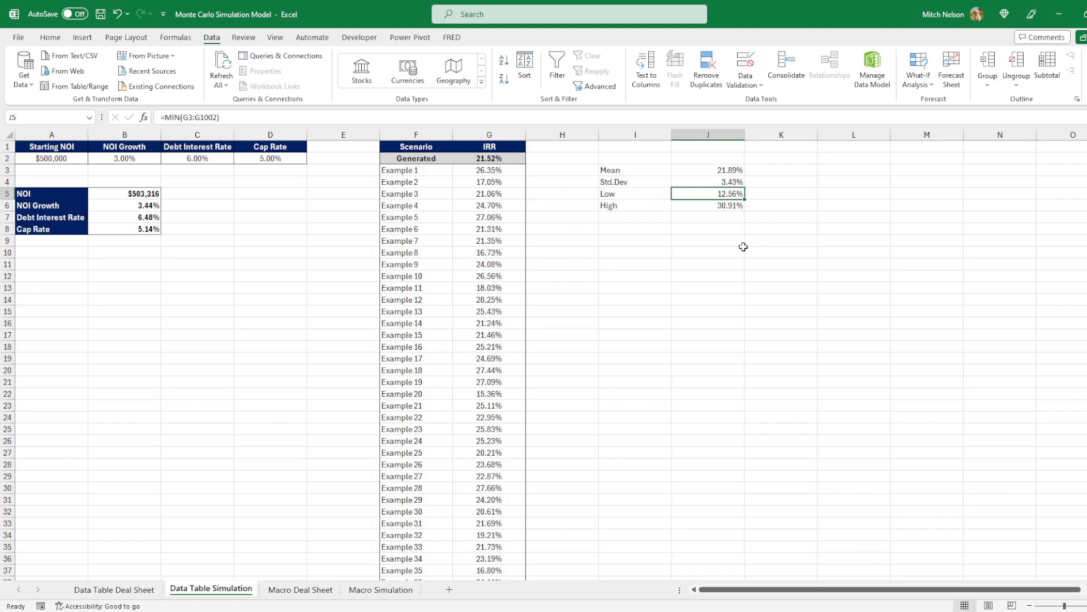
click(299, 589)
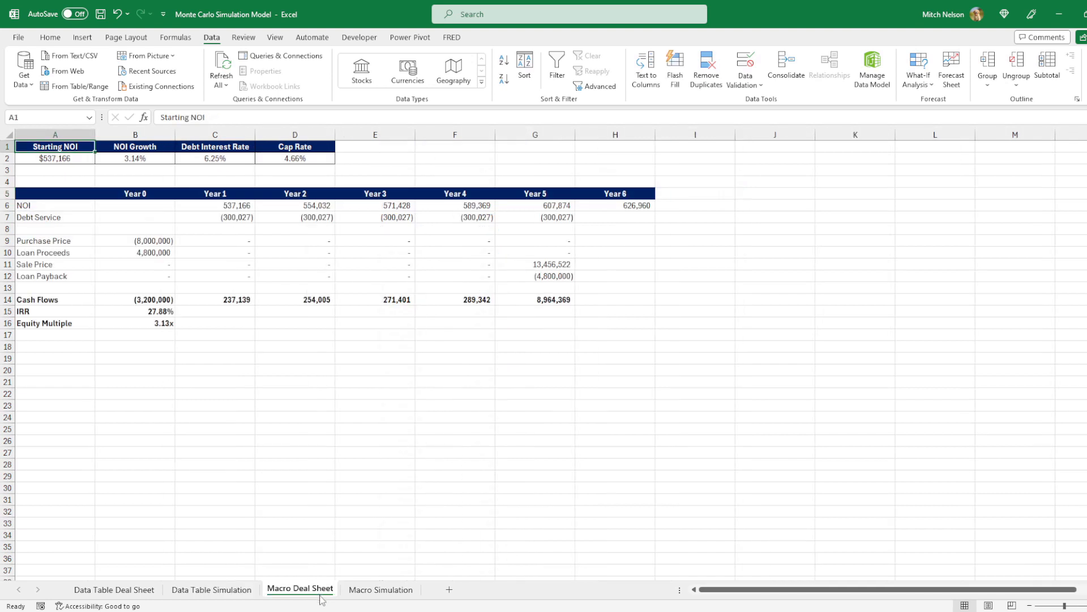
Check the Starting NOI and Debt Interest Rate links, then inspect the Macro Simulation RAND formulas
click(55, 158)
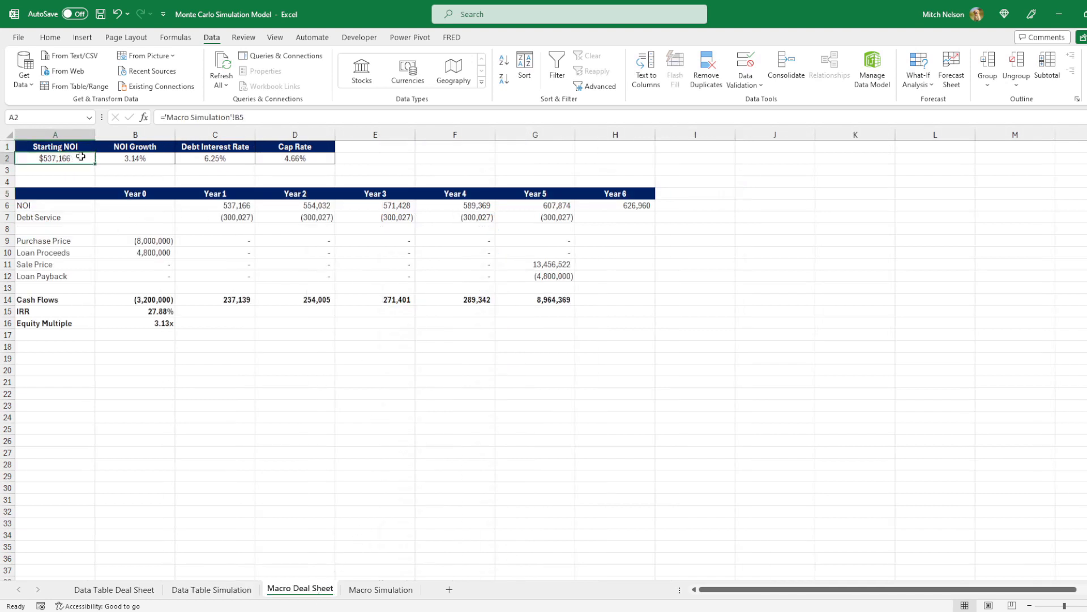
click(215, 158)
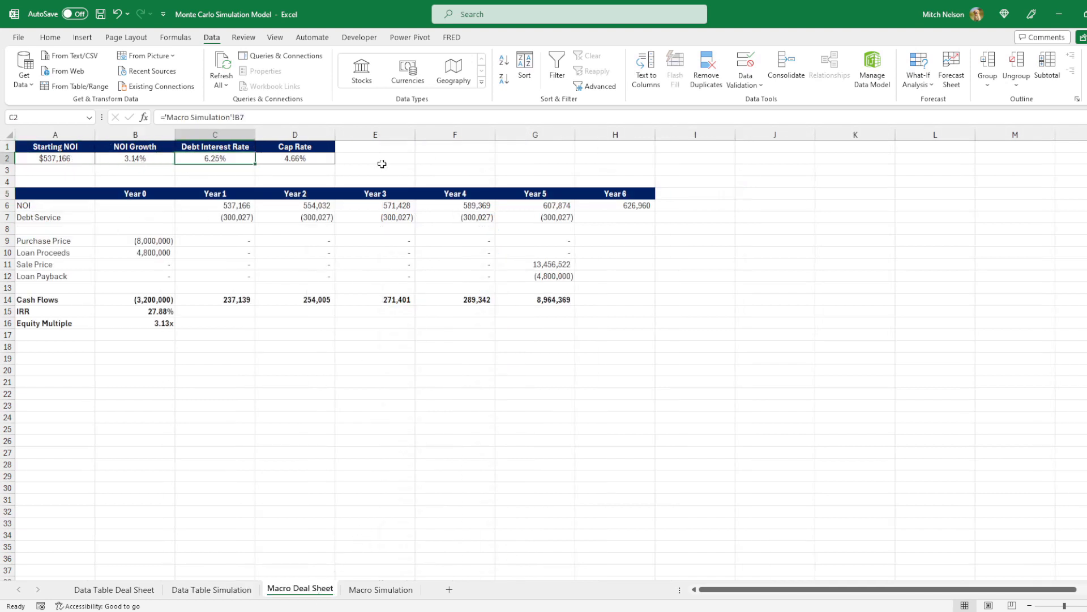
click(381, 590)
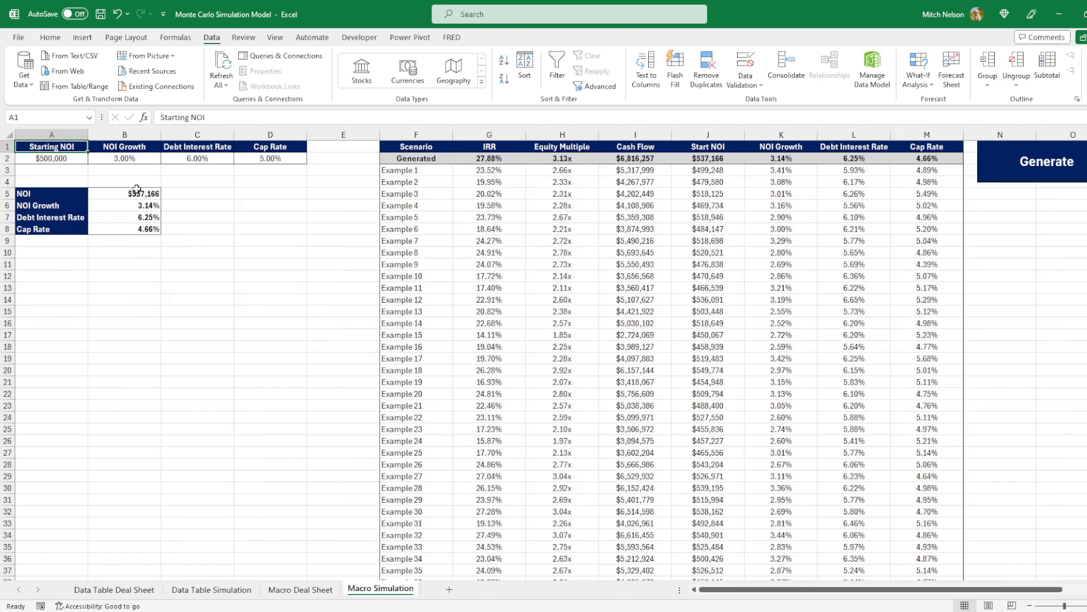
click(124, 194)
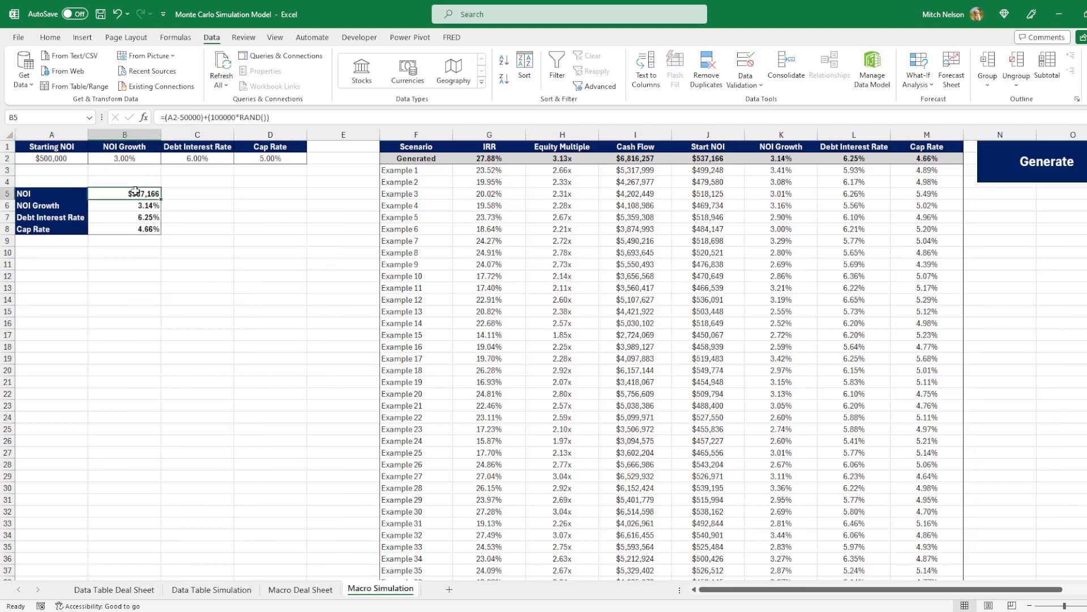
click(124, 216)
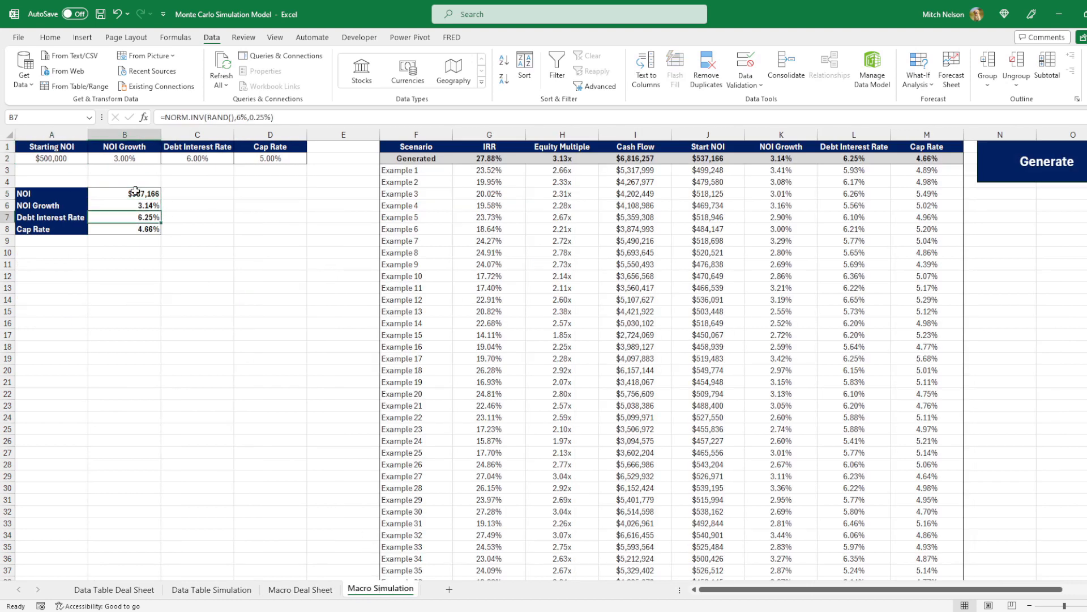
click(124, 229)
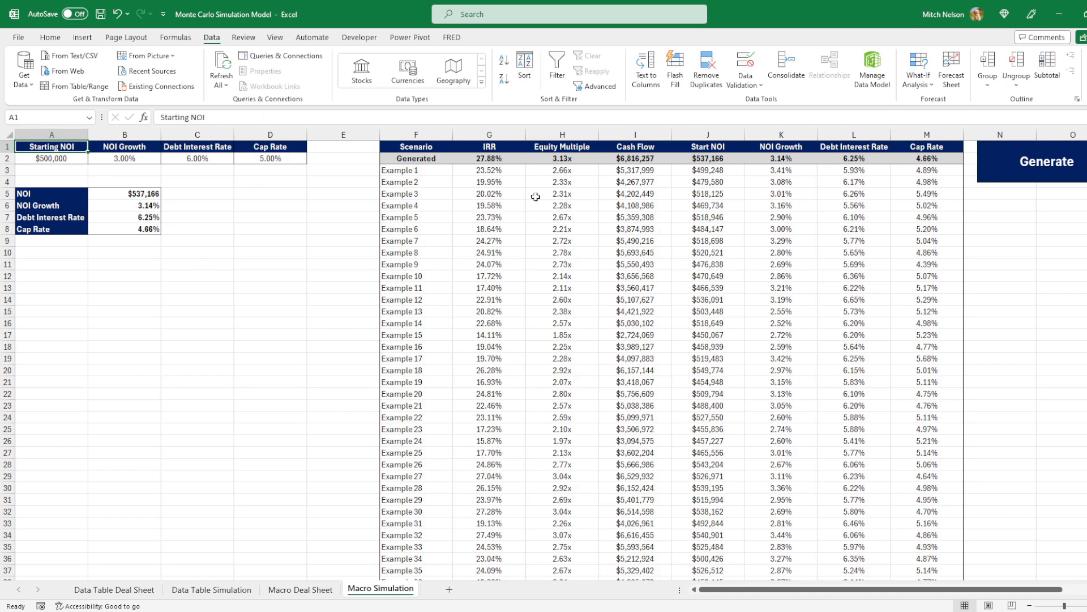
Inspect the Generated row's IRR and Cash Flow link formulas, then run the Generate macro
click(489, 170)
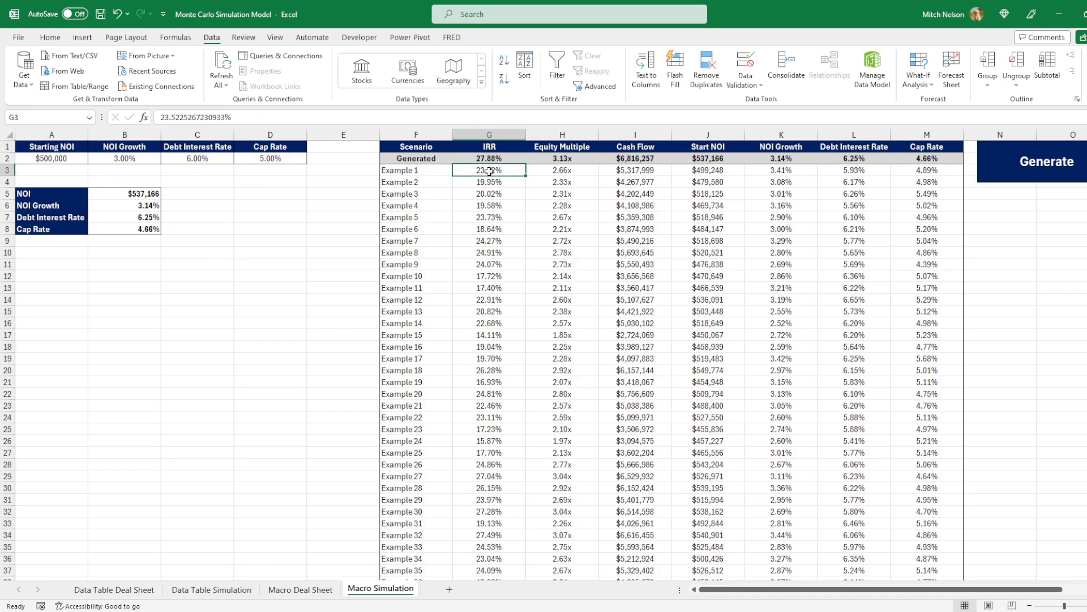
click(1046, 161)
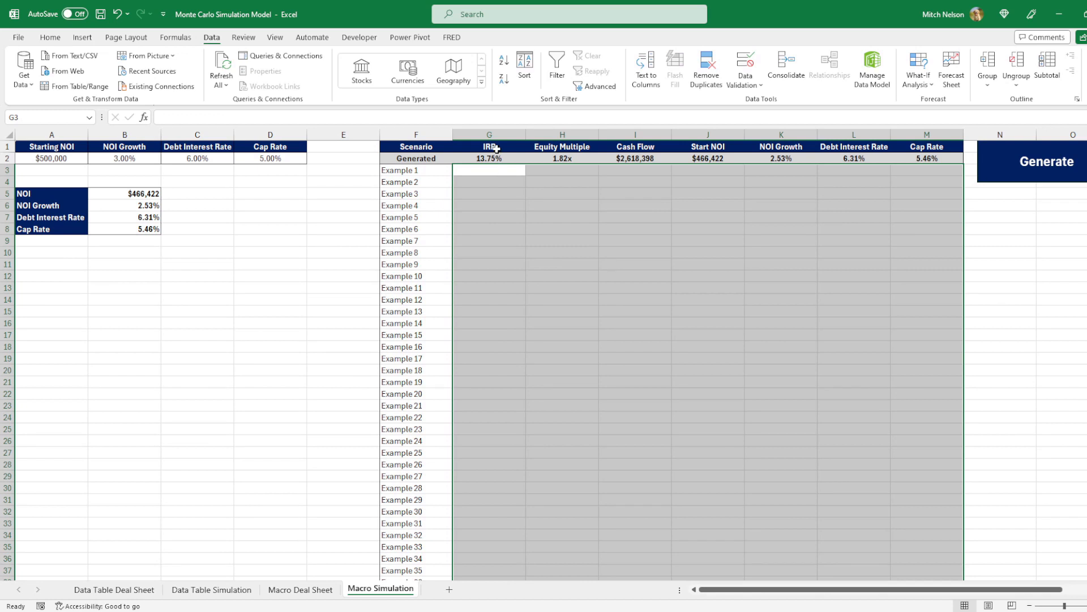
click(489, 158)
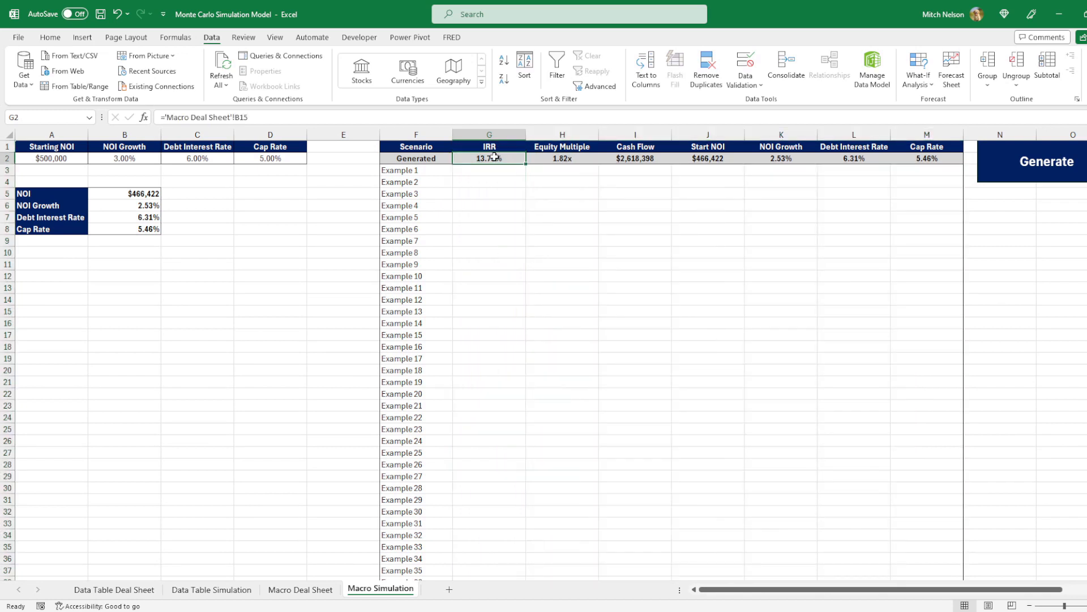
mouse_move(575, 159)
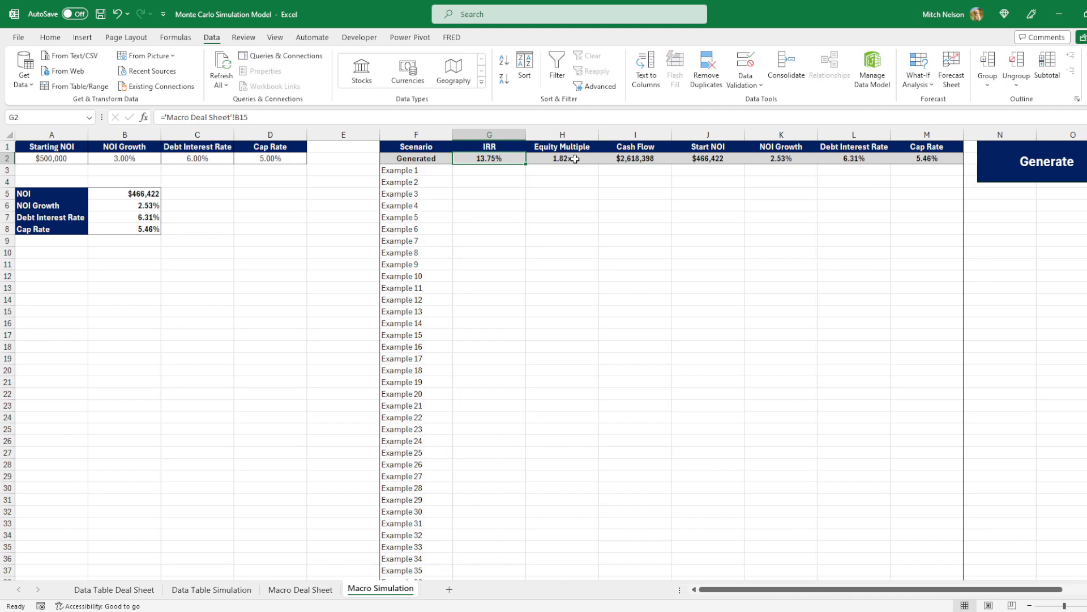
click(635, 159)
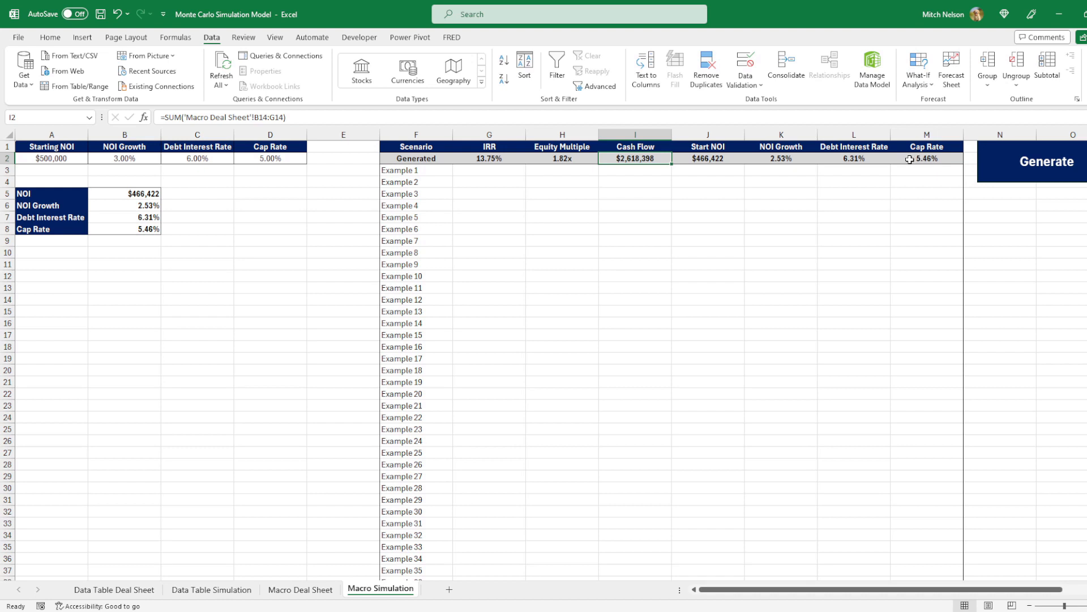
mouse_move(506, 154)
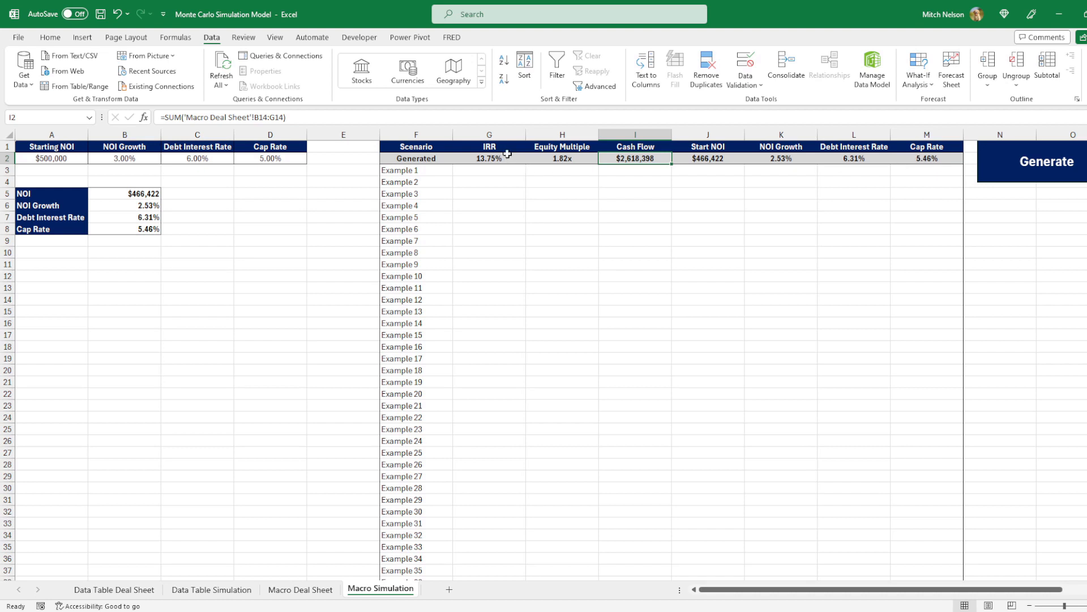
click(488, 159)
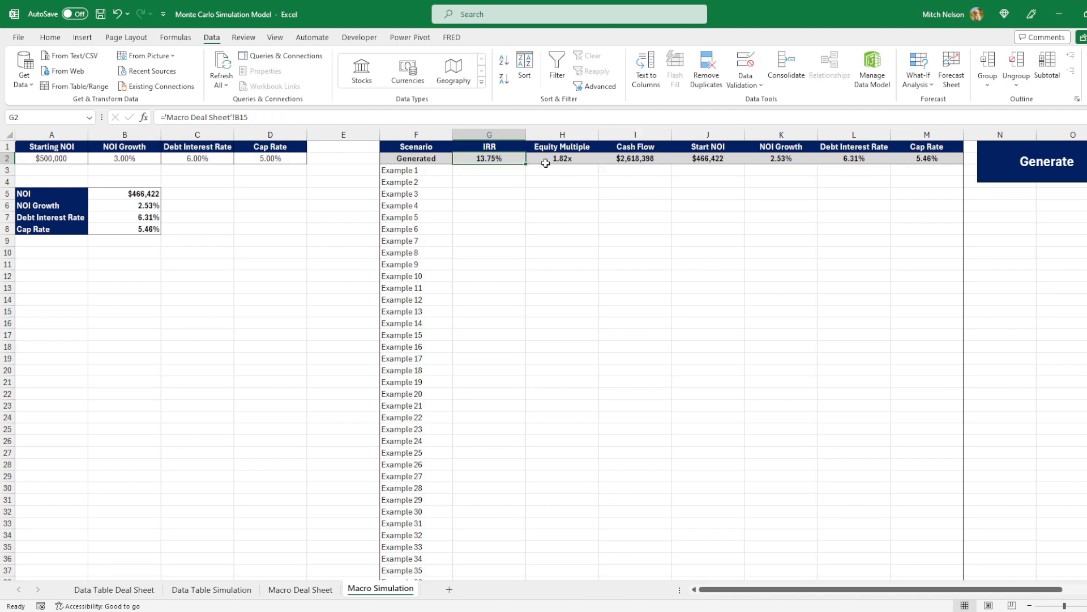
mouse_move(557, 159)
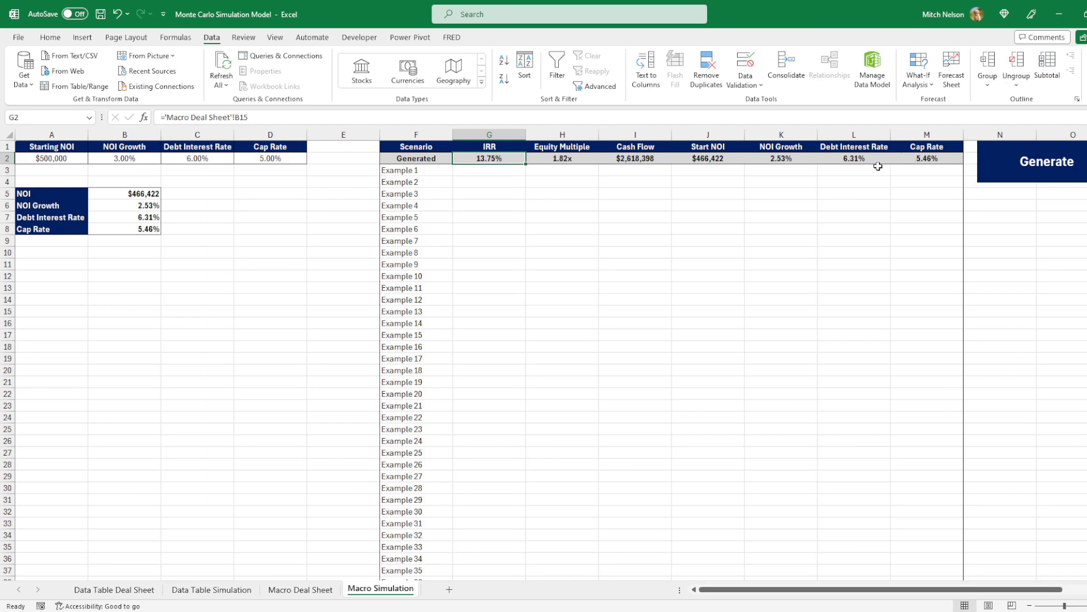
mouse_move(440, 181)
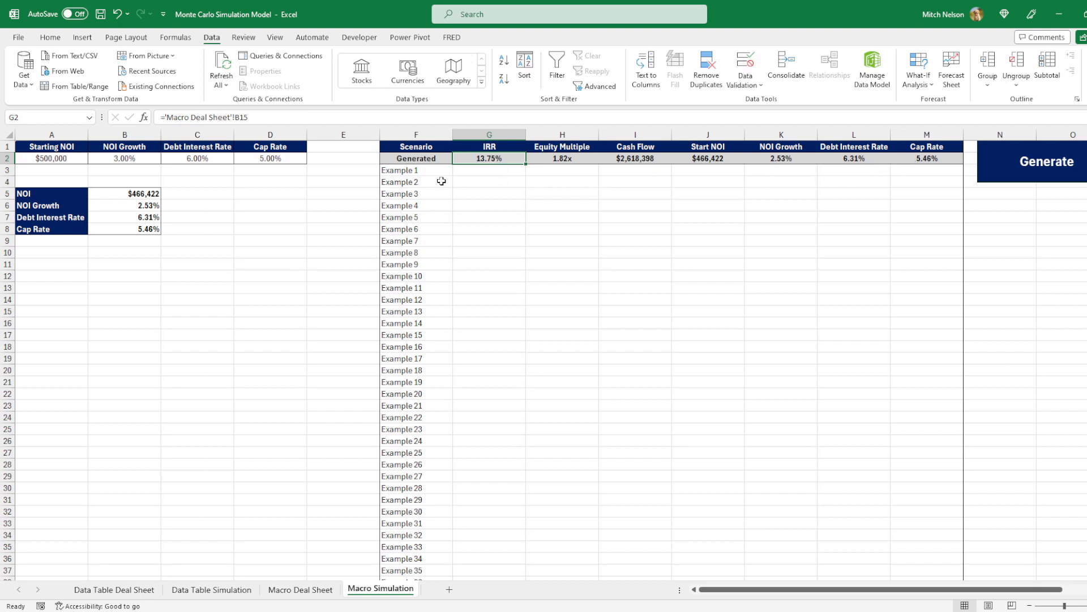
mouse_move(506, 182)
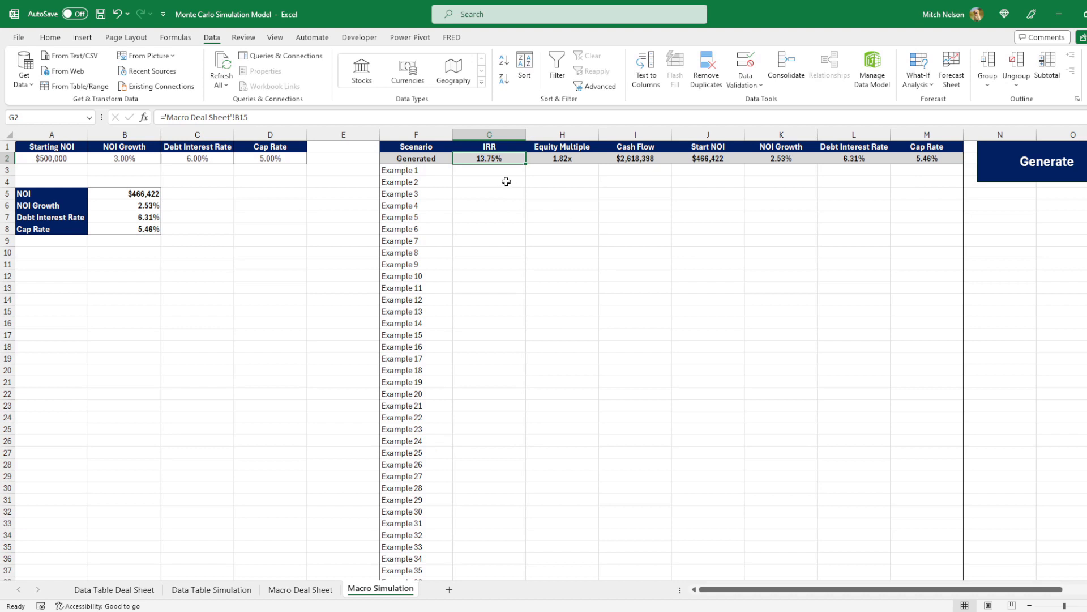
mouse_move(510, 154)
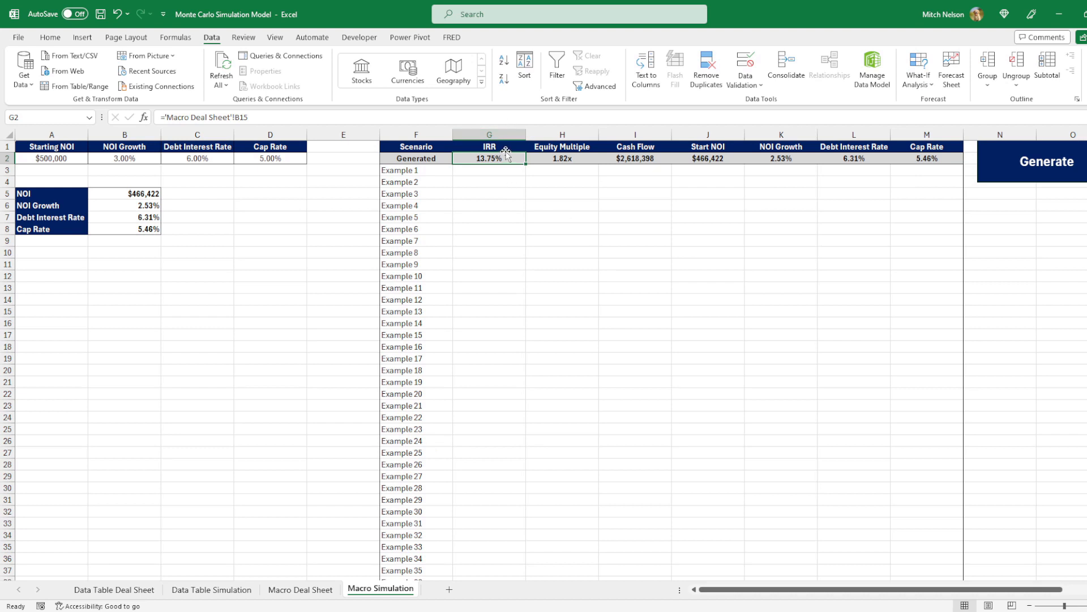
mouse_move(506, 155)
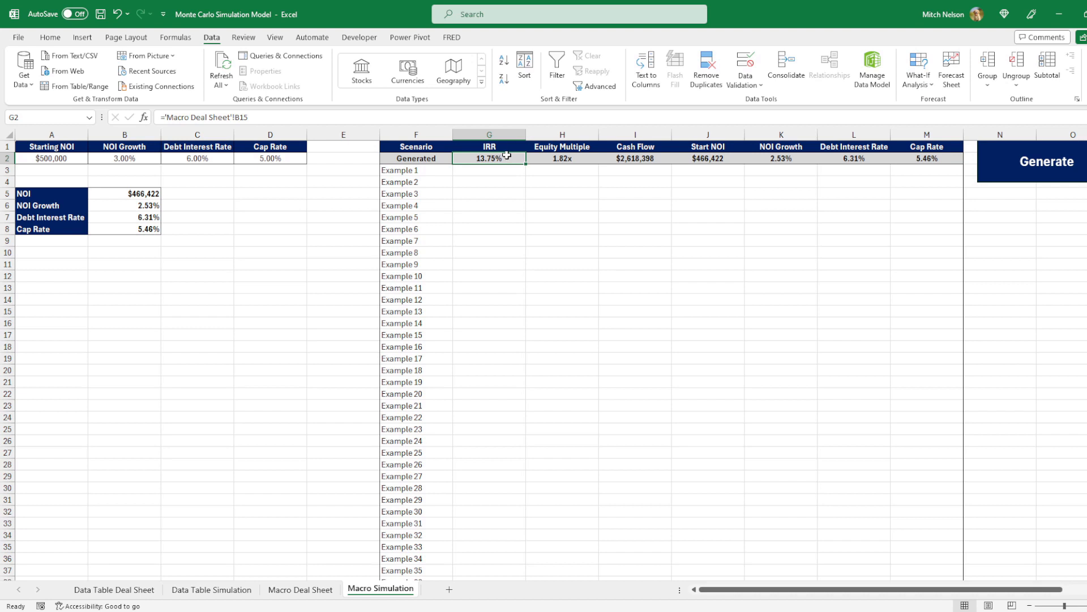
mouse_move(468, 233)
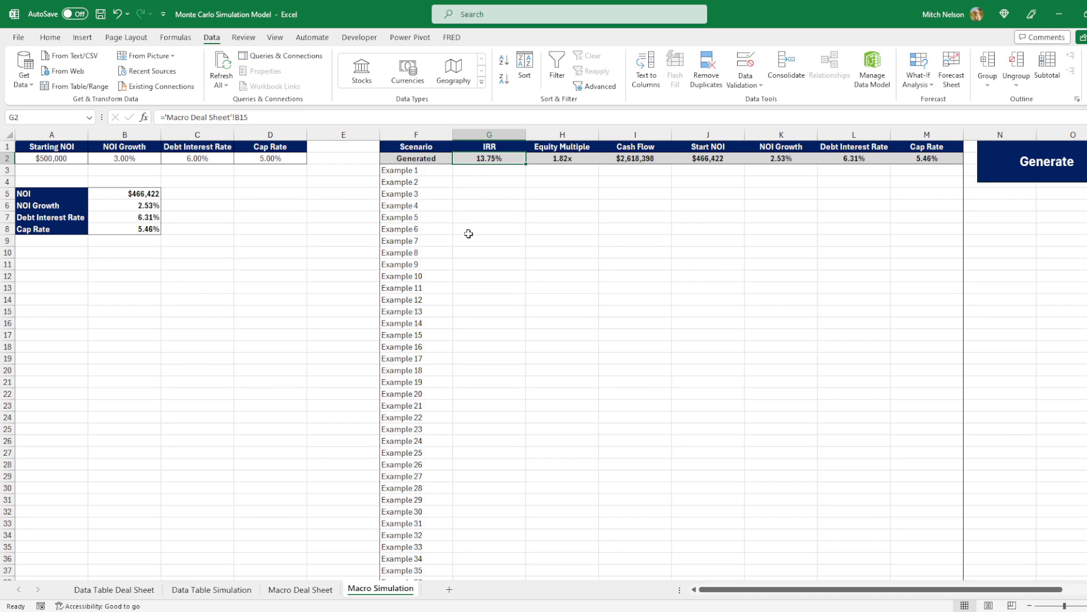
mouse_move(540, 156)
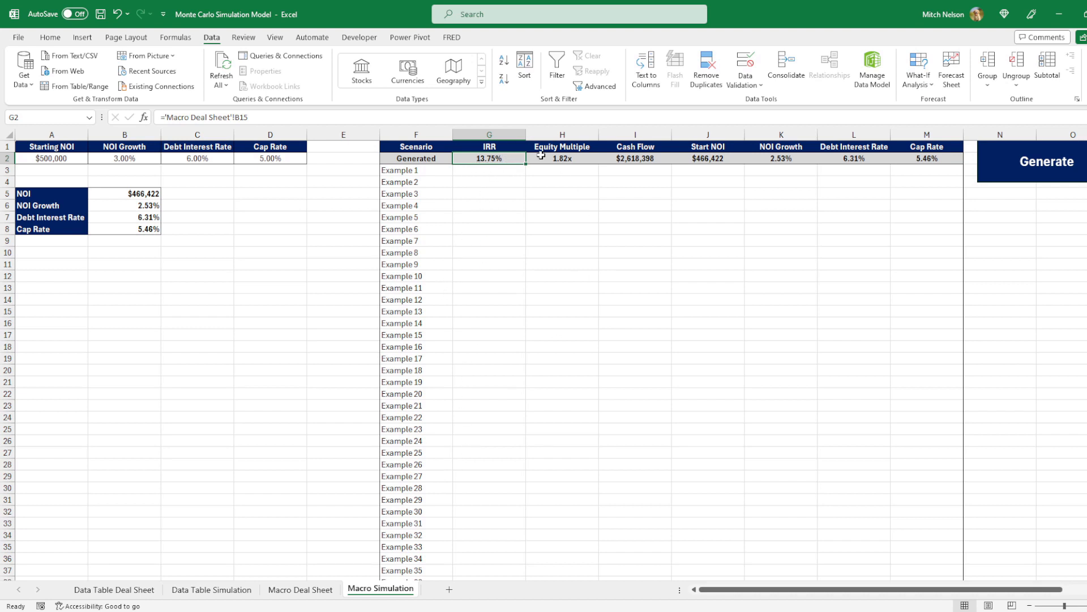
click(1046, 162)
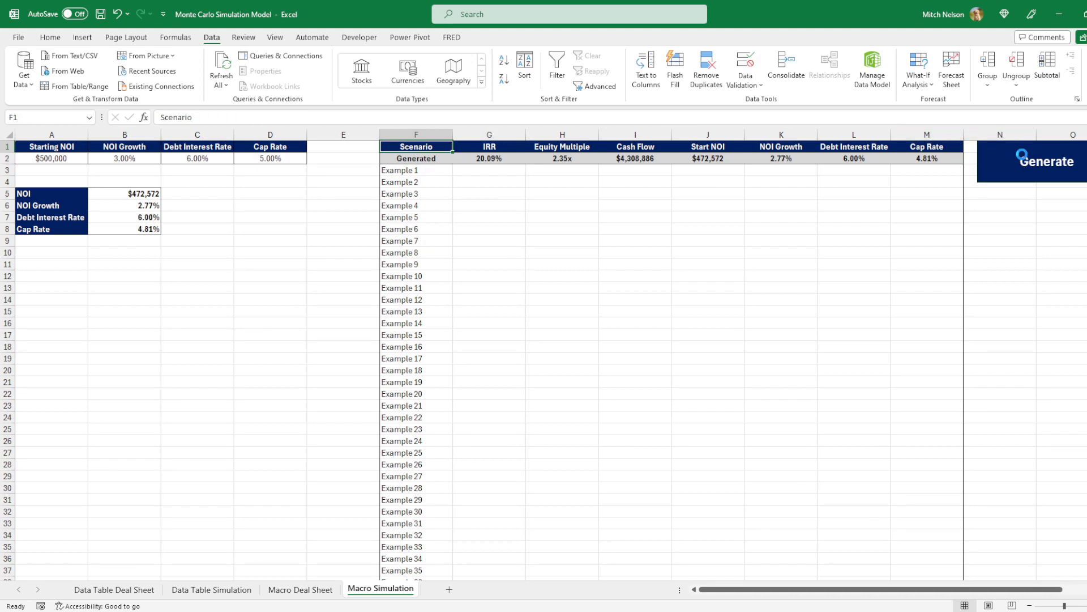
Let the macro finish and inspect Example 9's IRR, Start NOI, growth, interest and cap rate
click(1044, 161)
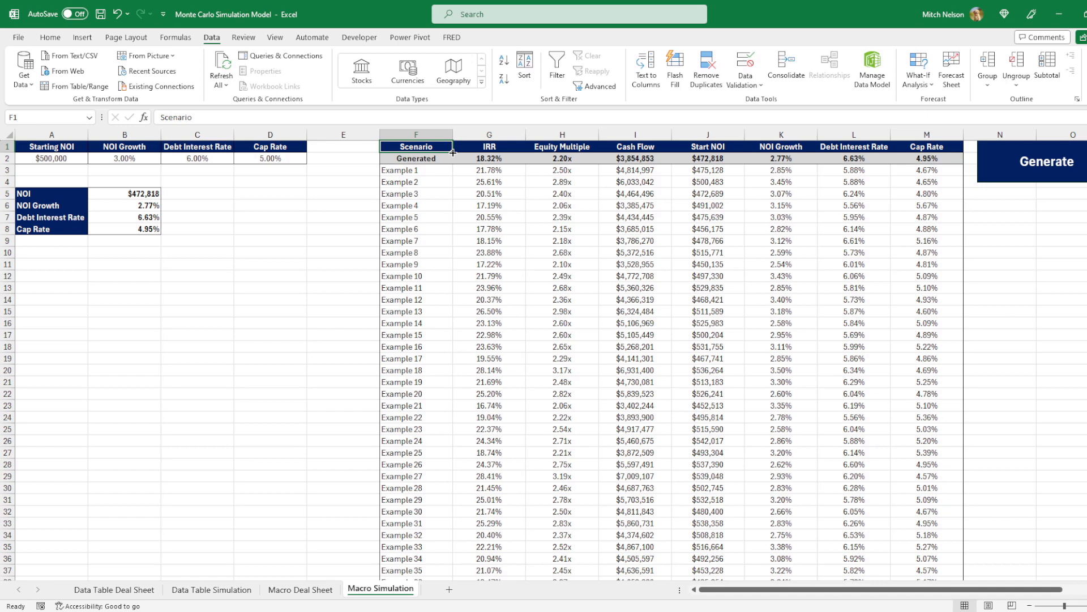
scroll(down, 3)
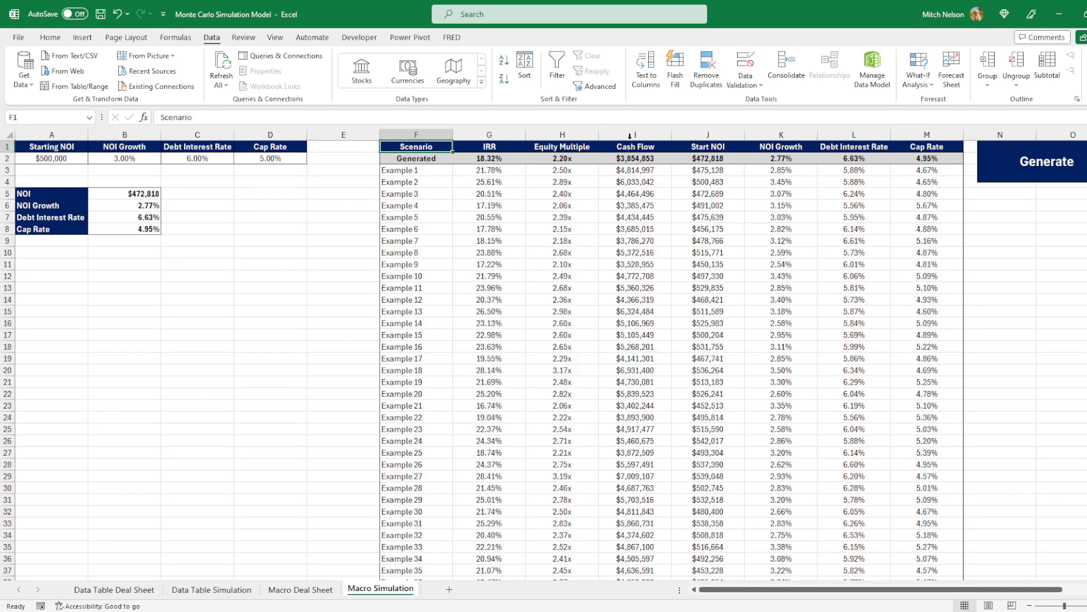
mouse_move(862, 148)
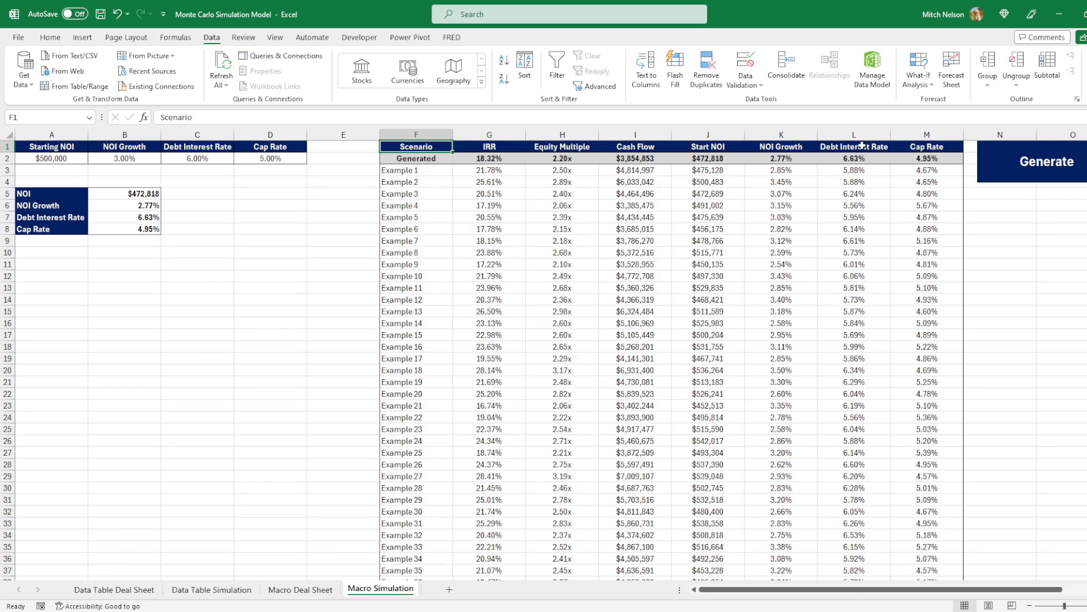
click(489, 264)
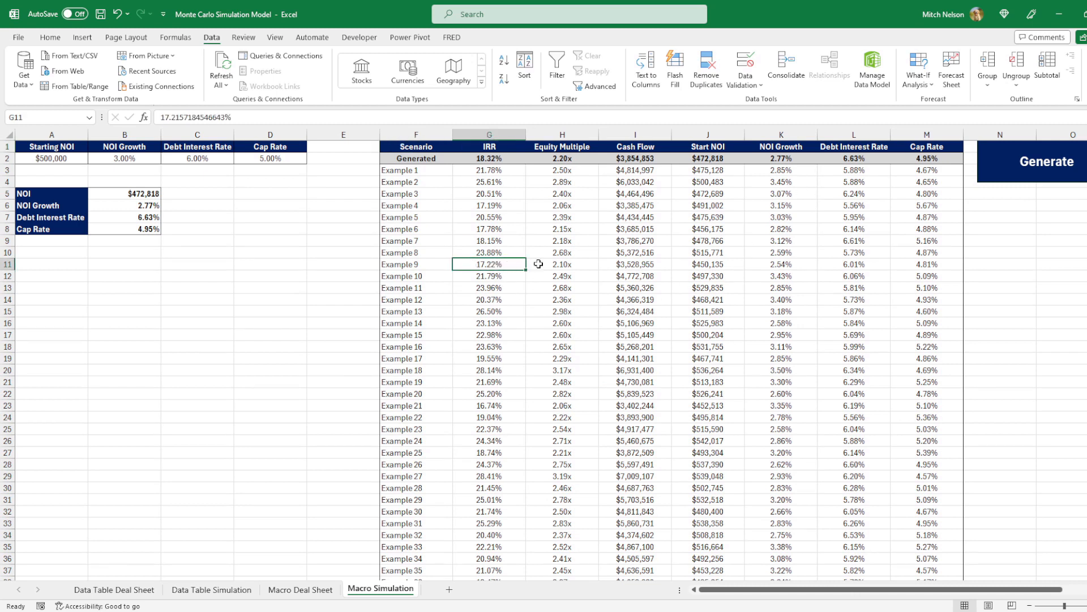
mouse_move(721, 265)
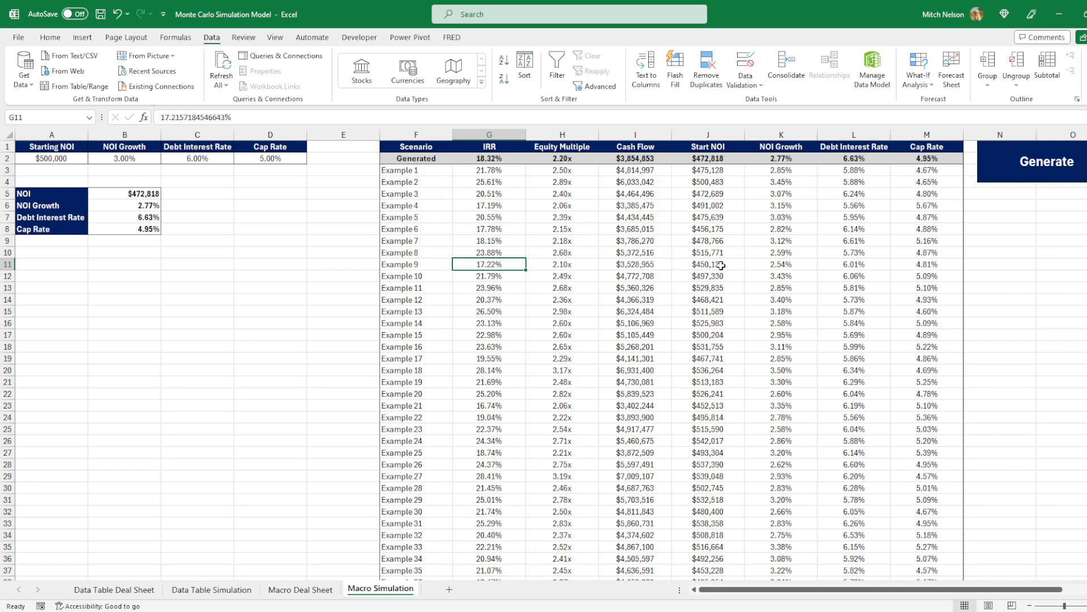
click(708, 265)
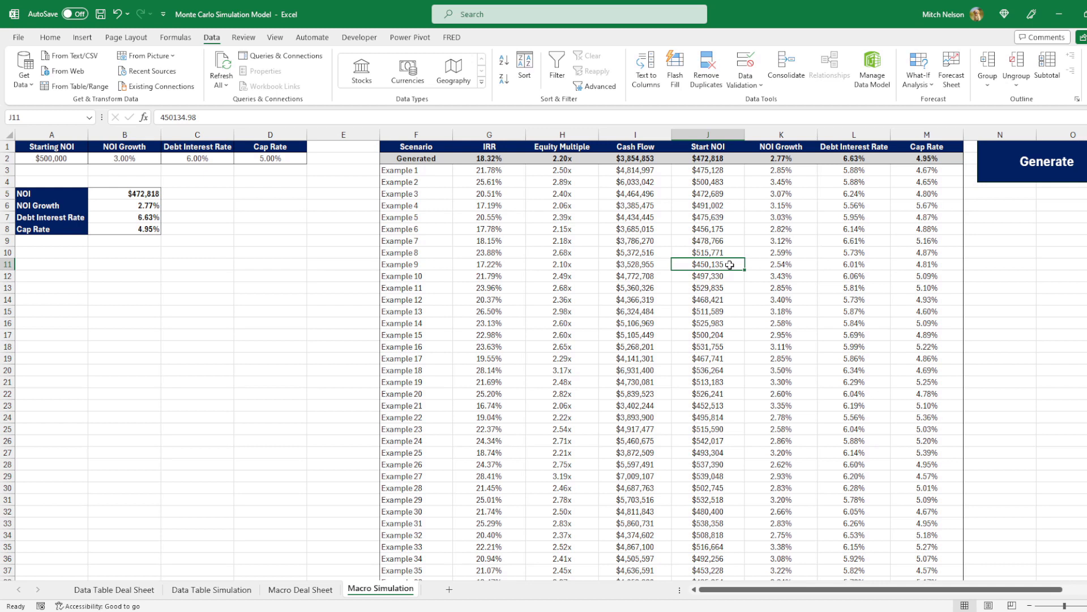
click(781, 264)
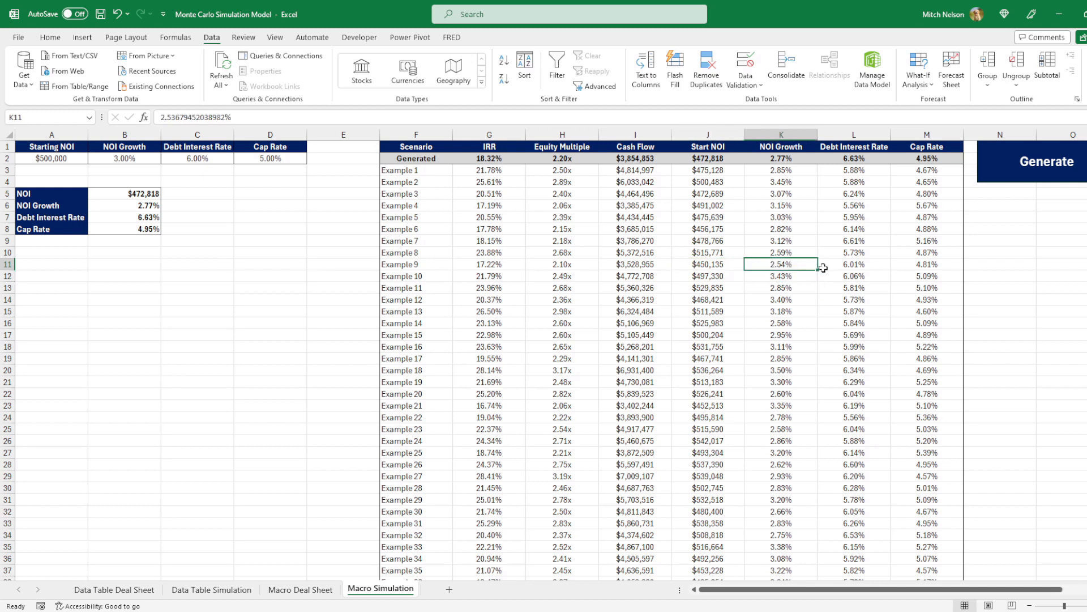
click(853, 264)
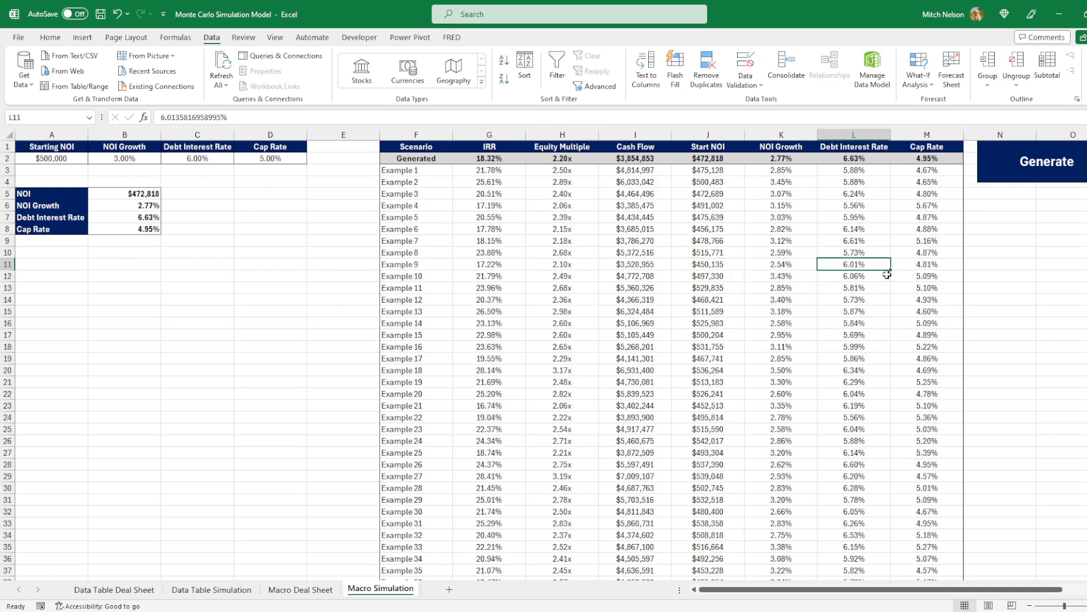
click(927, 264)
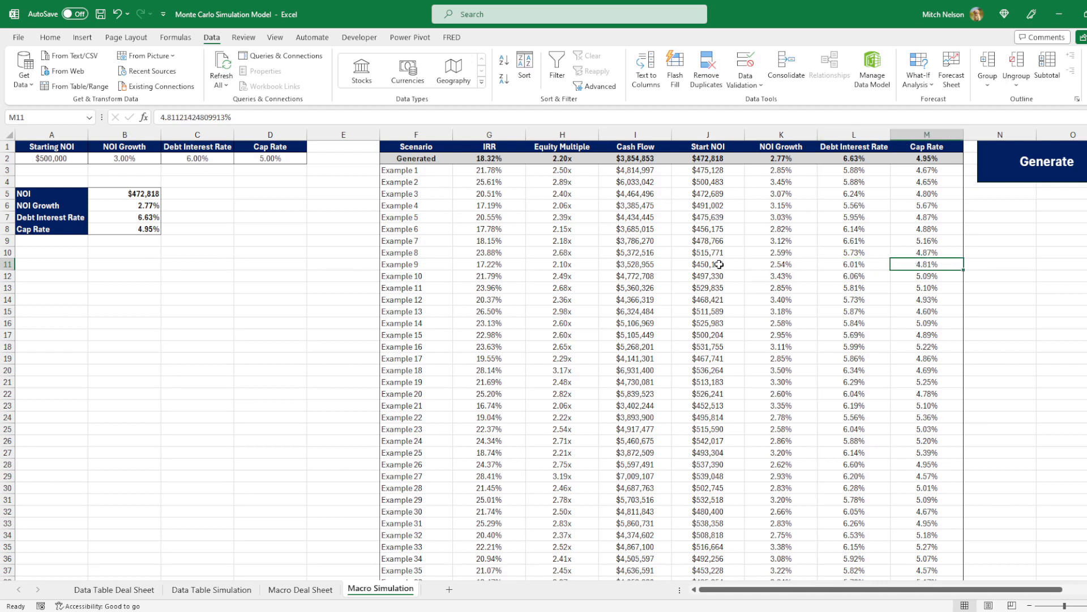
mouse_move(507, 264)
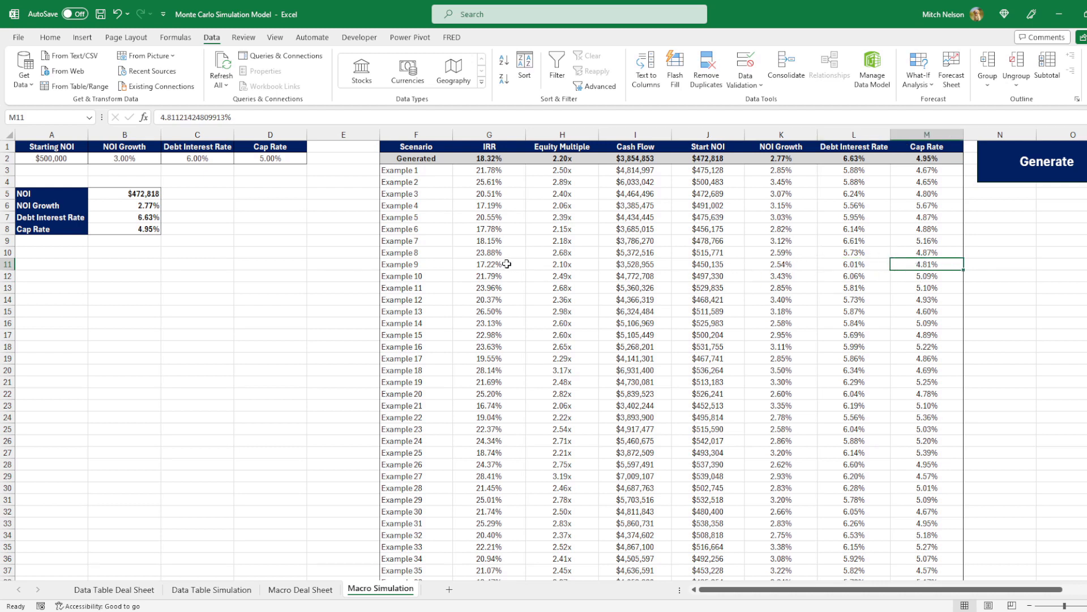
click(489, 264)
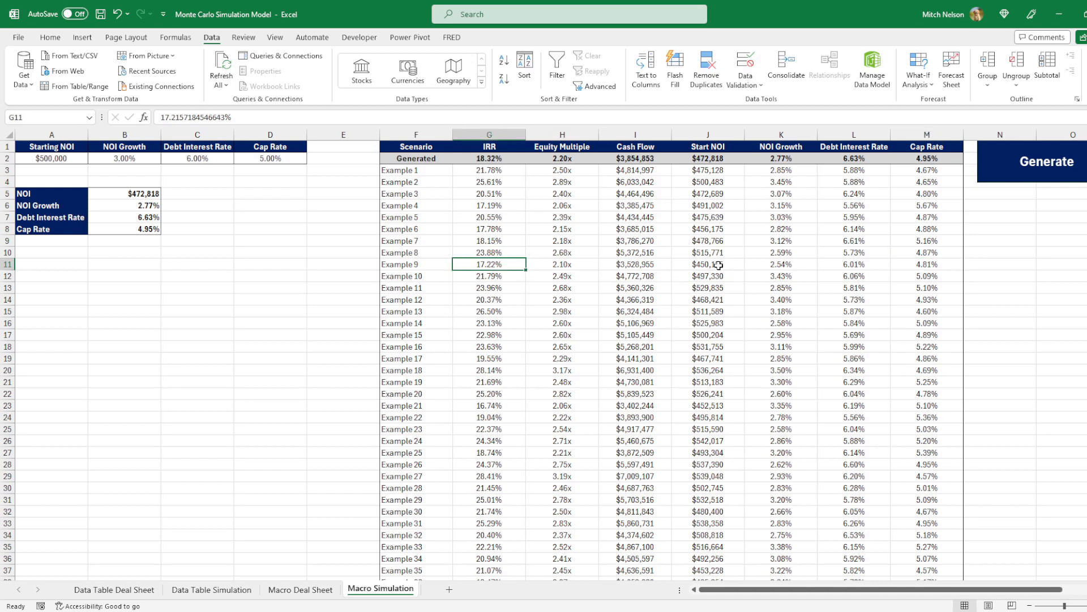
click(708, 264)
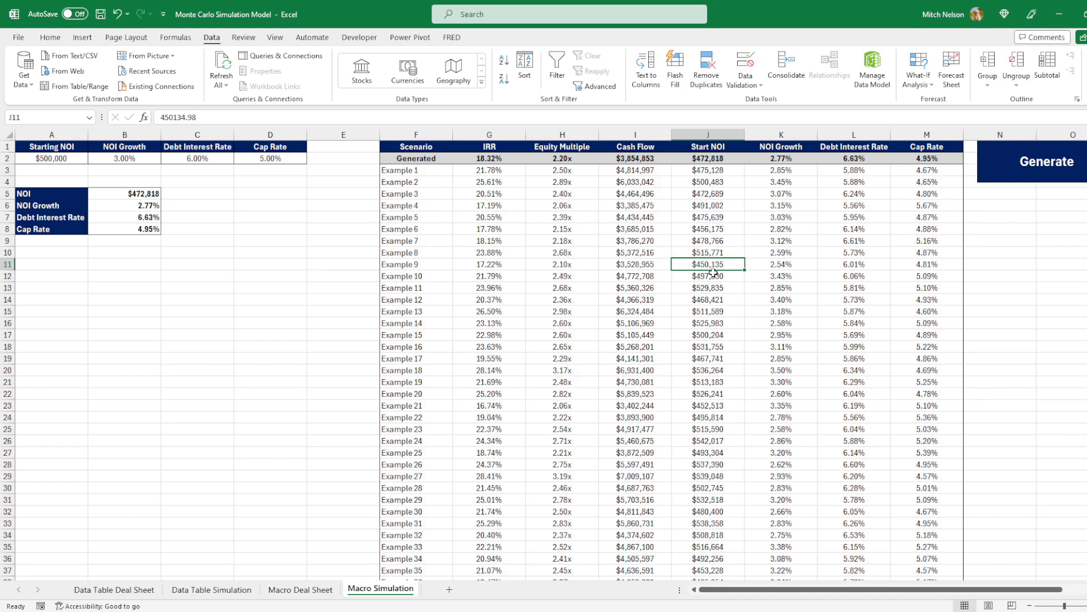
click(210, 590)
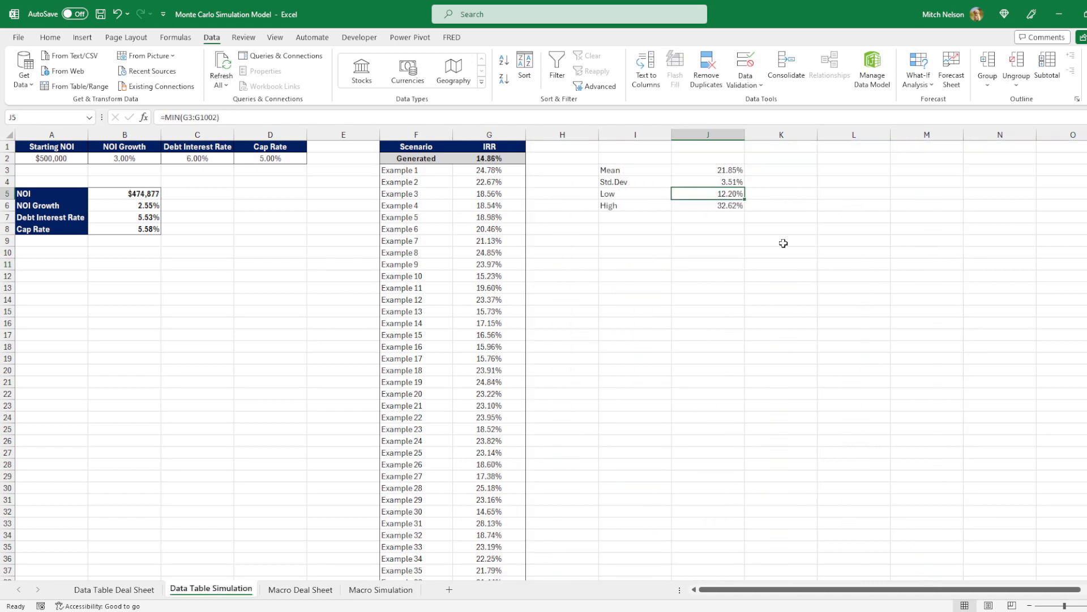
drag(610, 170, 729, 205)
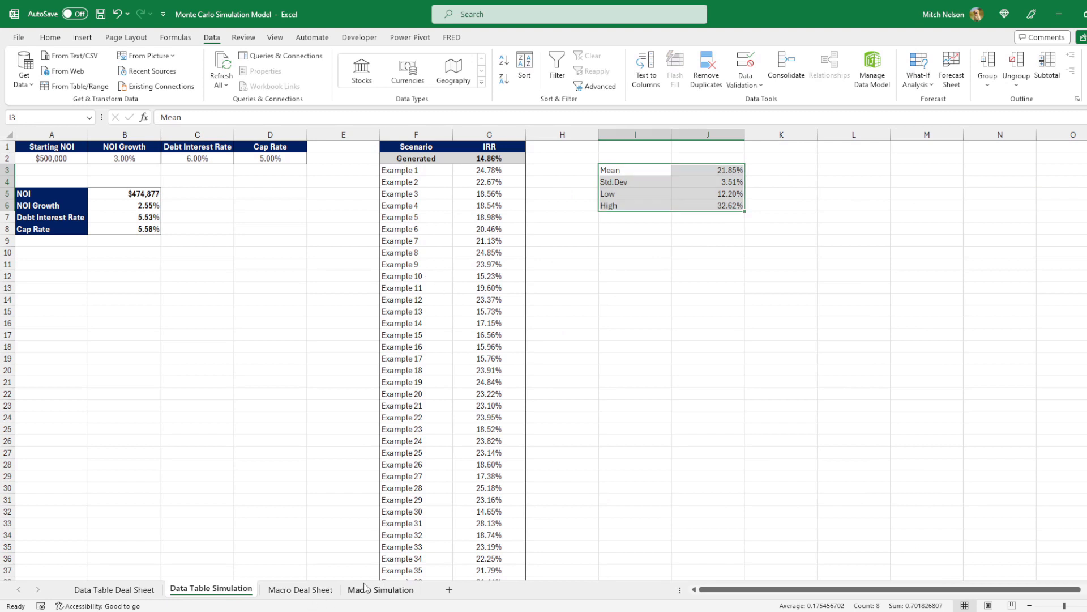
click(380, 589)
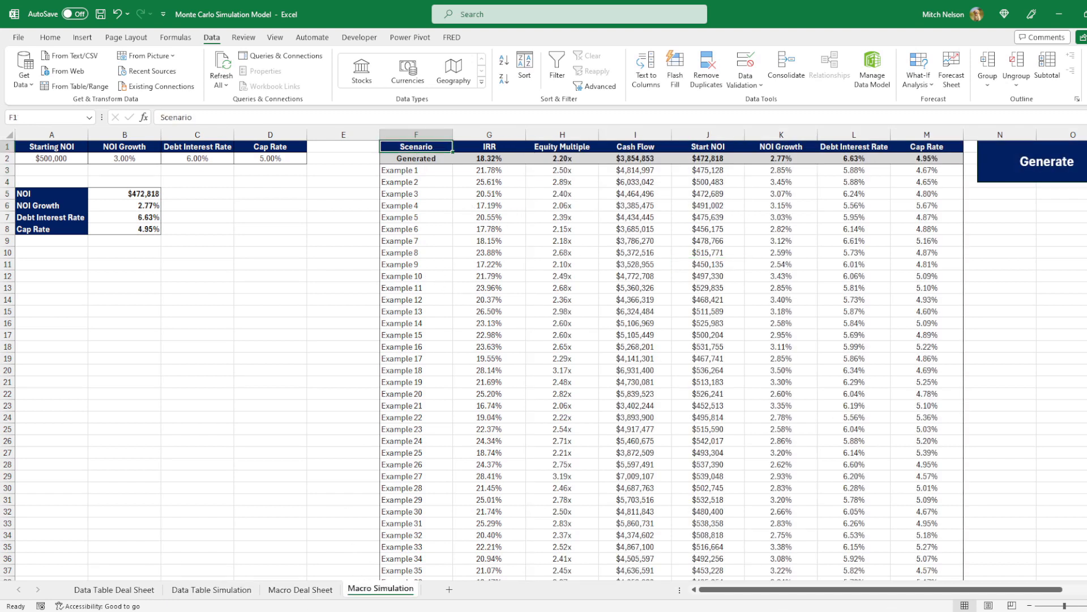
mouse_move(515, 383)
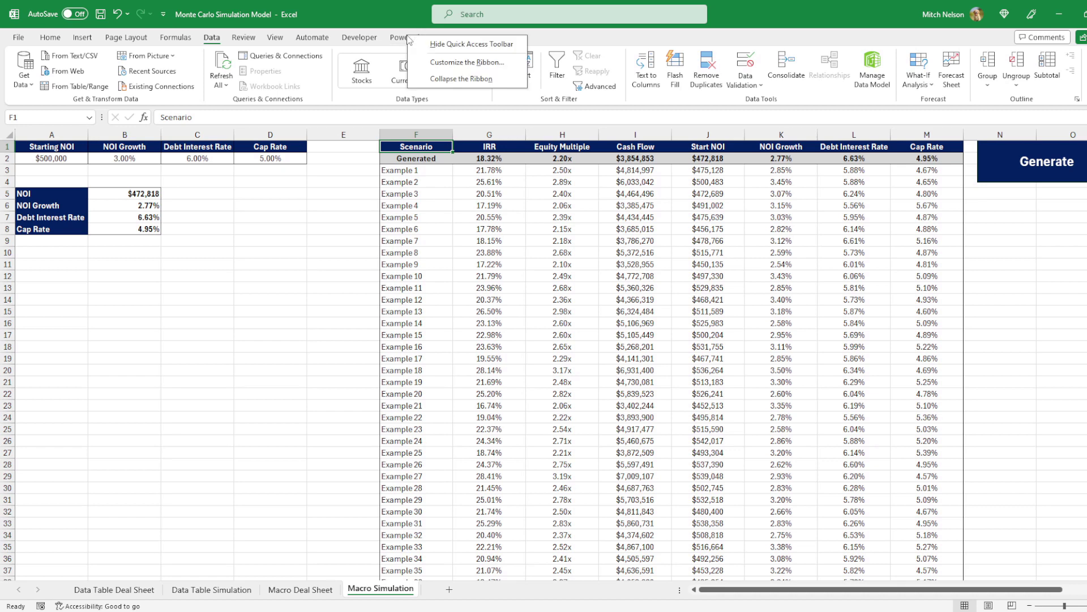
mouse_move(443, 68)
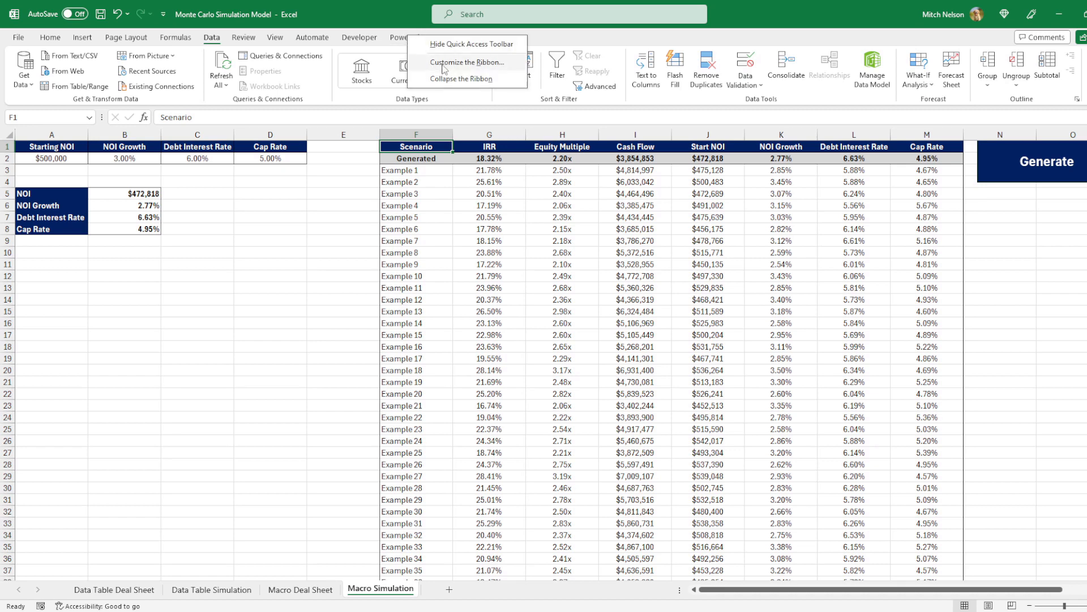
Enable the Developer tab through ribbon customization and launch the Visual Basic editor
click(467, 62)
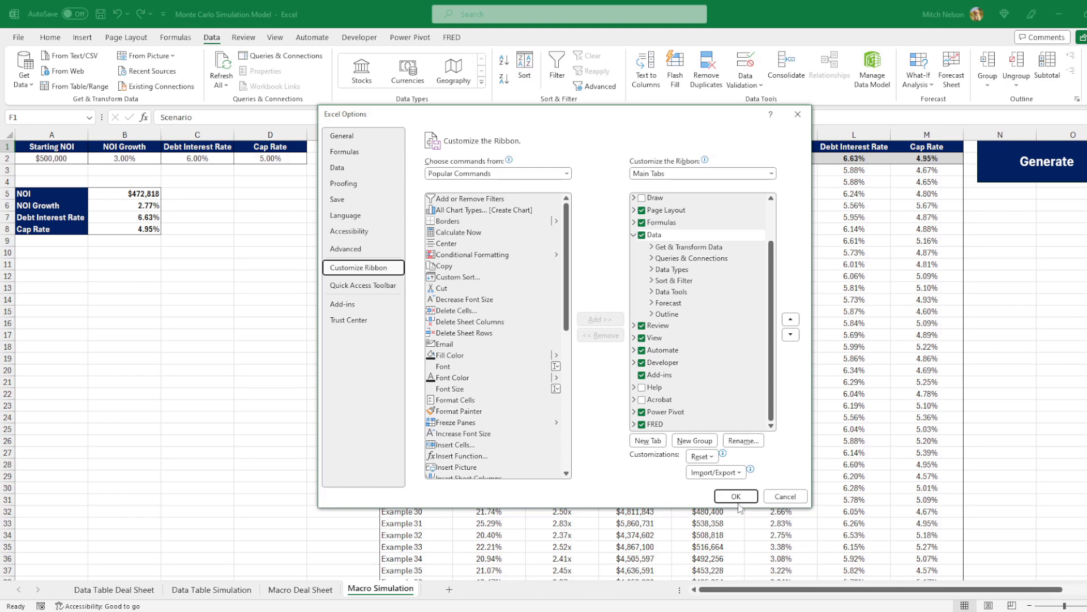
click(737, 495)
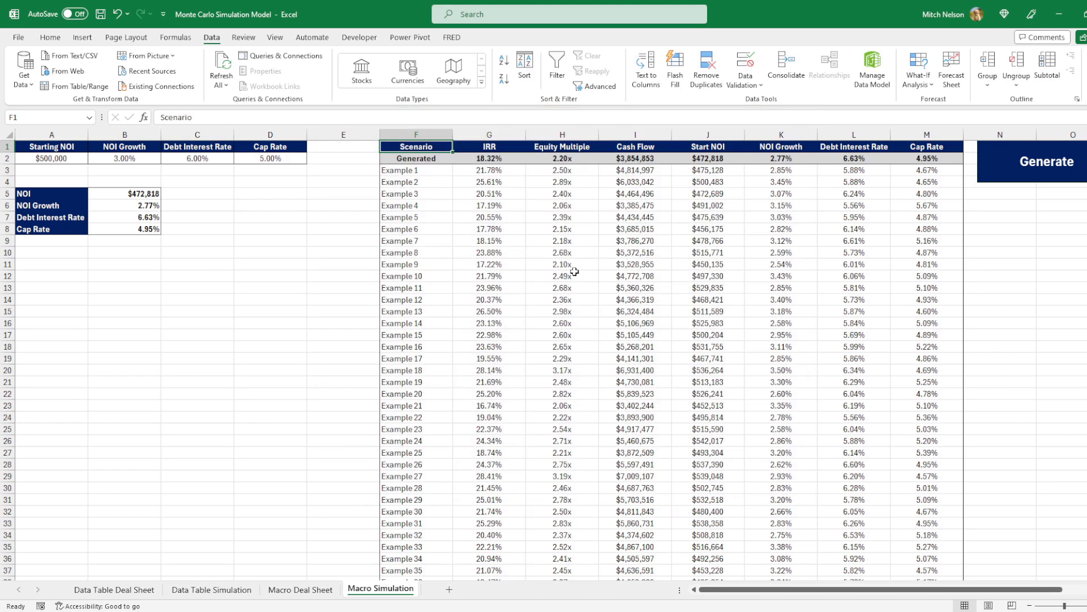
click(359, 38)
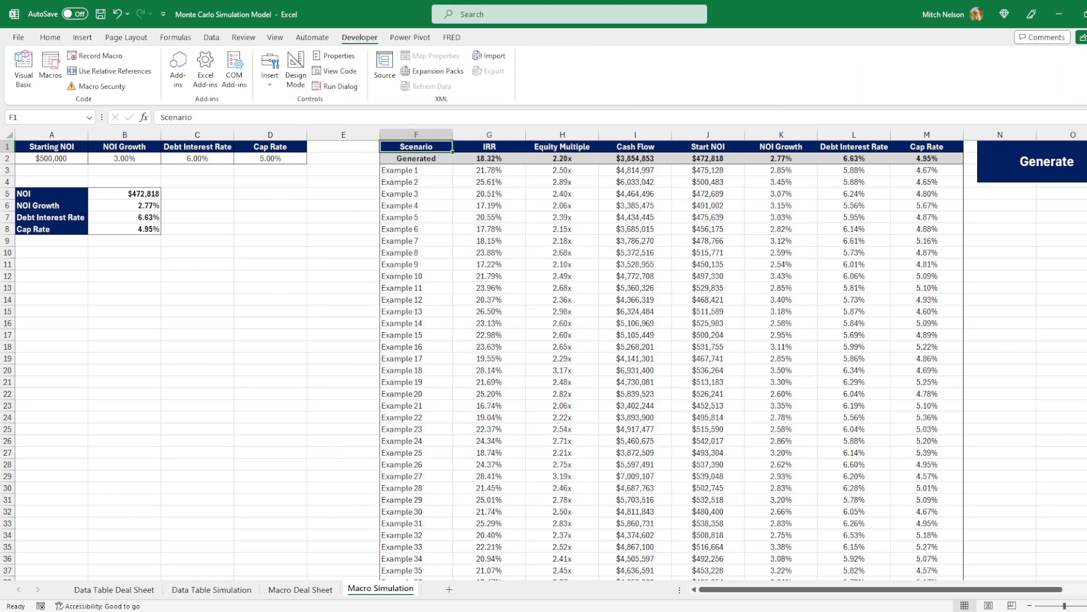
click(21, 67)
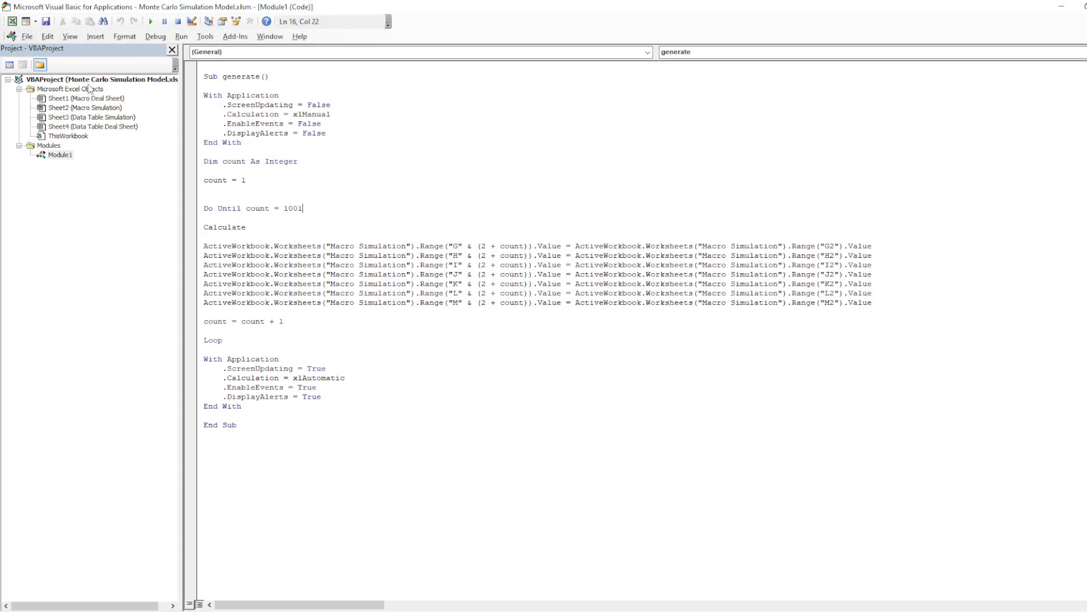
Insert an empty Module2, view Module1's generate code, and return to the workbook
right_click(57, 79)
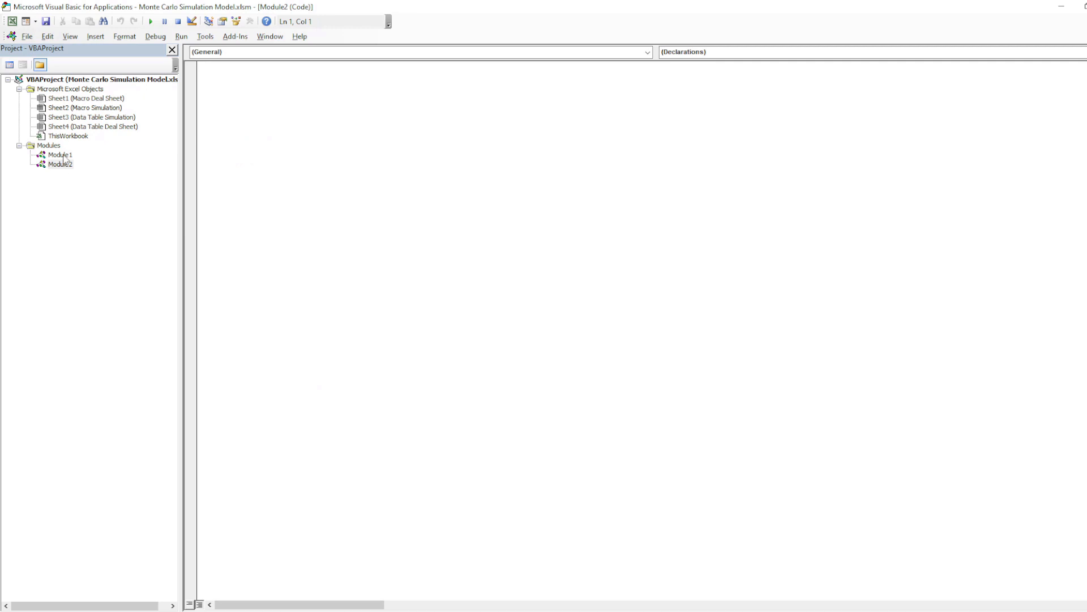
double_click(59, 155)
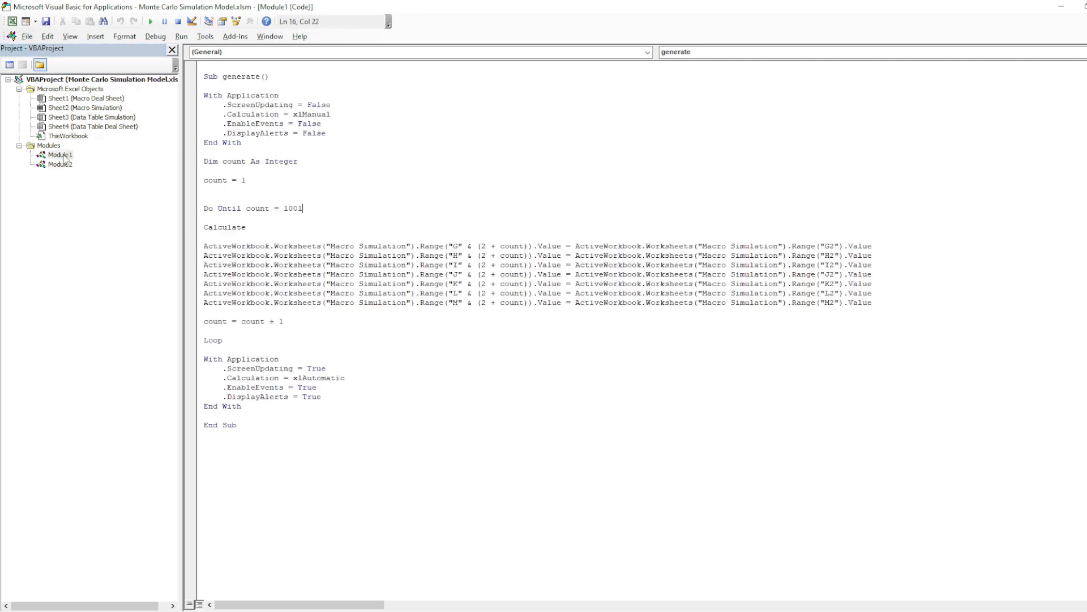
click(58, 154)
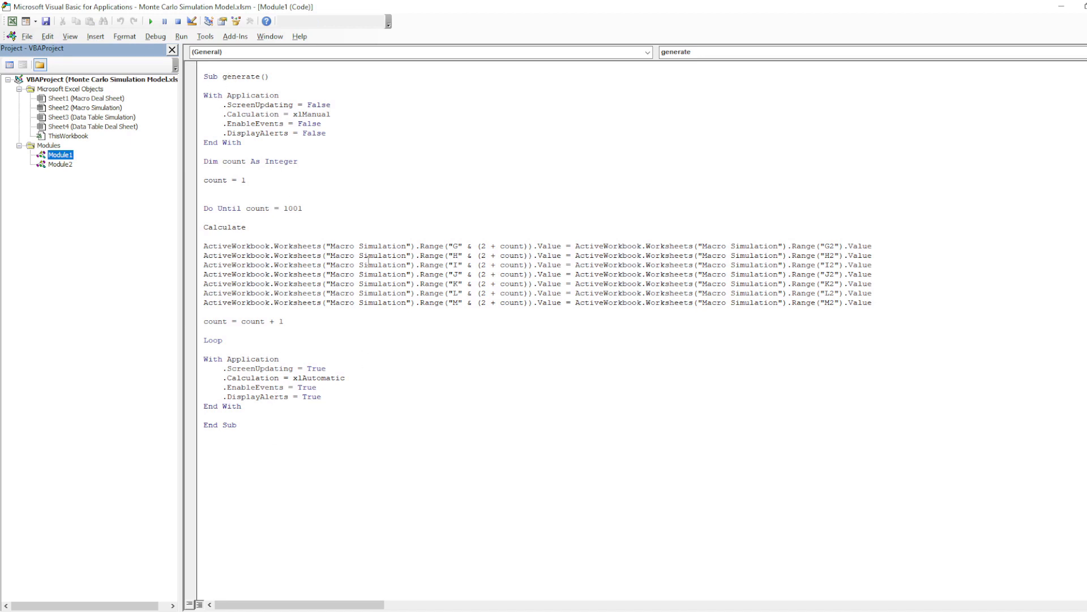
click(205, 199)
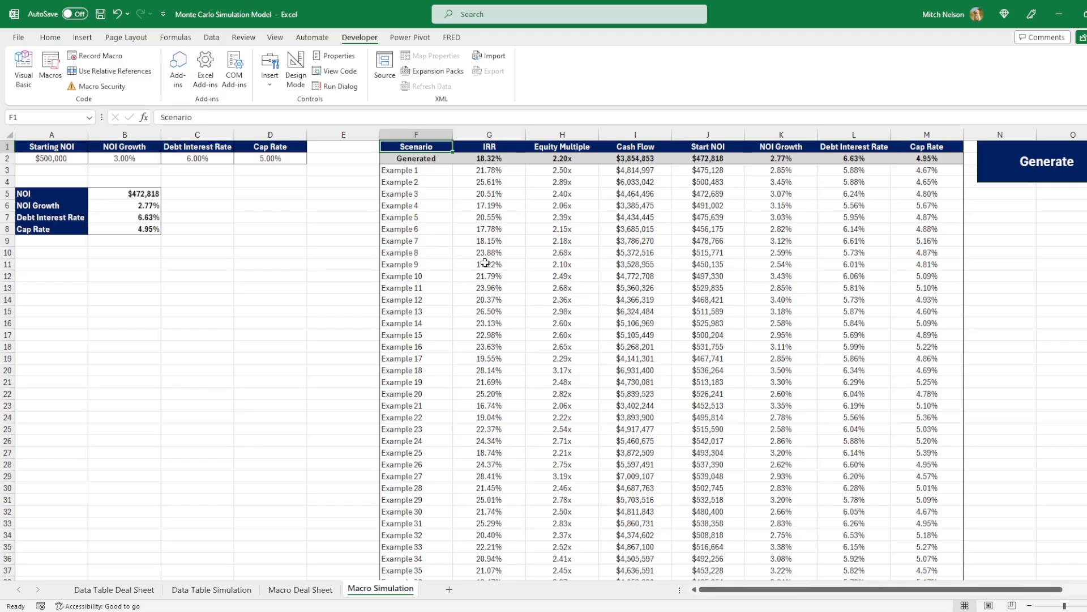
mouse_move(228, 360)
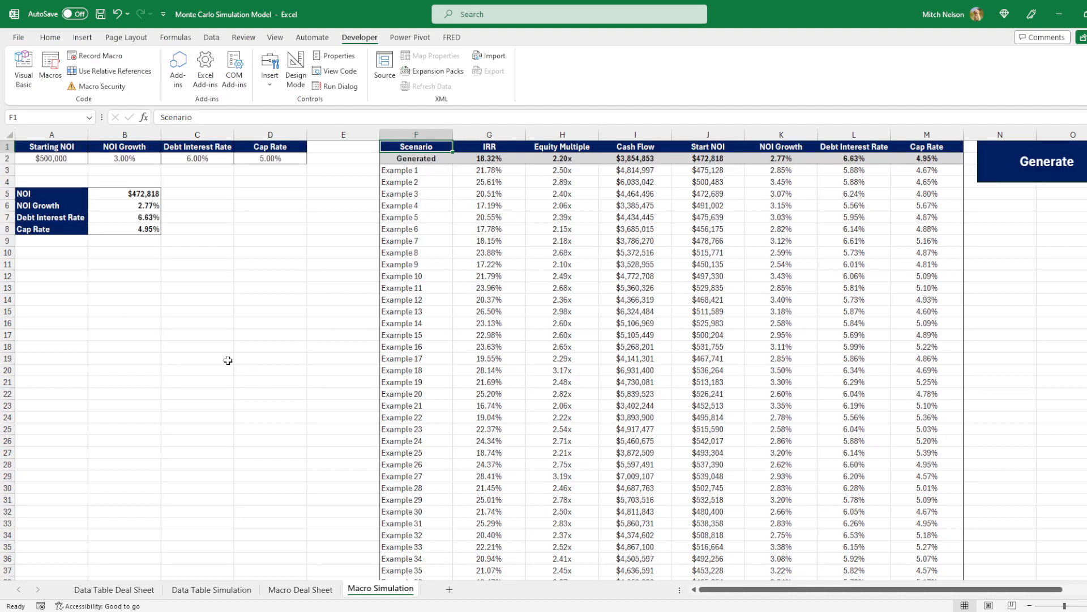